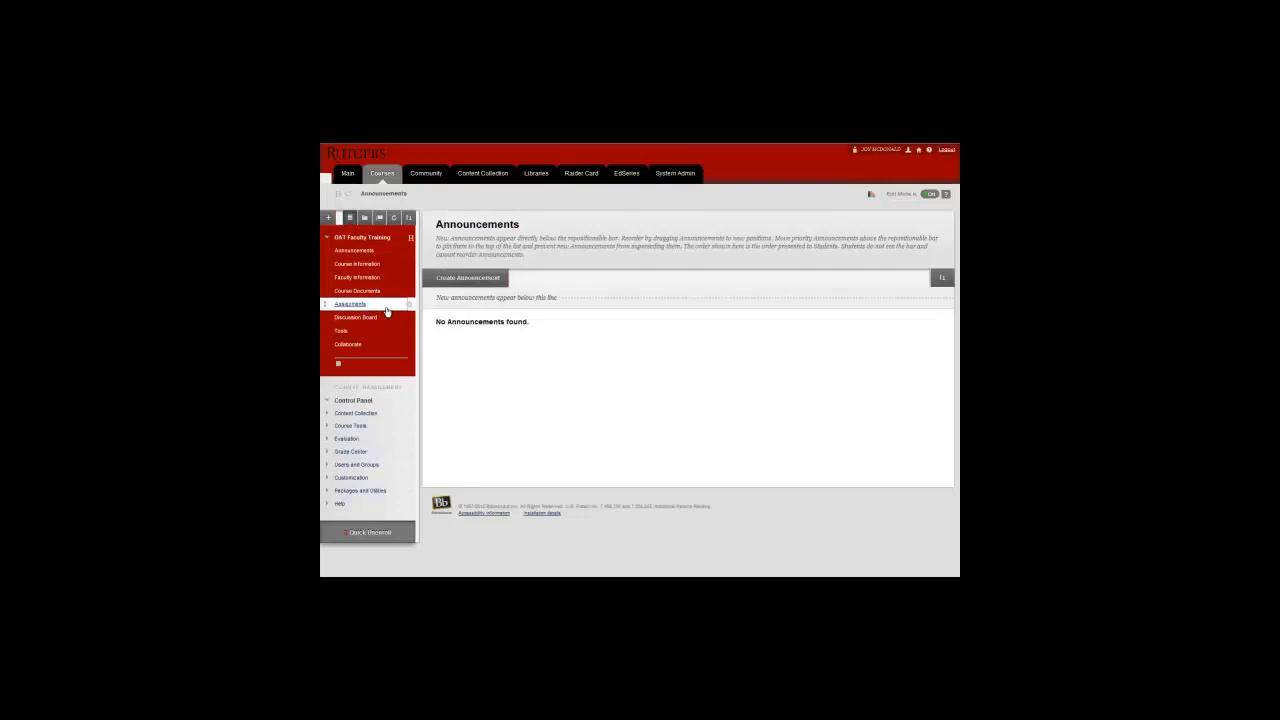
Start a new Assignment from Assessments in the course's Assignments area.
click(350, 304)
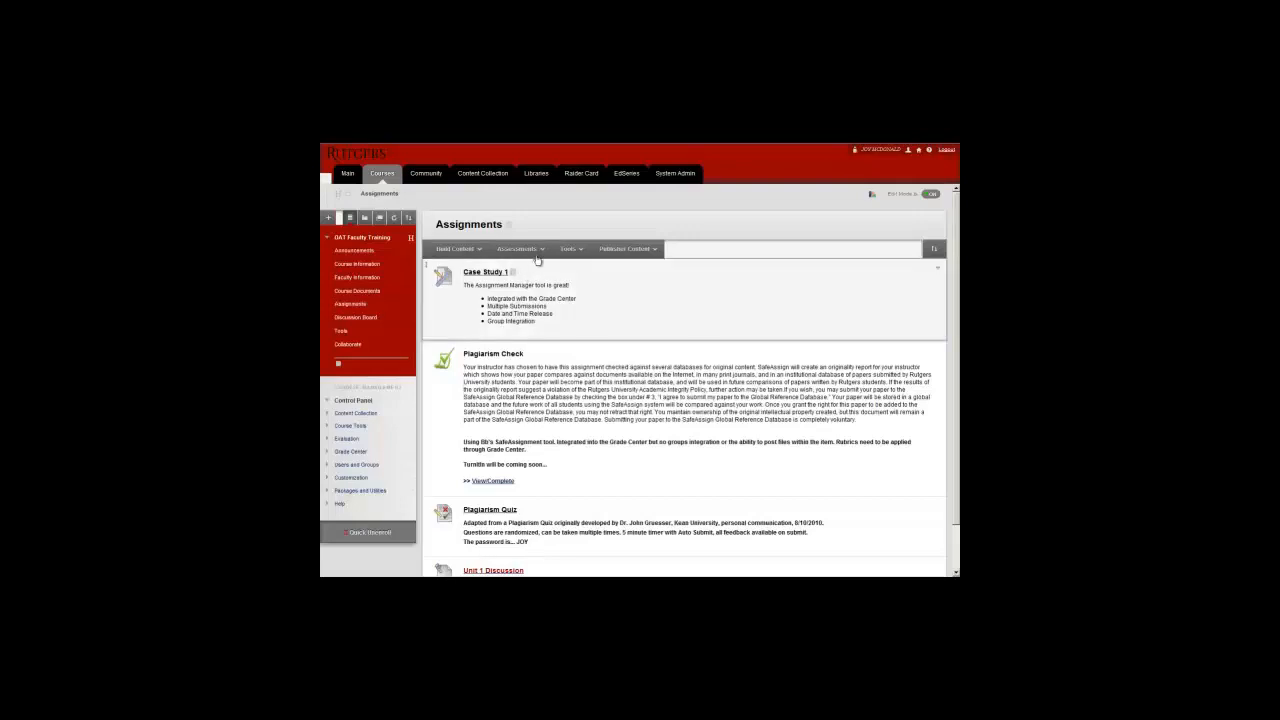
click(518, 248)
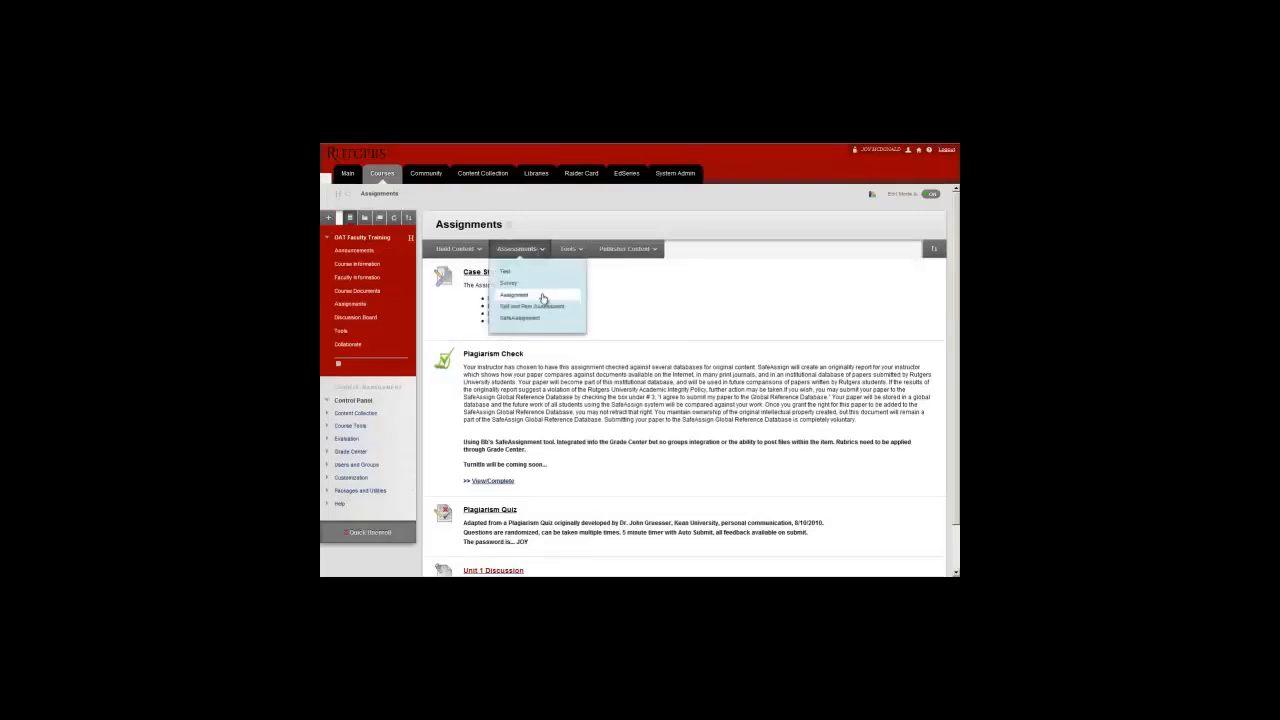
click(514, 296)
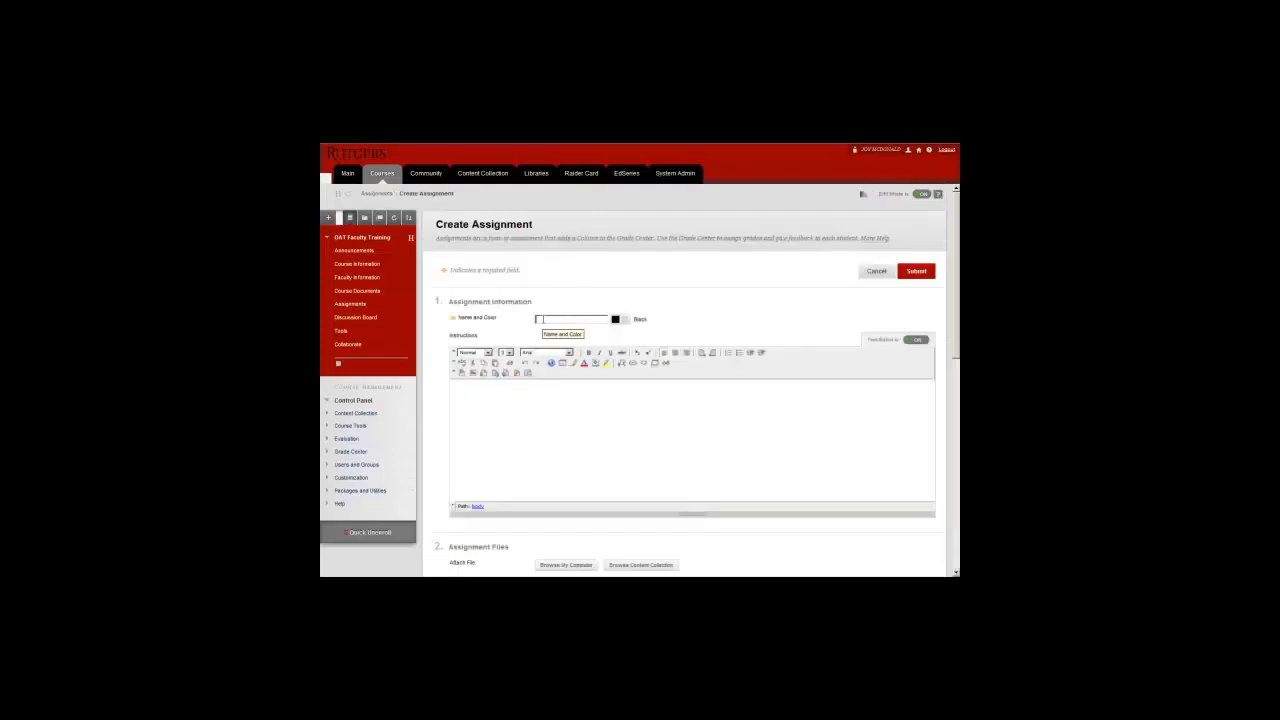
Name it Persuasive Essay with instructions 'Please submit a 3 page paper...' and review the form.
text(Persuasive Essay)
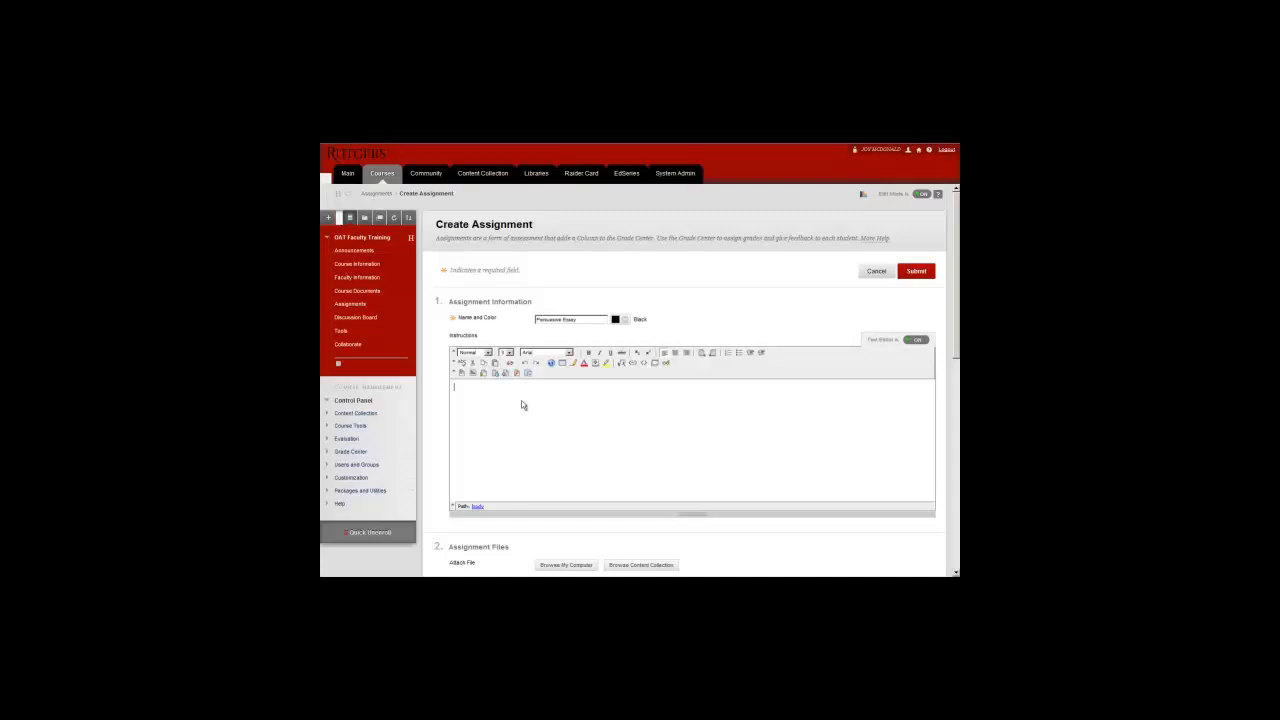
text(Please submit a 3 page paper...)
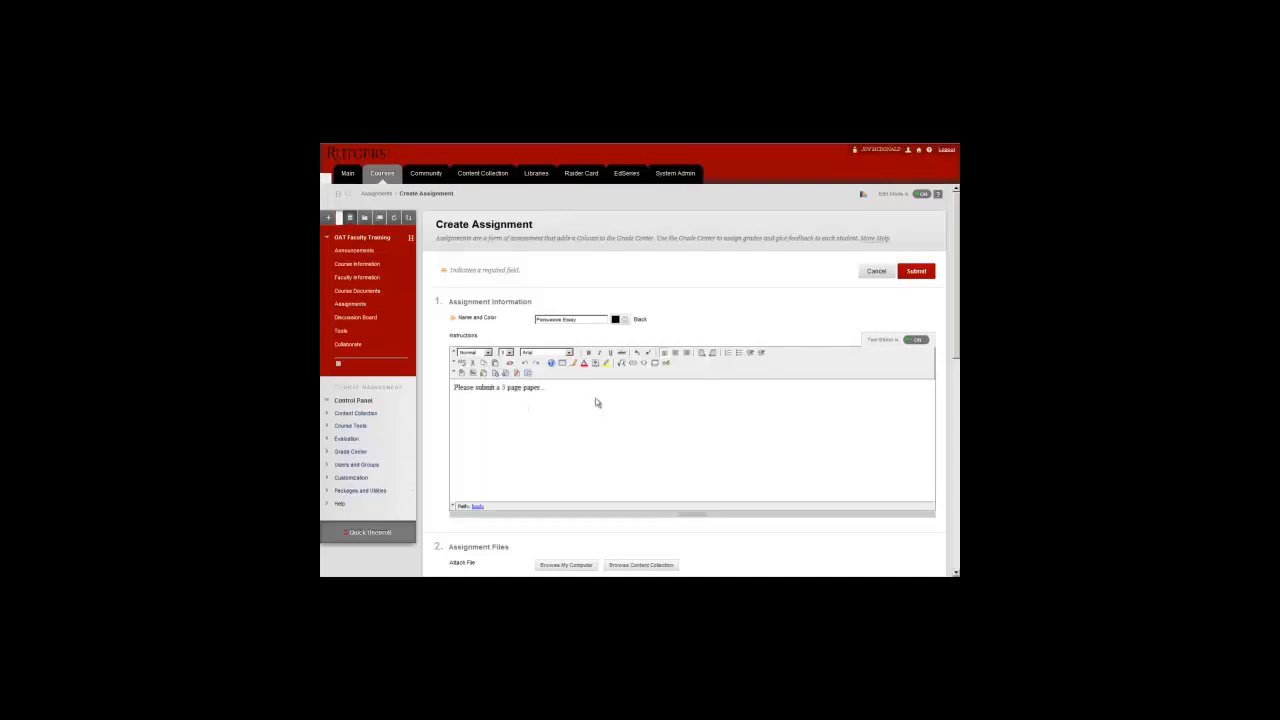
scroll(down, 3)
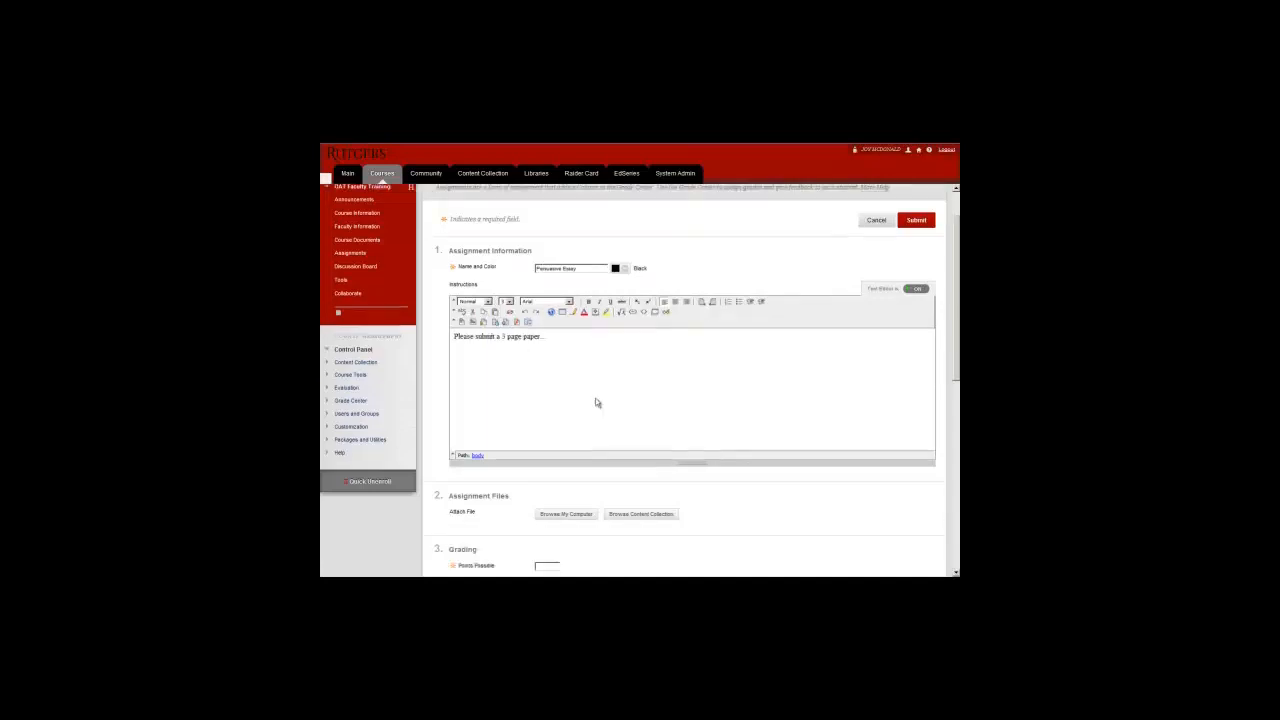
scroll(down, 3)
text(20)
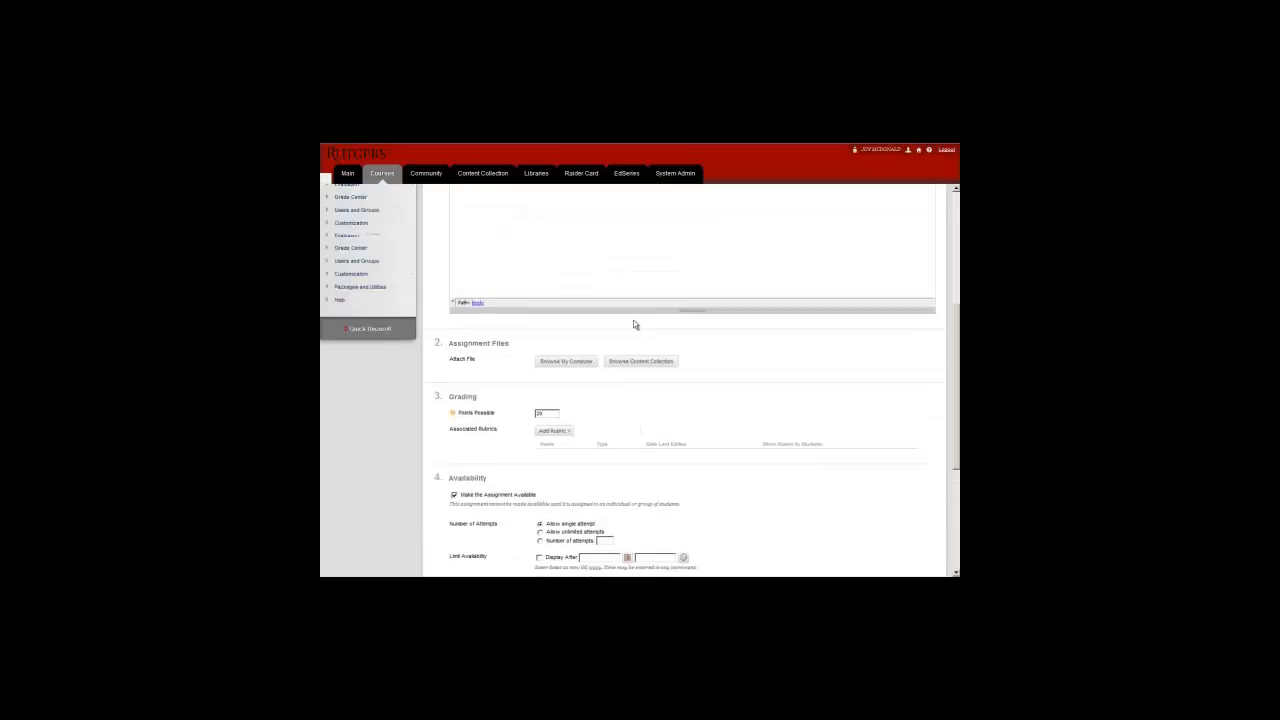
scroll(up, 3)
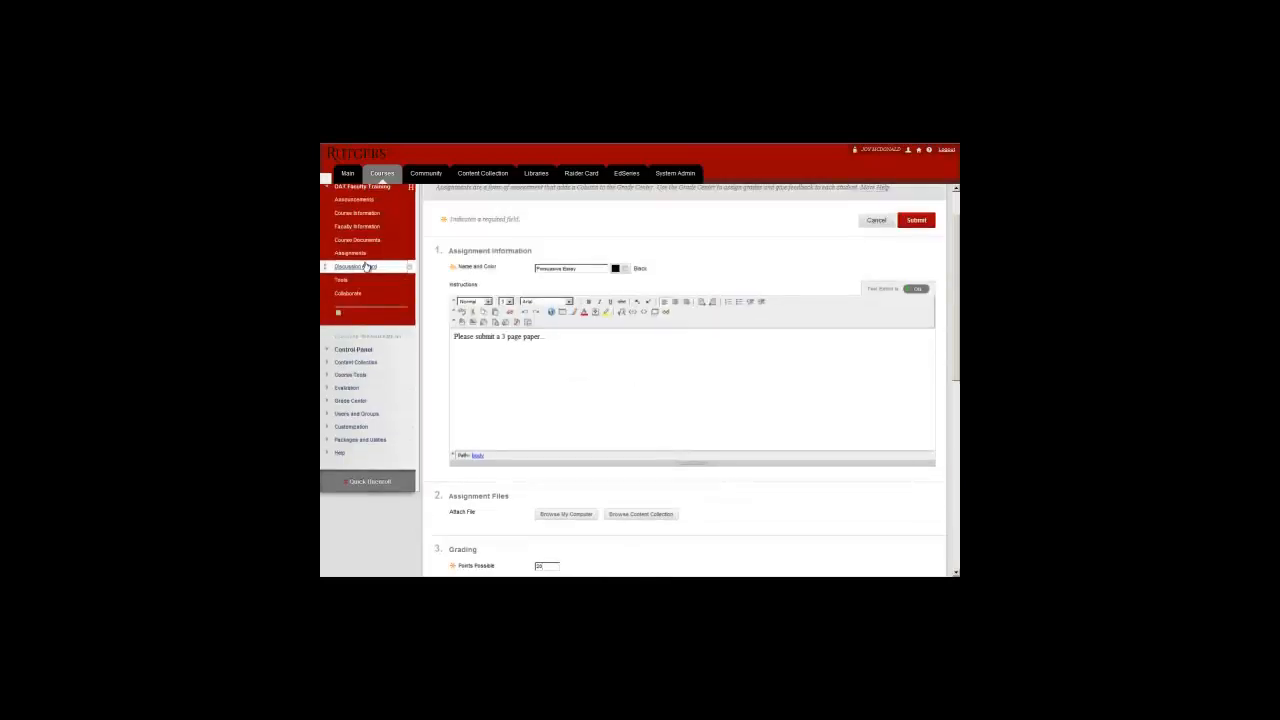
Create a new forum on the Discussion Board and move into its Forum Settings.
click(356, 268)
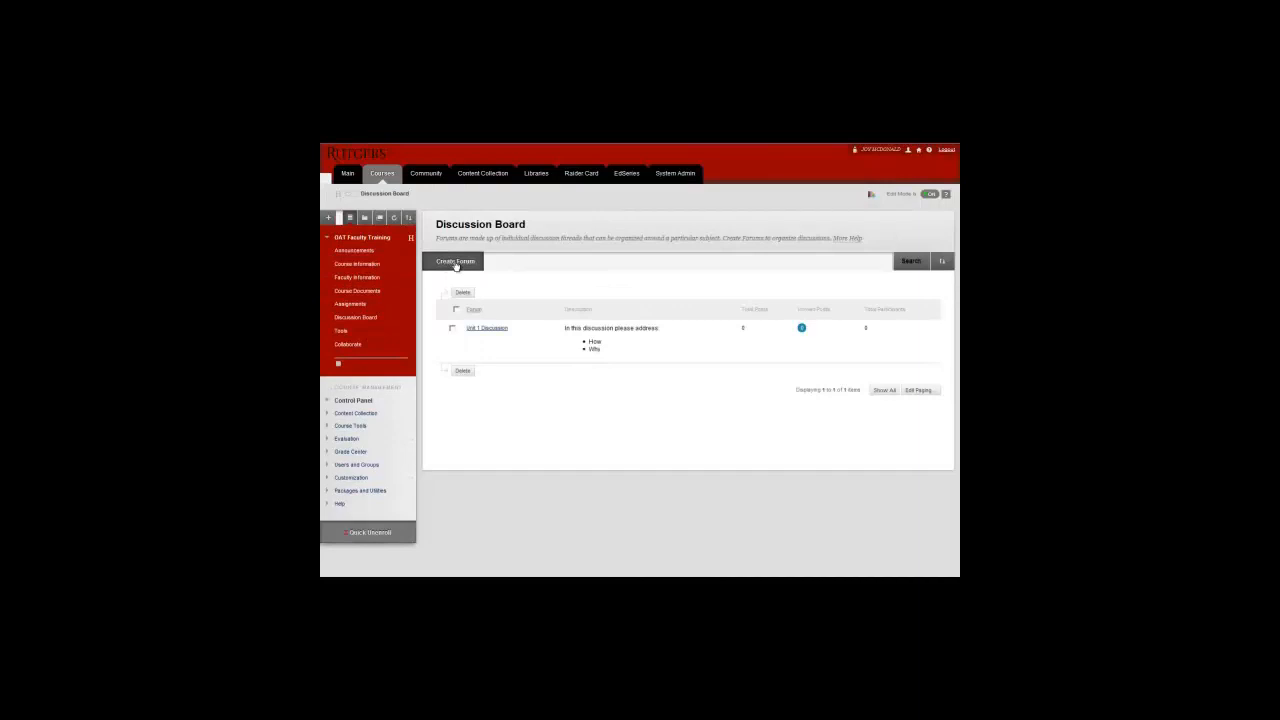
click(454, 260)
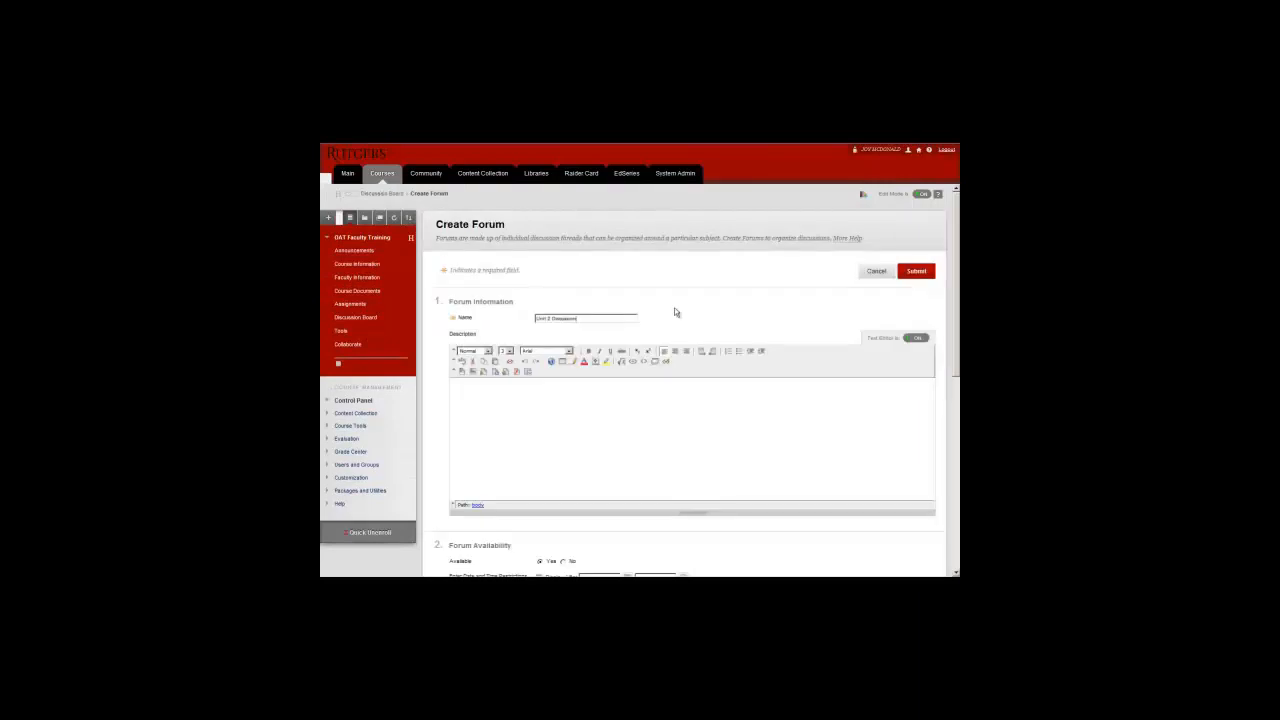
scroll(down, 3)
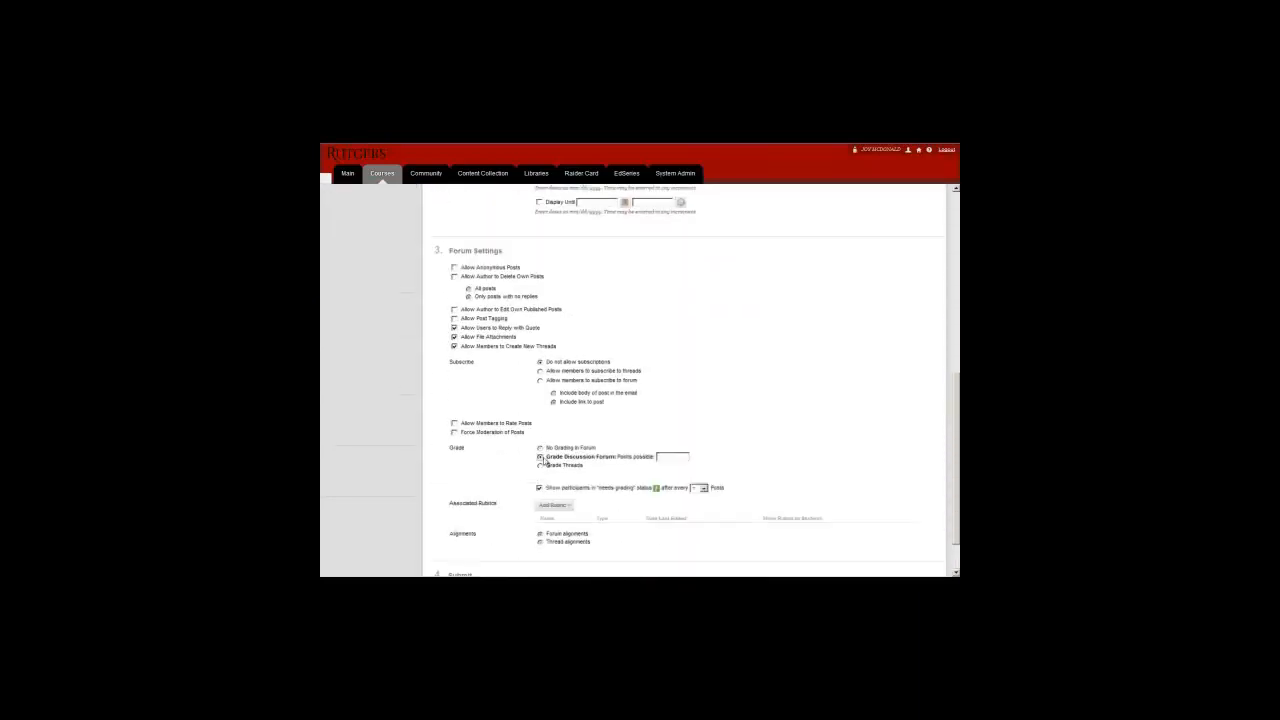
click(556, 504)
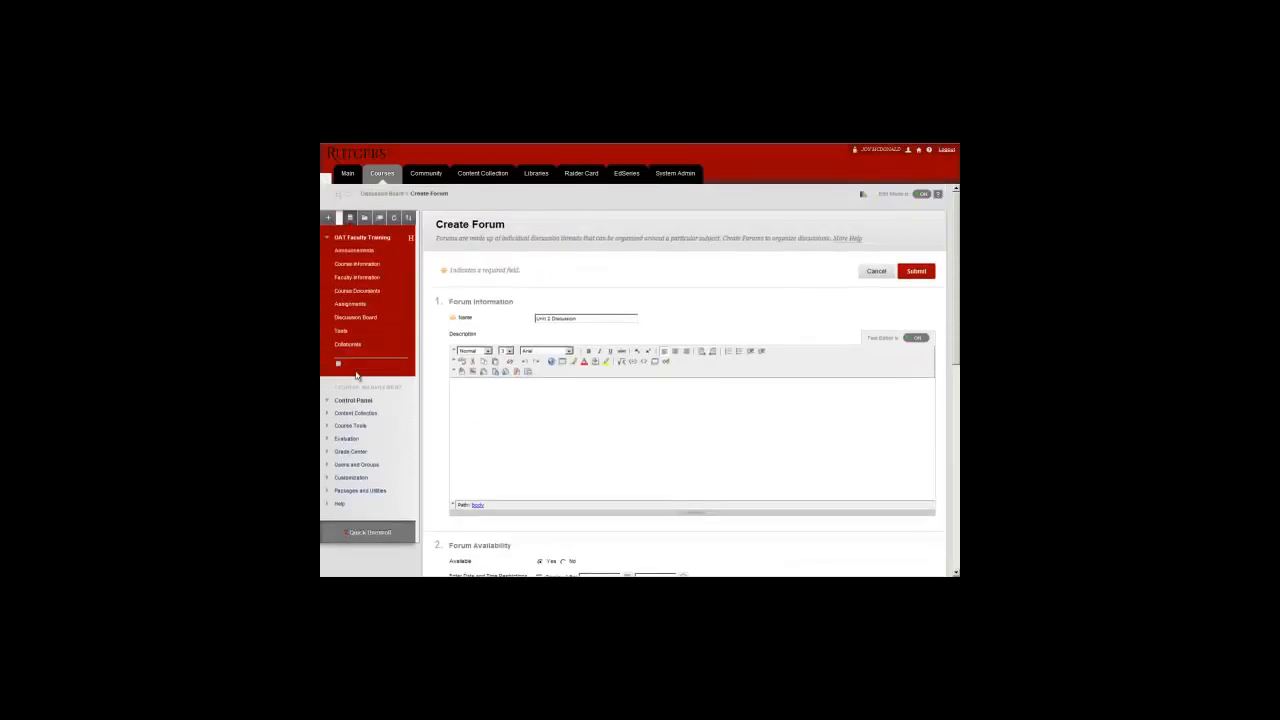
mouse_move(350, 426)
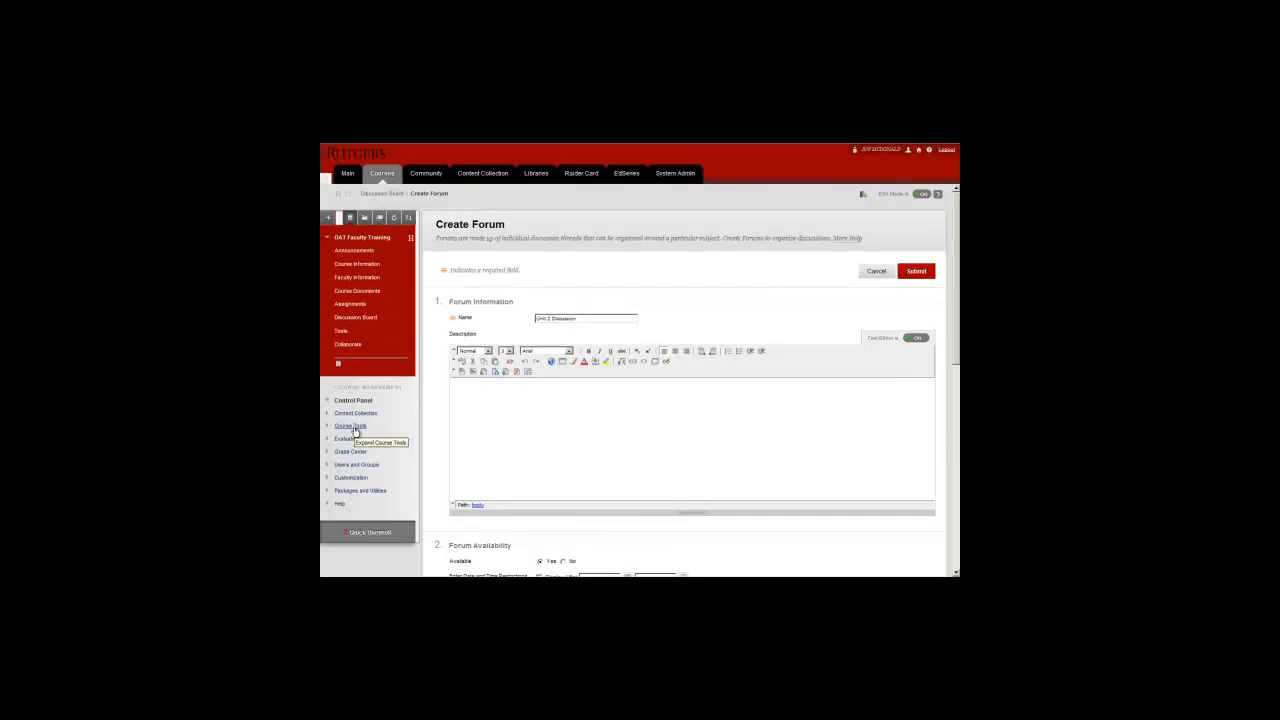
Create a new rubric from the course Rubrics tool.
click(352, 424)
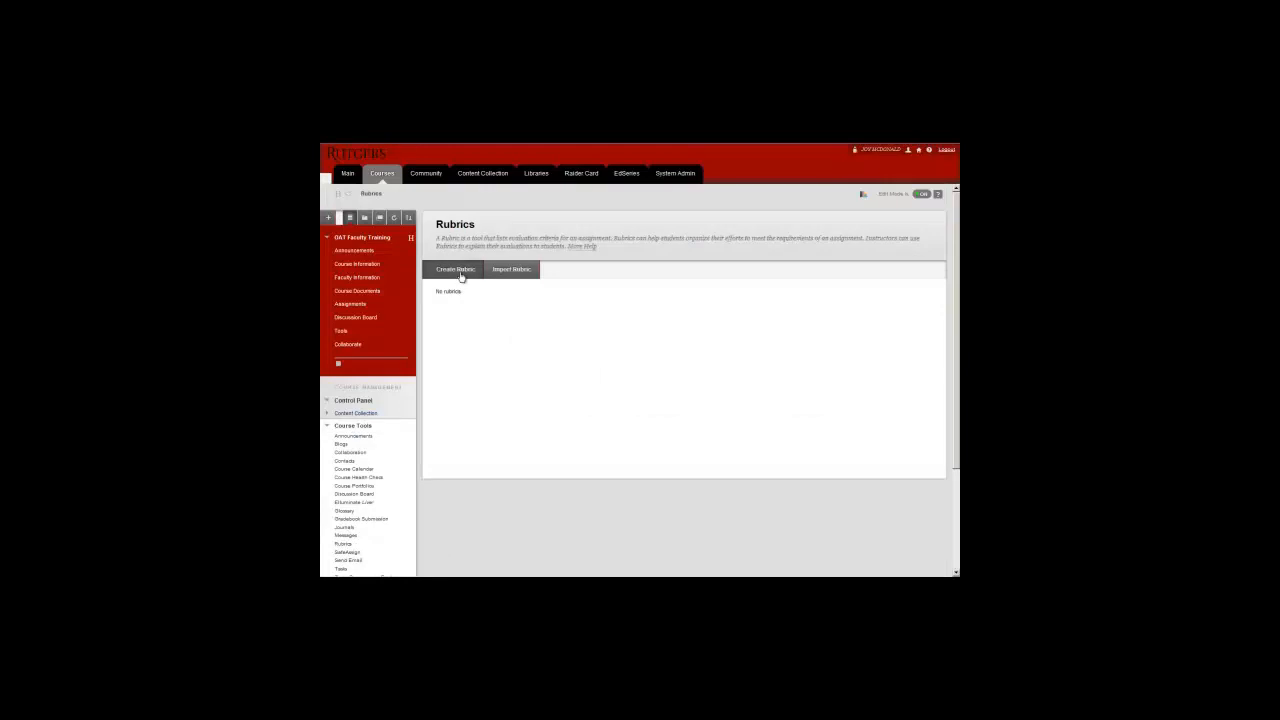
click(456, 268)
text(Basic Discussion)
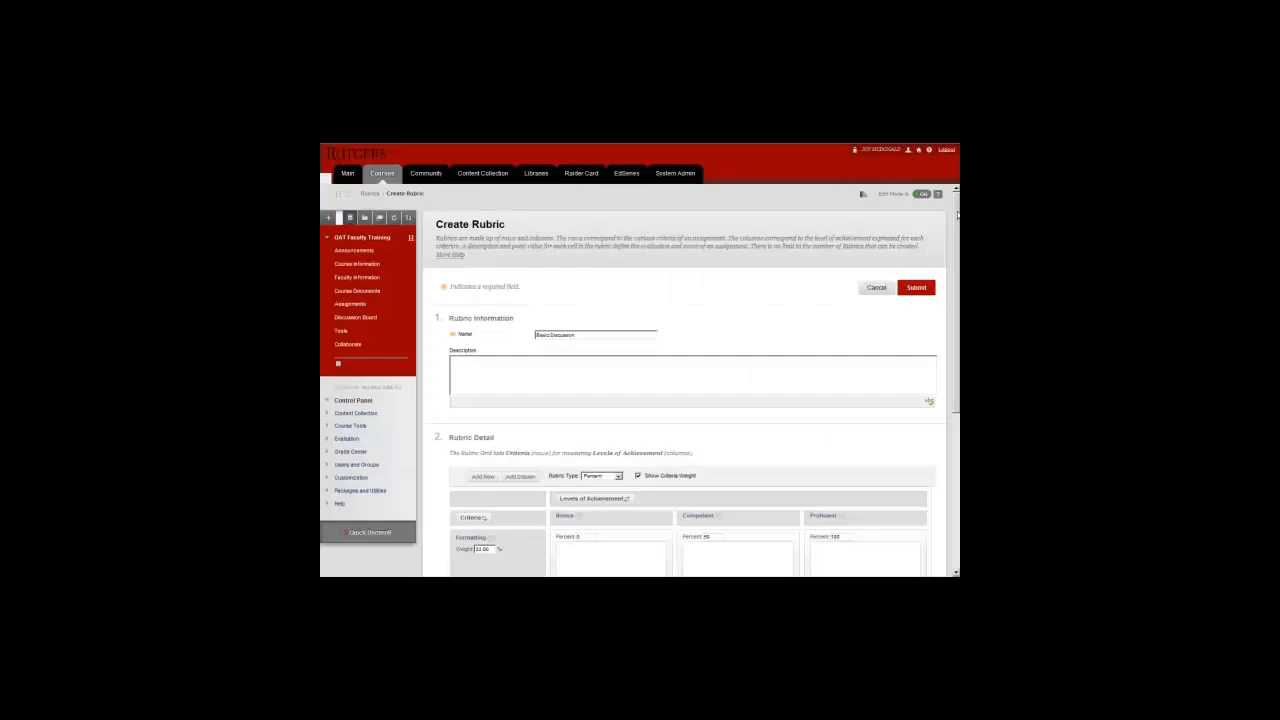
Delete the third criterion row so the rubric keeps two criteria.
scroll(down, 3)
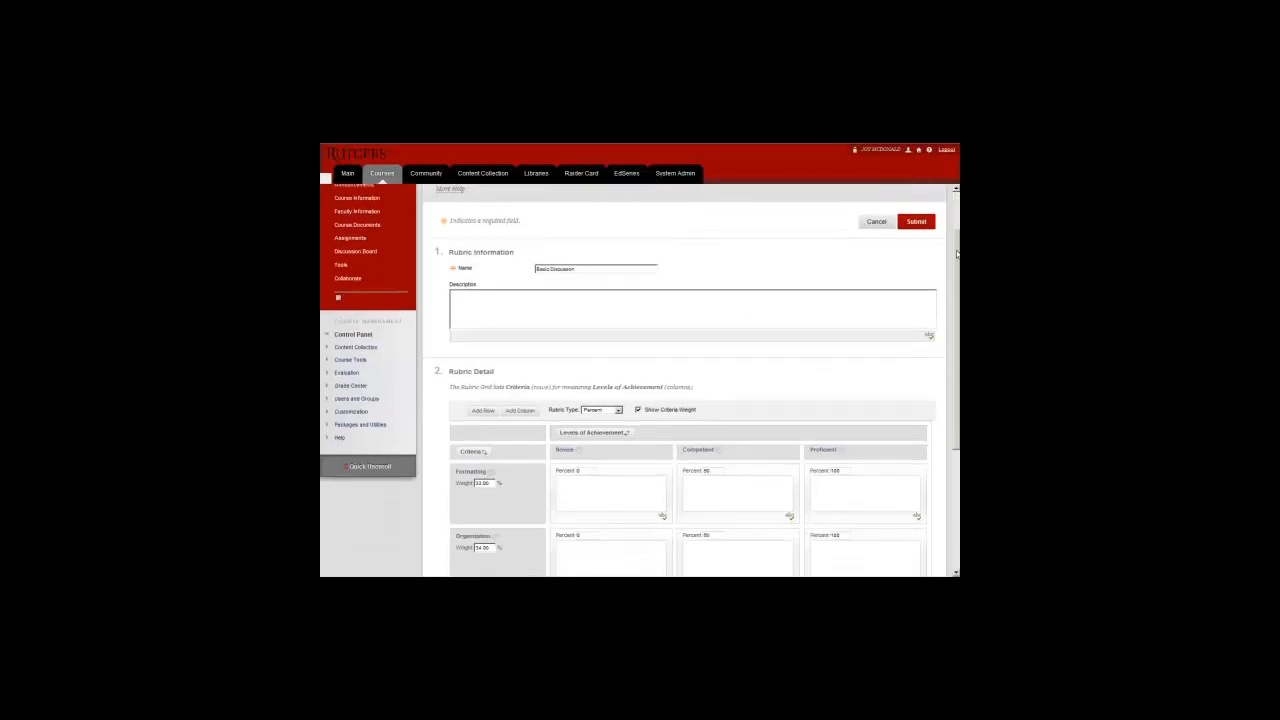
scroll(down, 3)
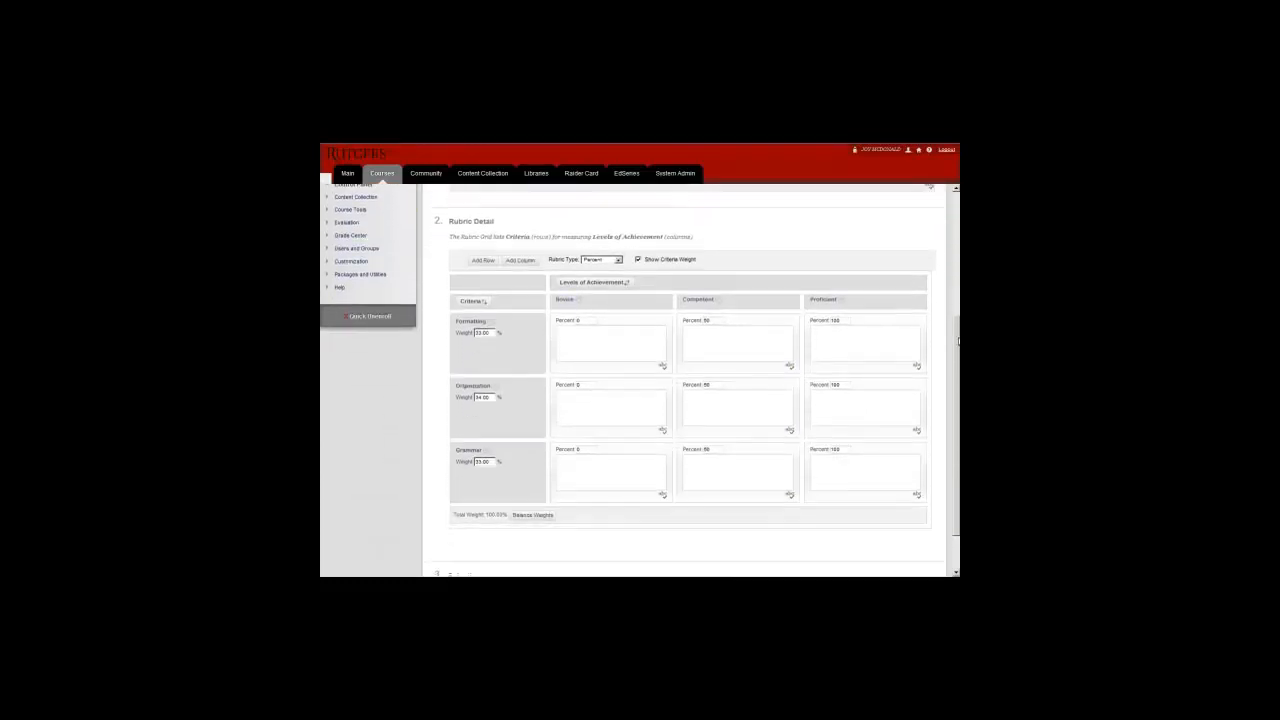
scroll(down, 3)
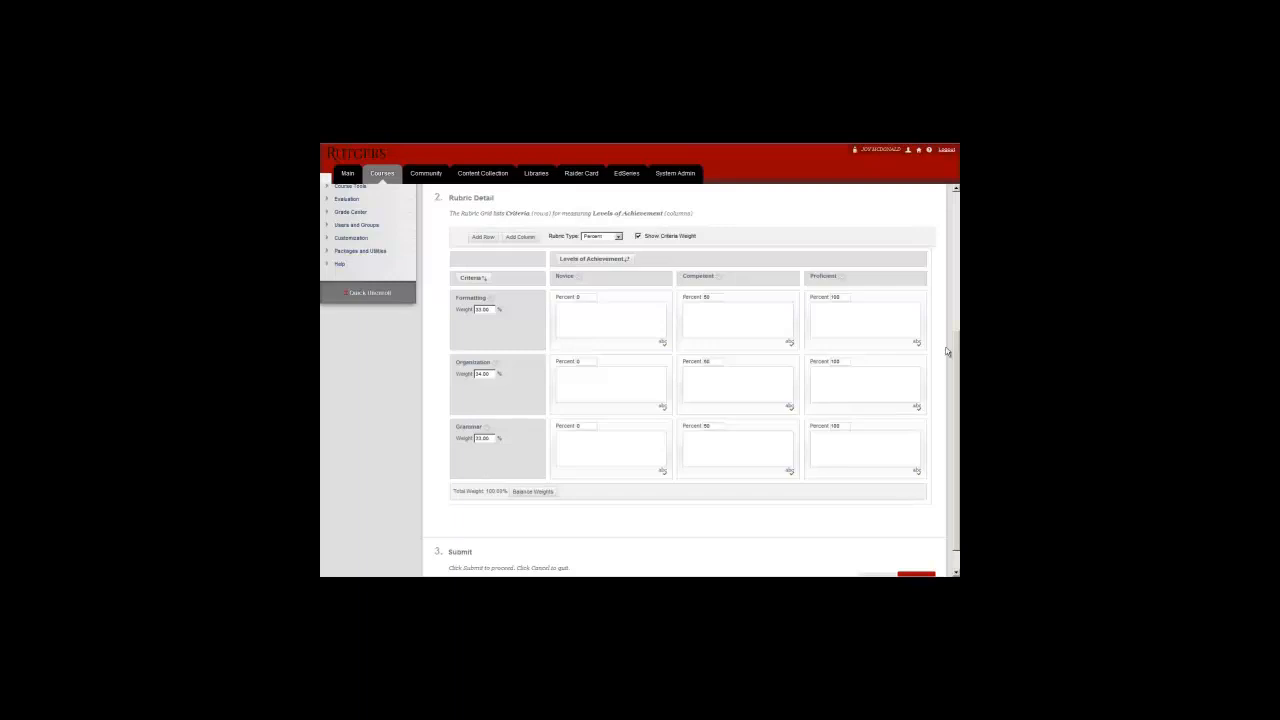
mouse_move(944, 350)
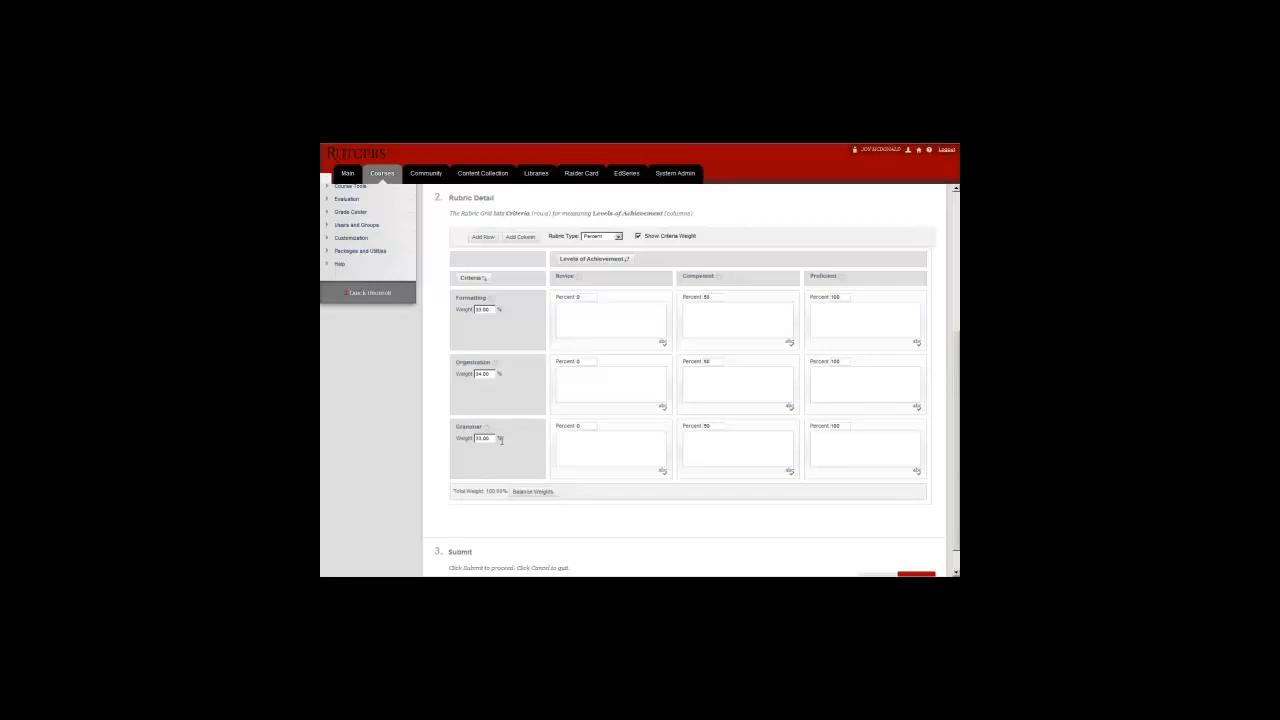
click(488, 428)
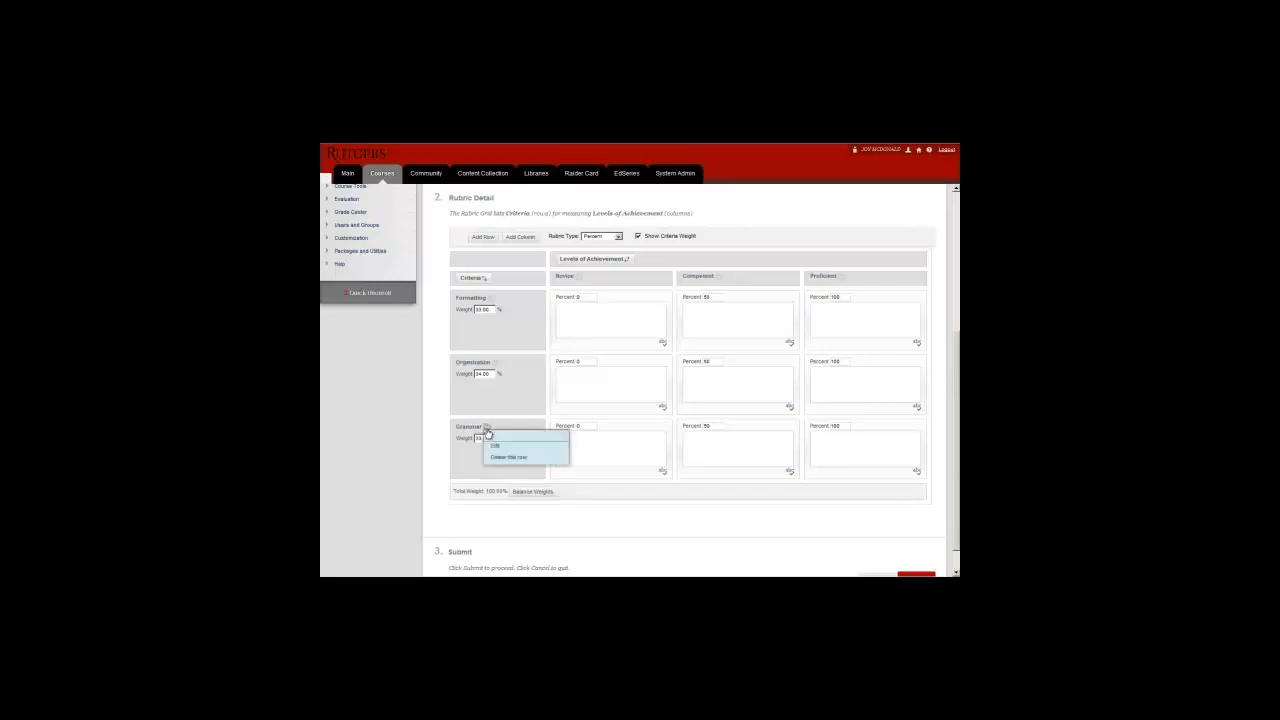
click(508, 456)
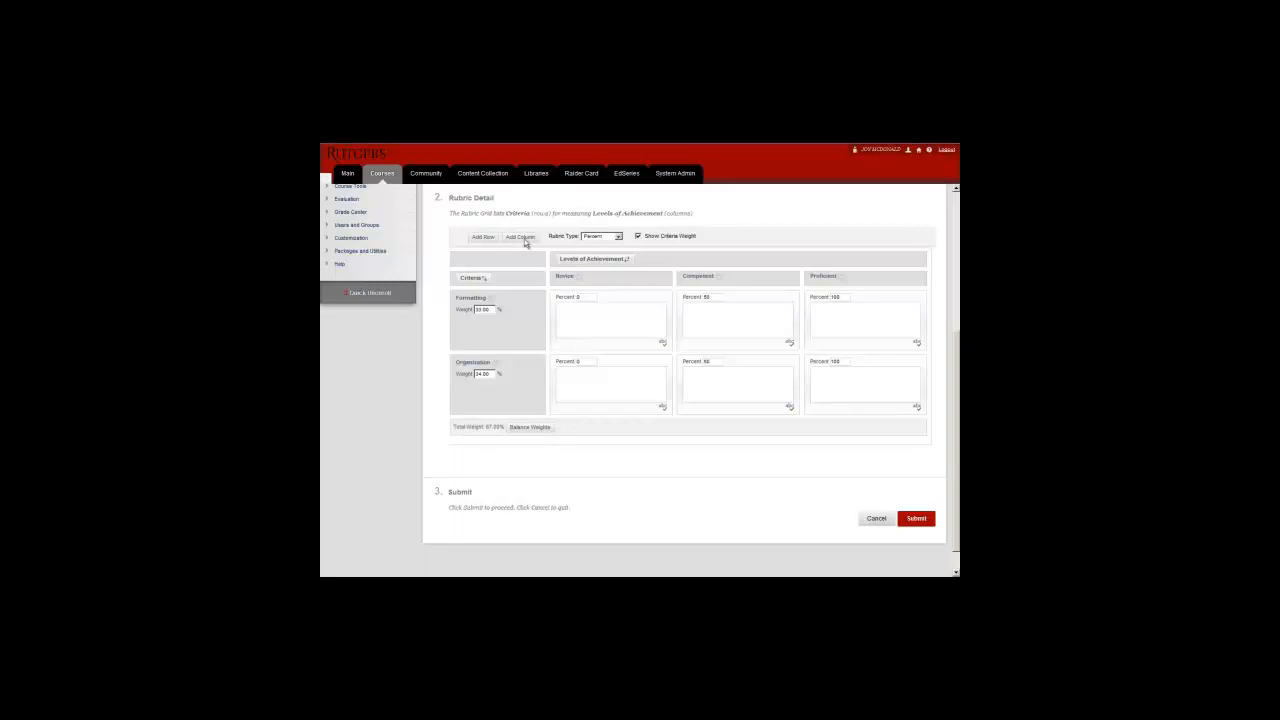
Add achievement-level columns to reach five and begin renaming the first criterion.
click(520, 236)
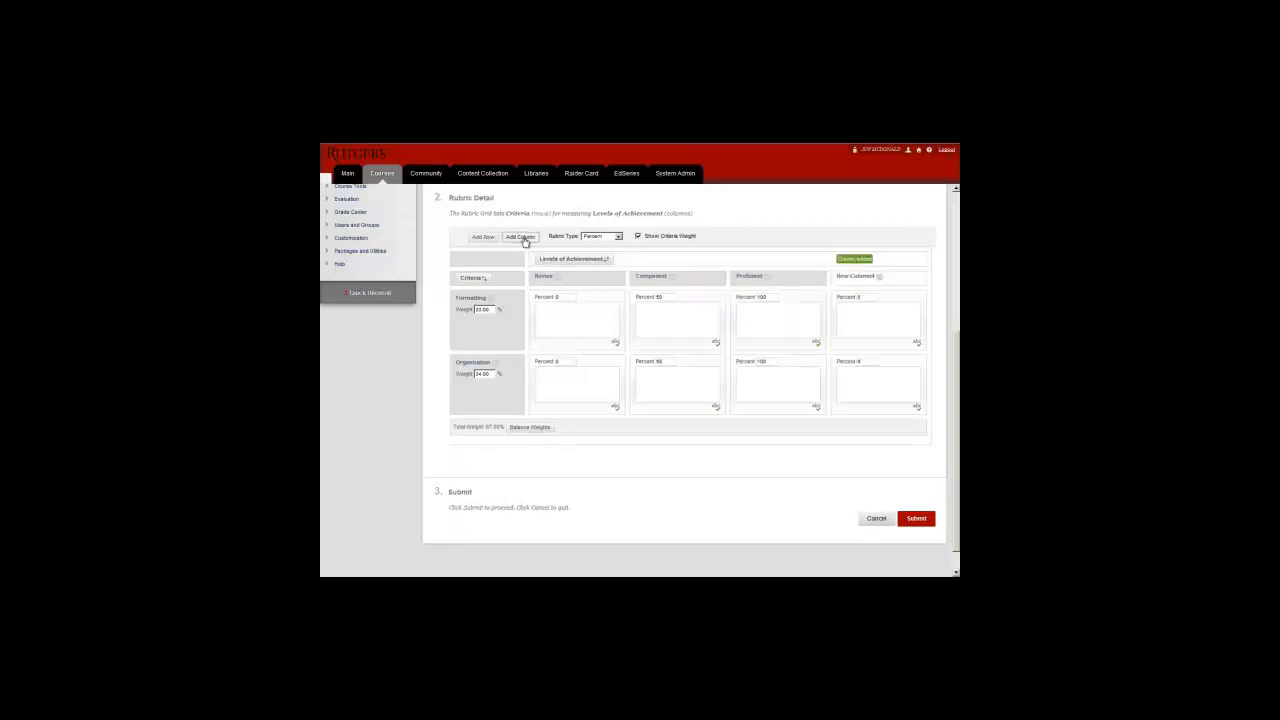
click(520, 236)
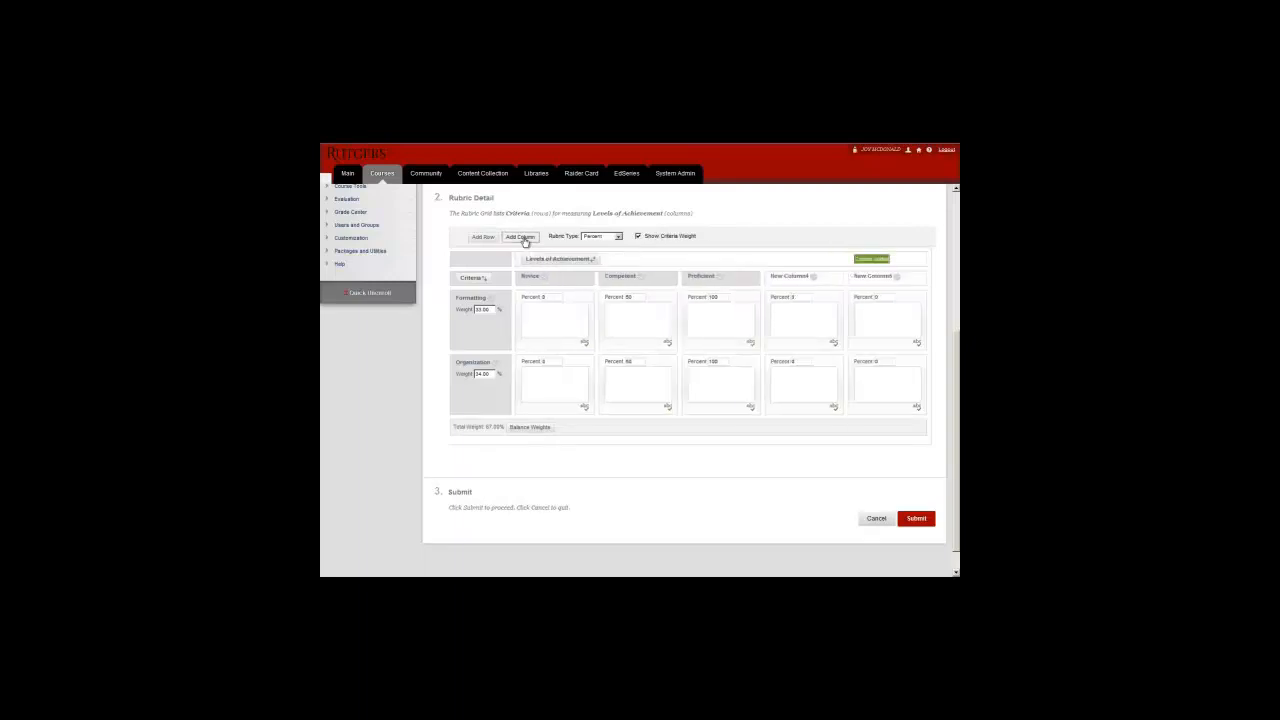
click(520, 236)
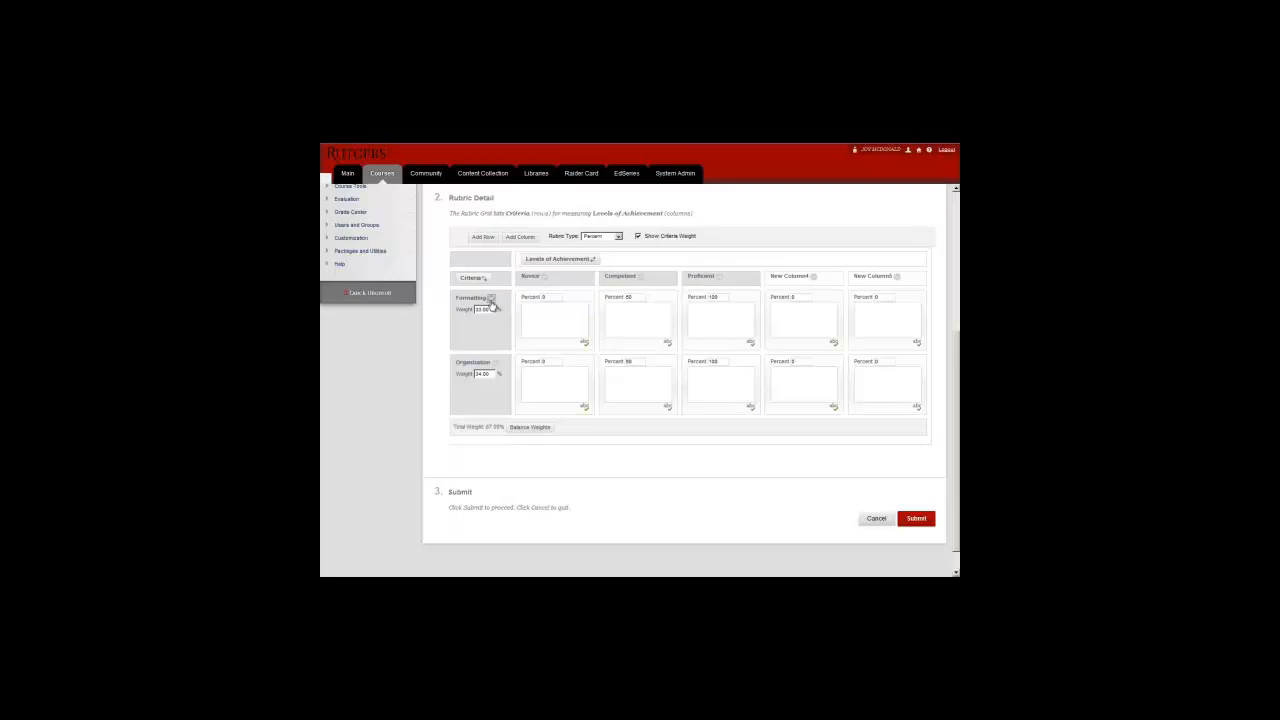
click(470, 298)
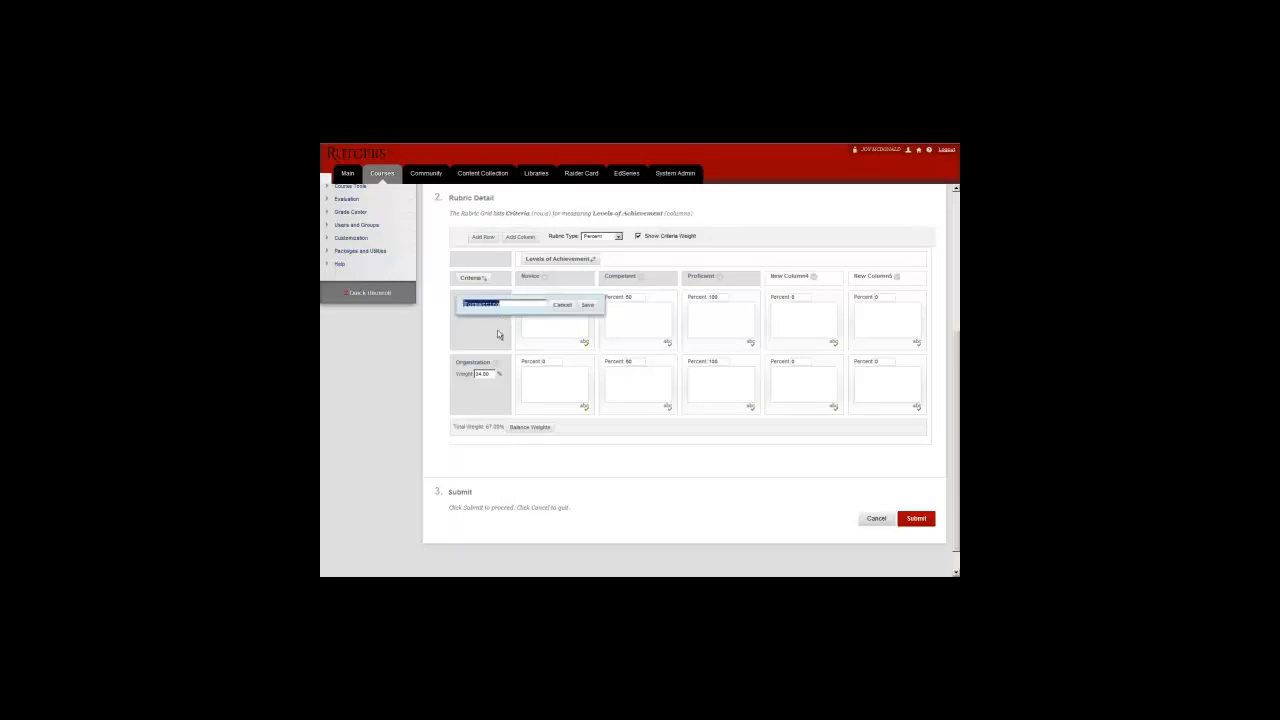
click(588, 304)
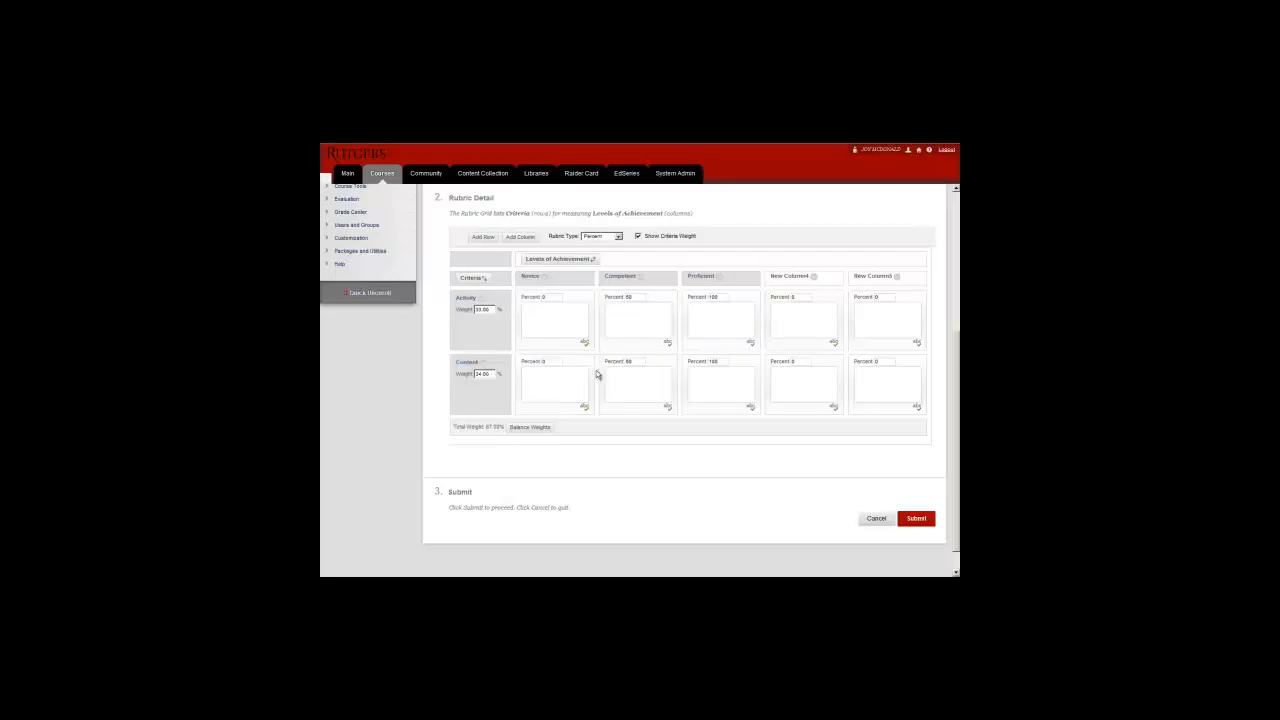
mouse_move(544, 280)
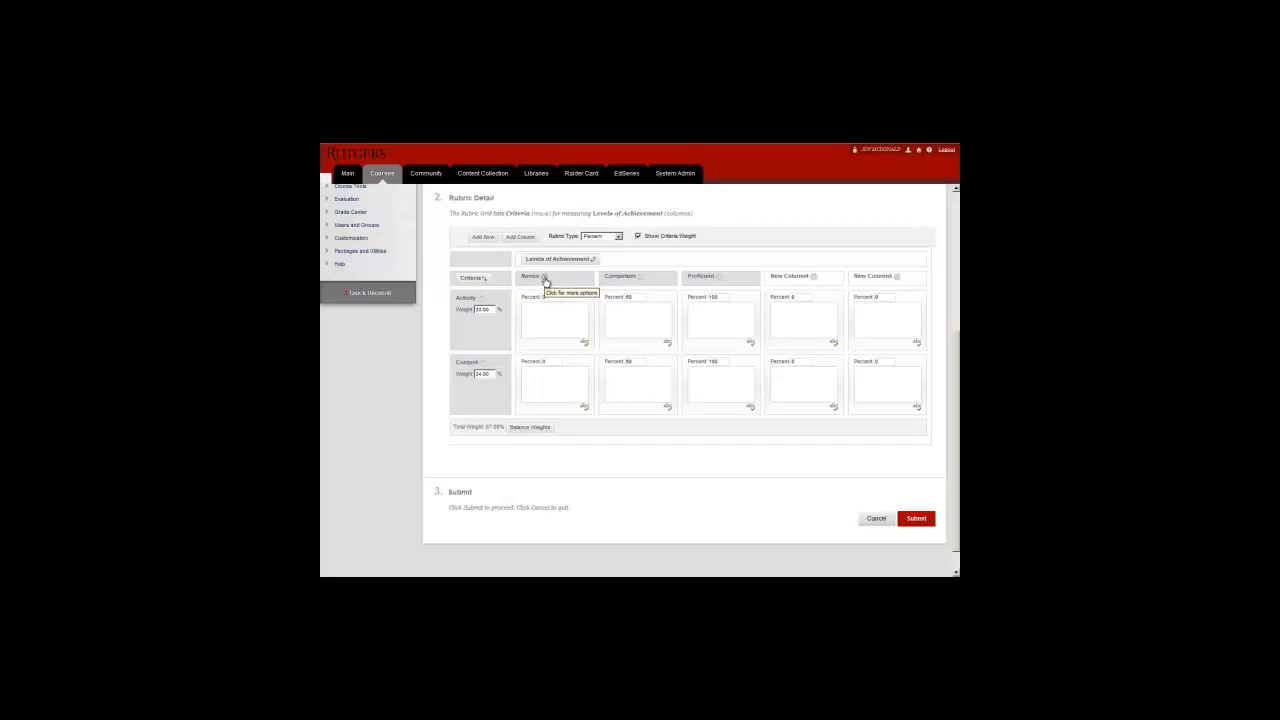
mouse_move(644, 304)
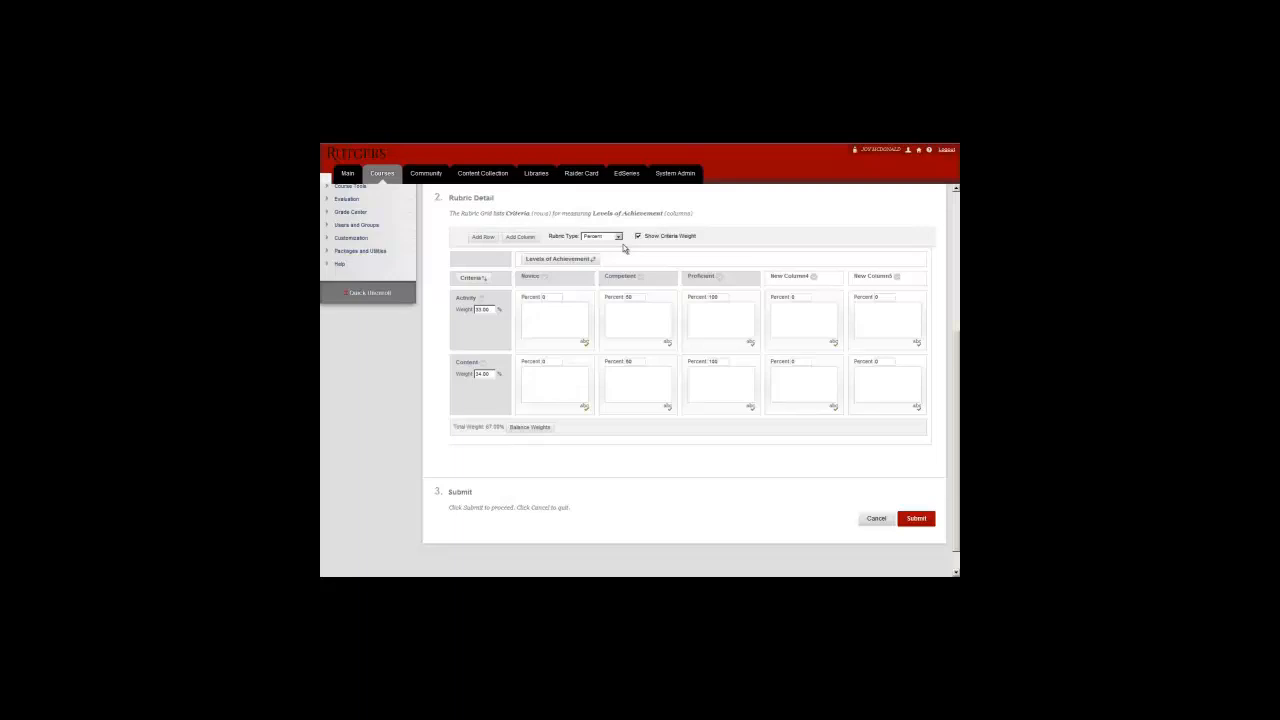
Switch the rubric type to Points and rename the first achievement levels Excellent, Good, Fair.
click(604, 236)
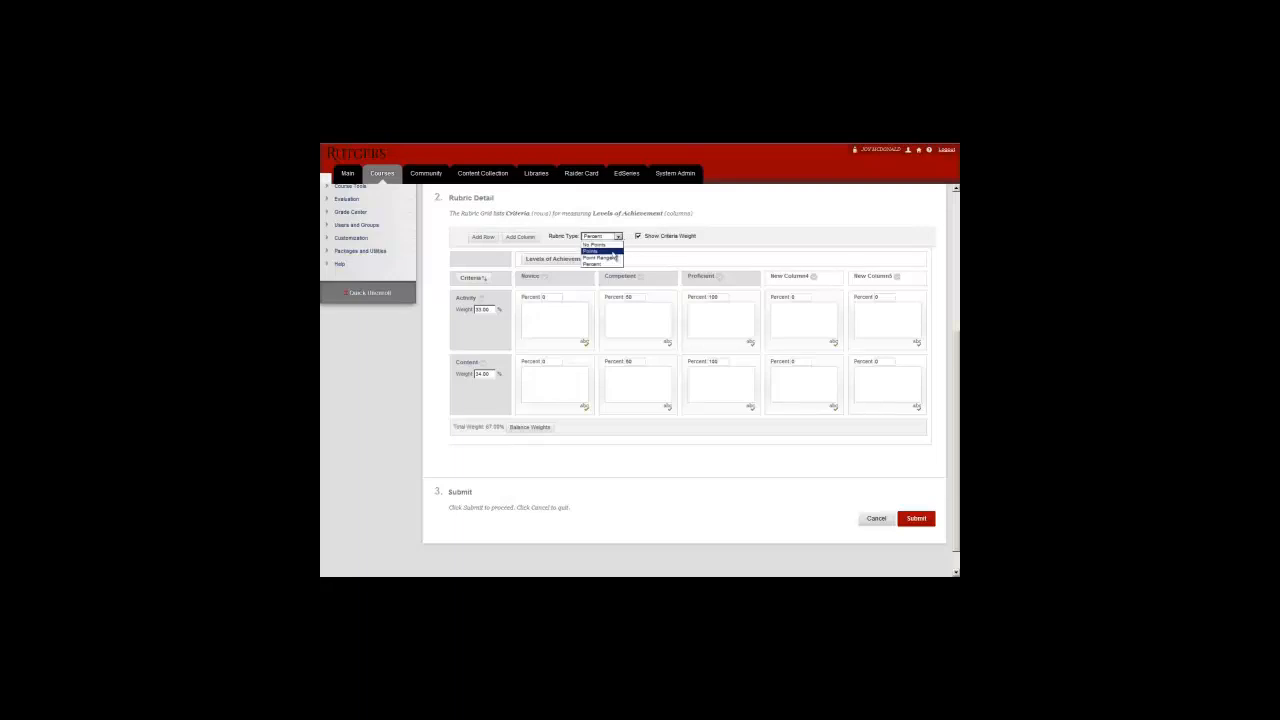
click(592, 244)
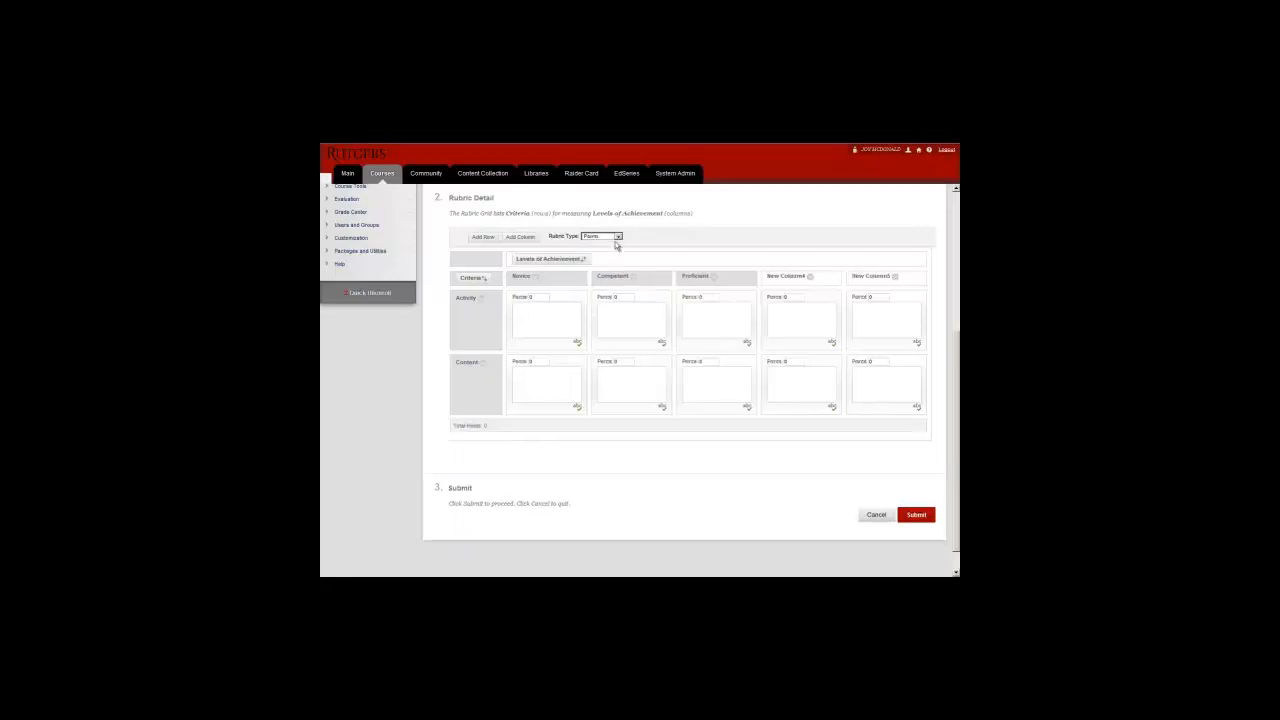
click(620, 236)
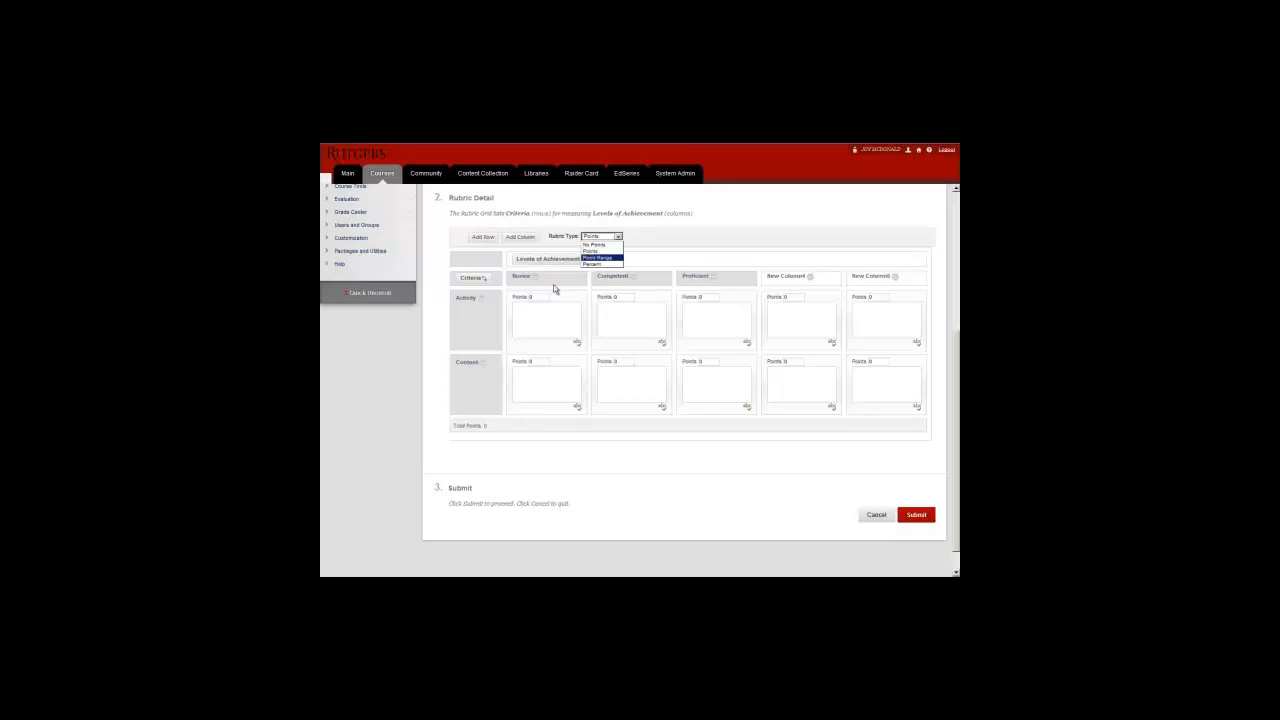
click(588, 252)
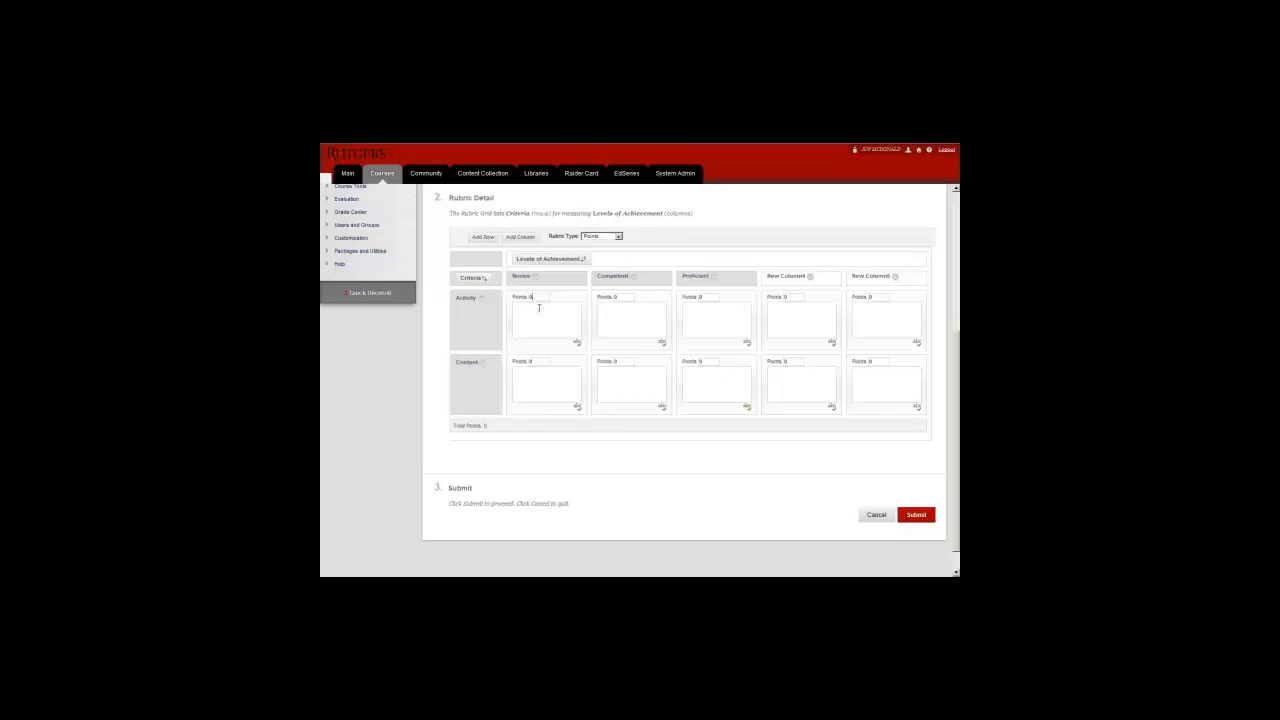
click(532, 276)
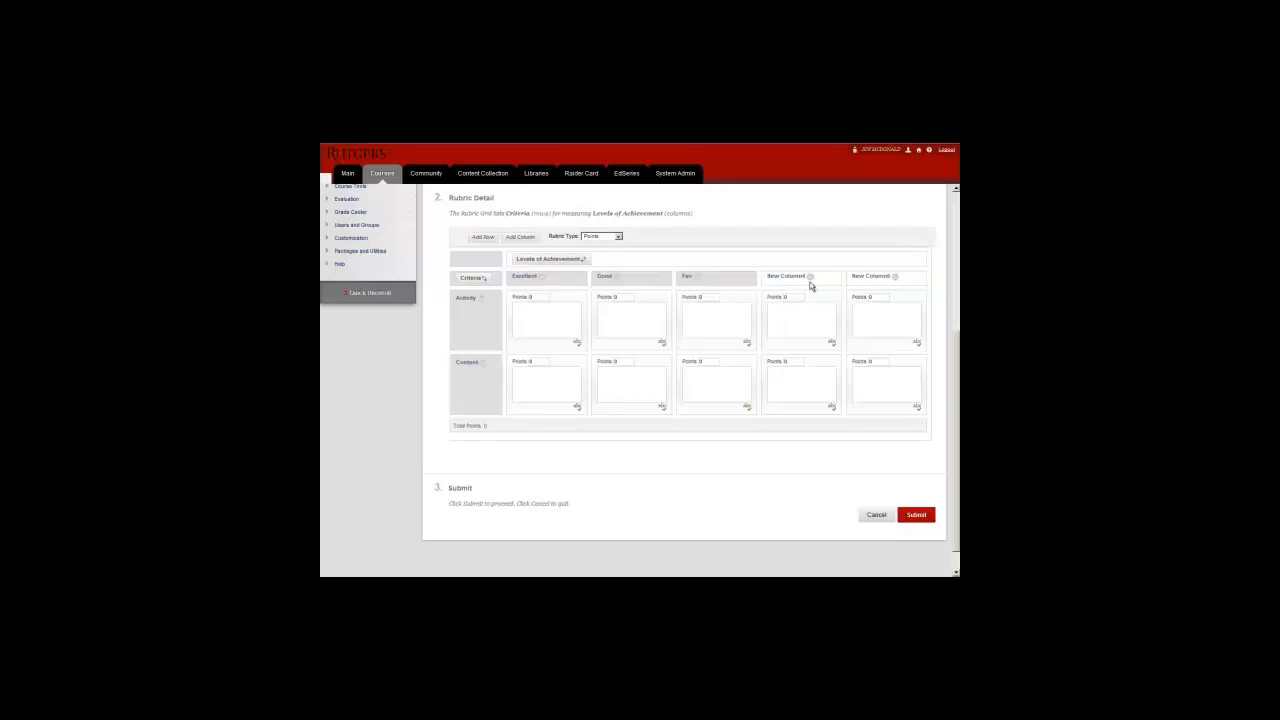
click(896, 276)
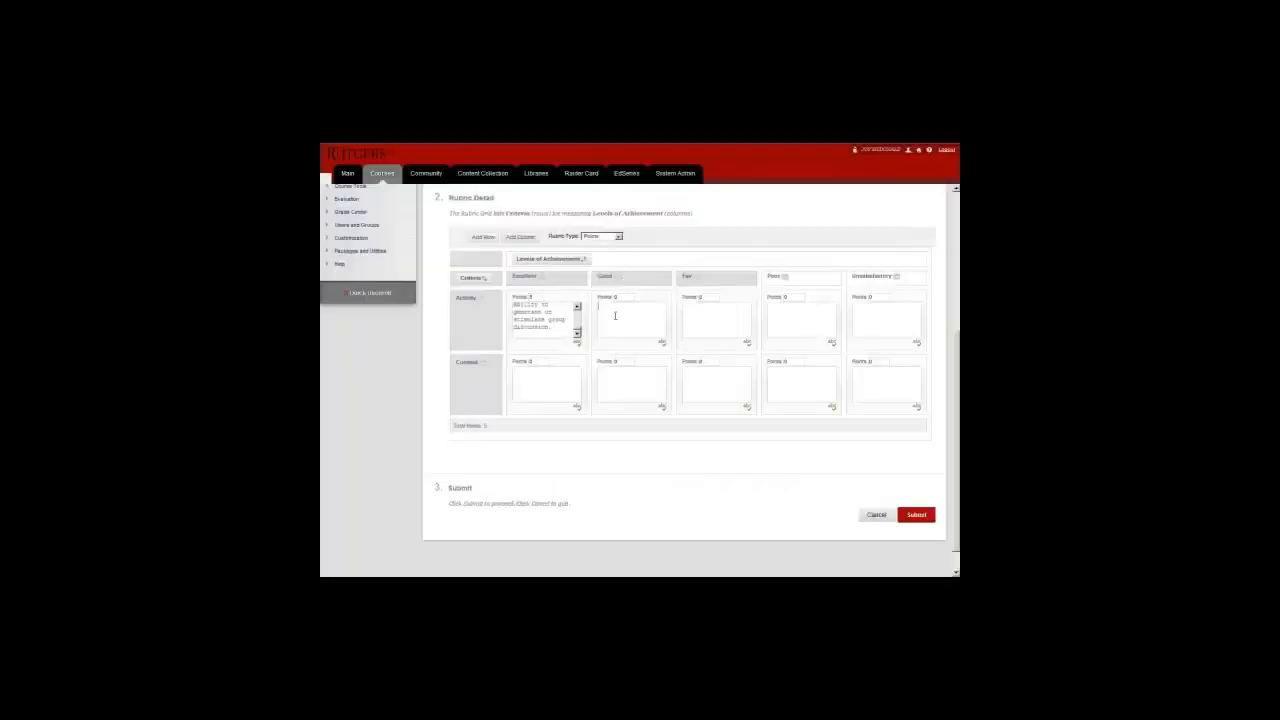
Paste descriptions into the rubric cells and apply a reorder of the criteria.
right_click(632, 316)
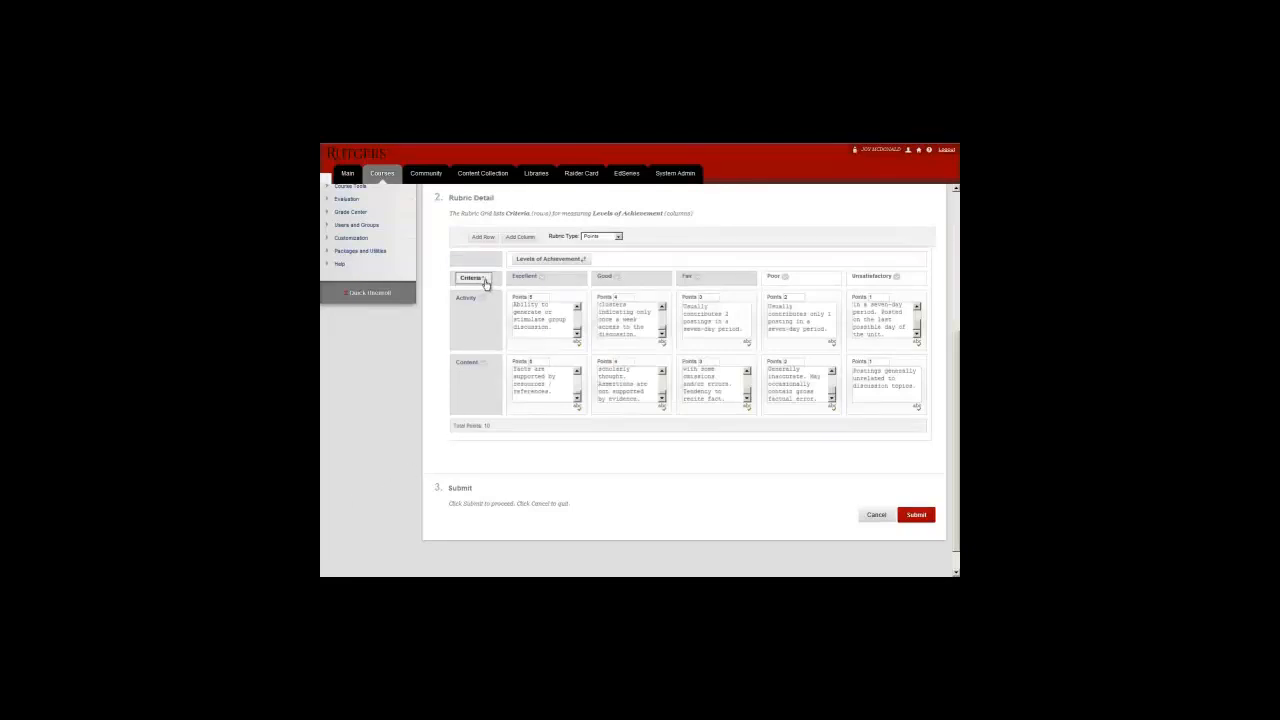
click(484, 278)
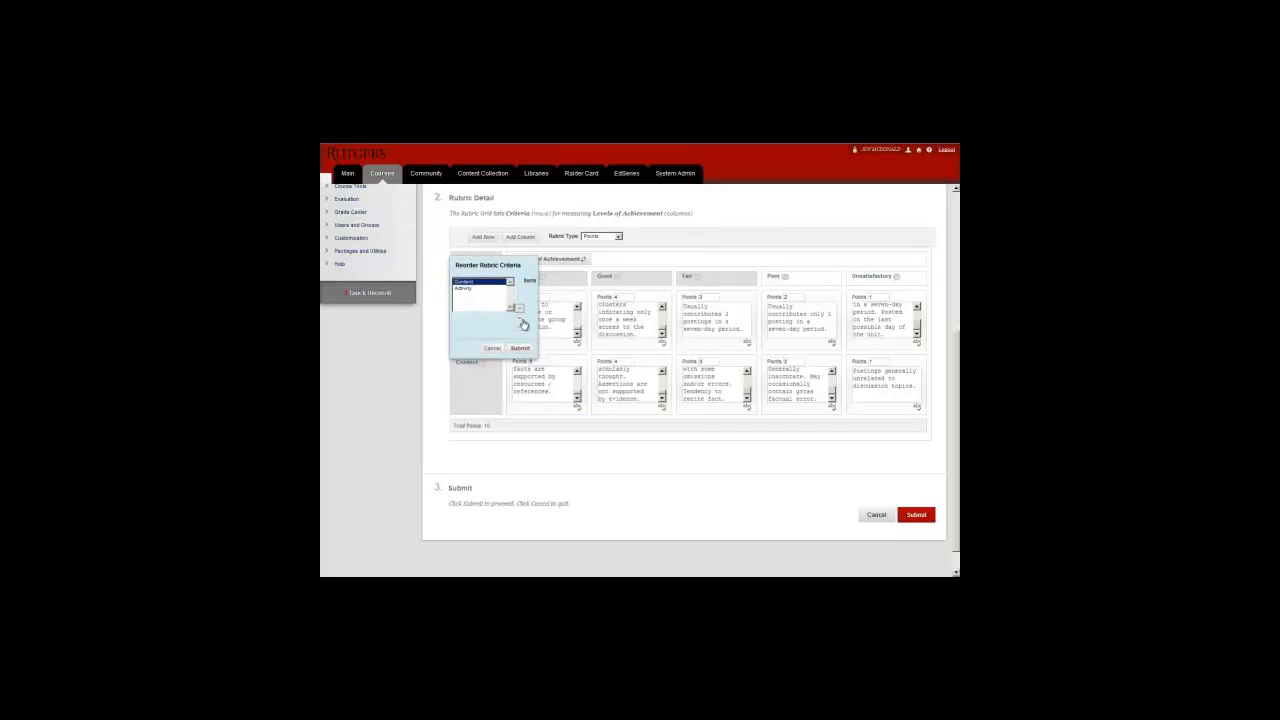
click(492, 348)
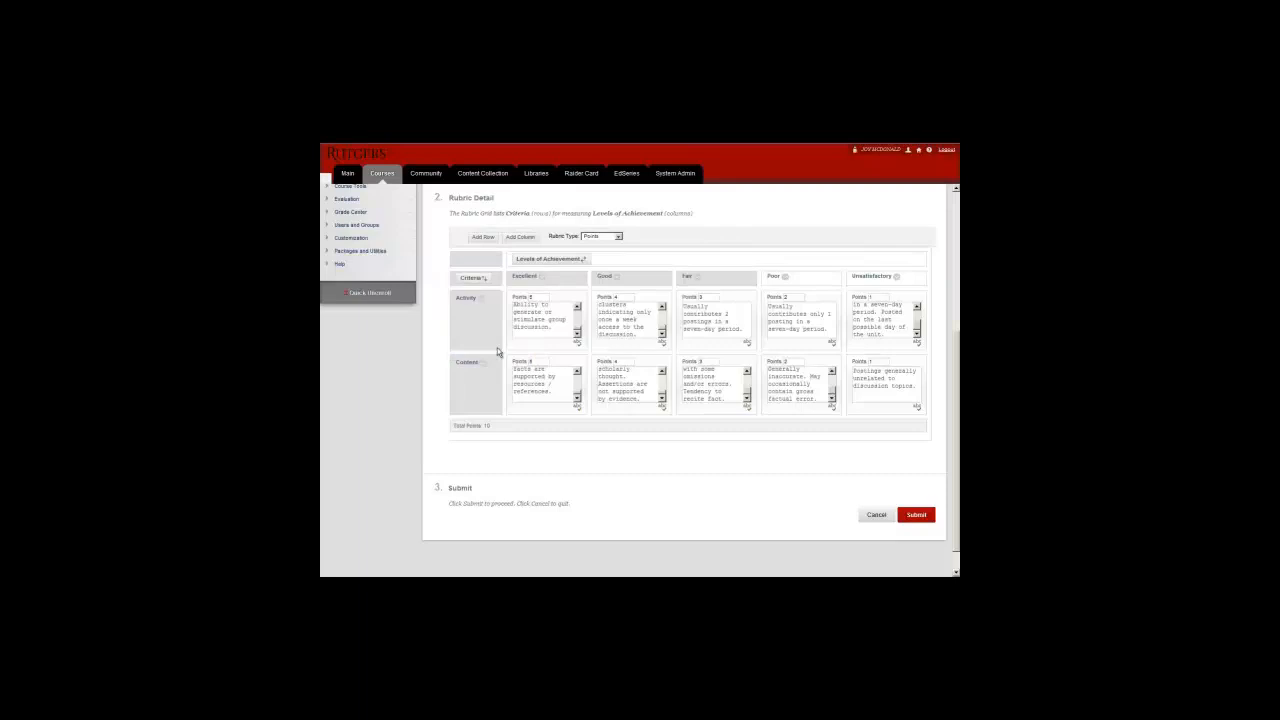
mouse_move(504, 354)
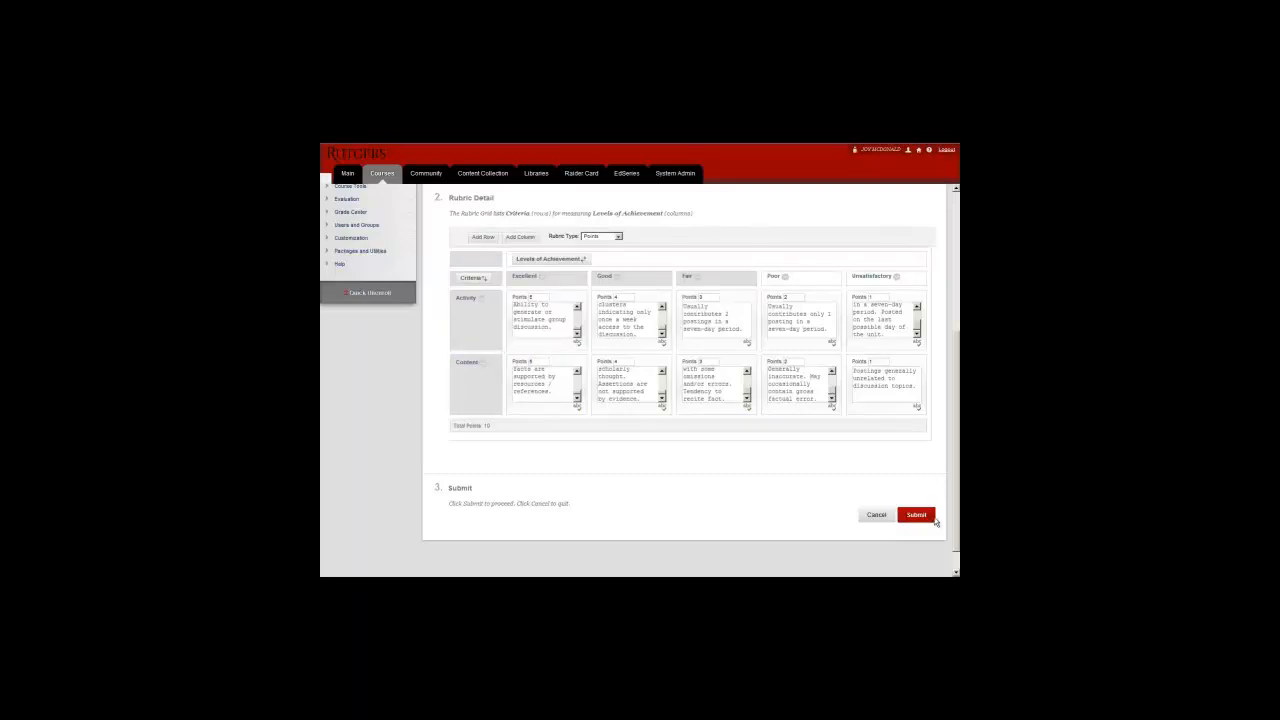
Submit the Basic Discussion rubric and make a copy of it from the rubric list.
click(916, 514)
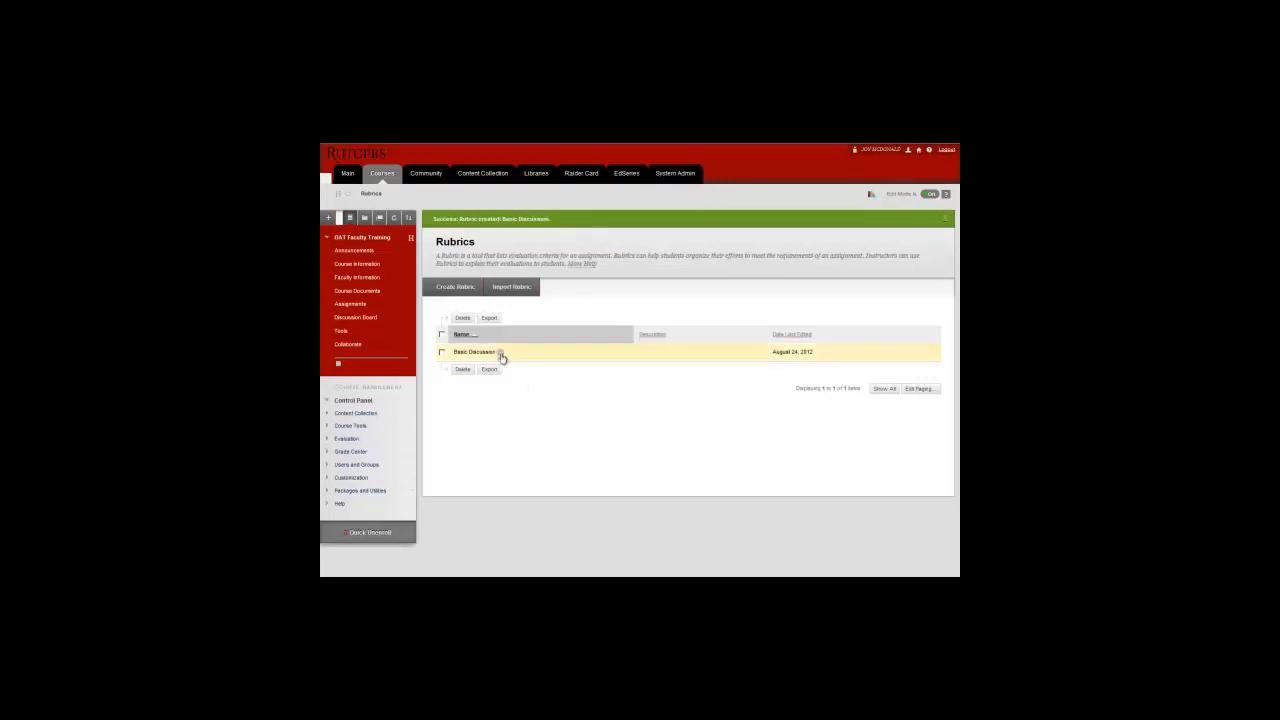
click(500, 352)
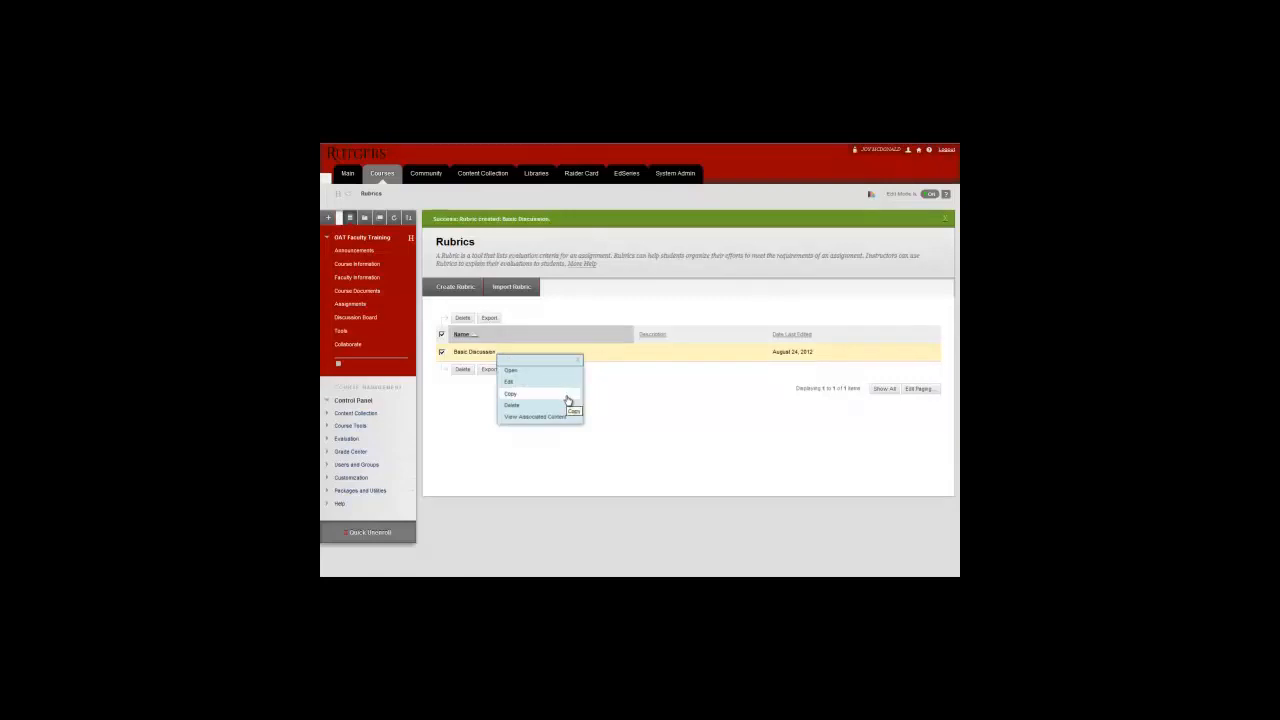
click(510, 392)
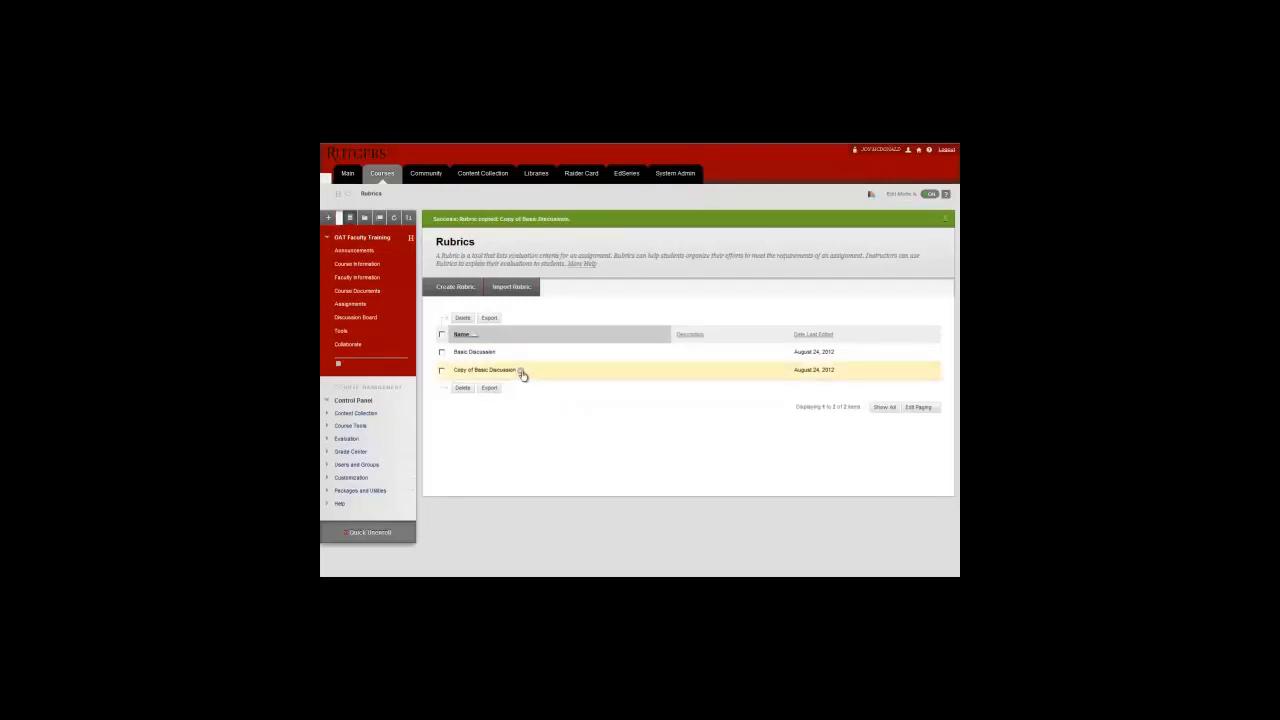
Open the copied rubric, cancel out, then delete the copy and confirm.
click(520, 370)
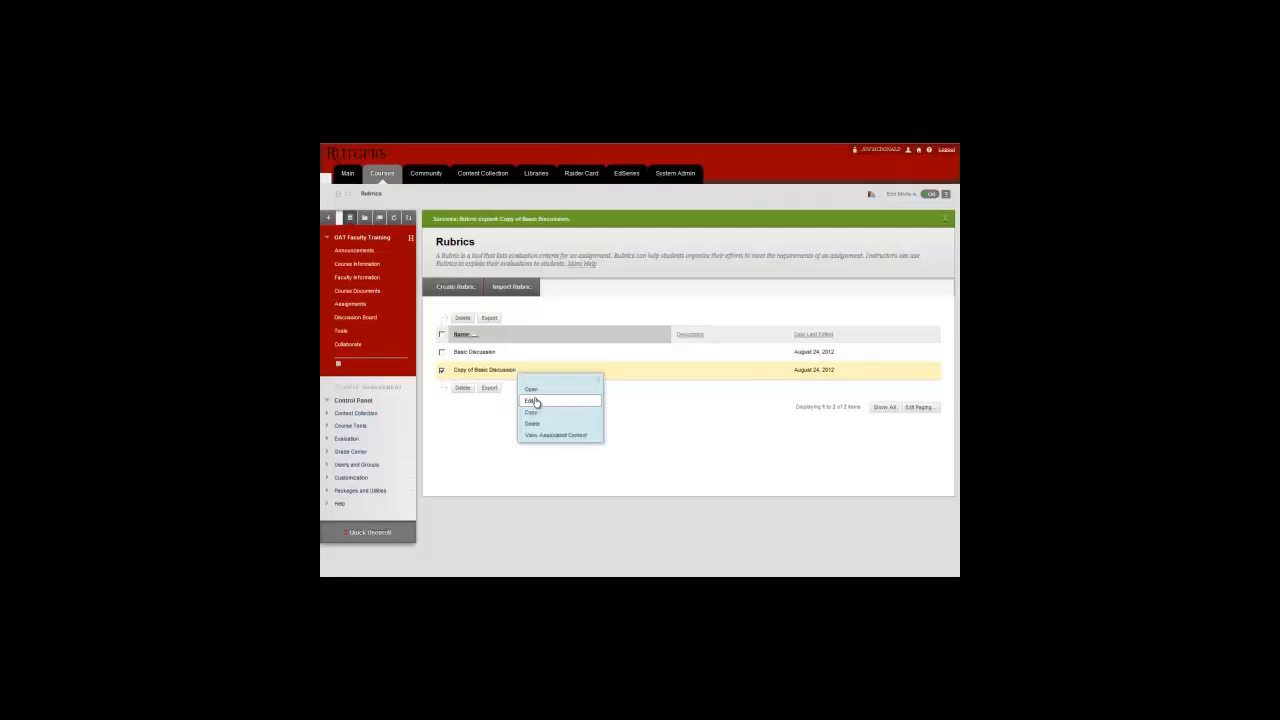
click(530, 400)
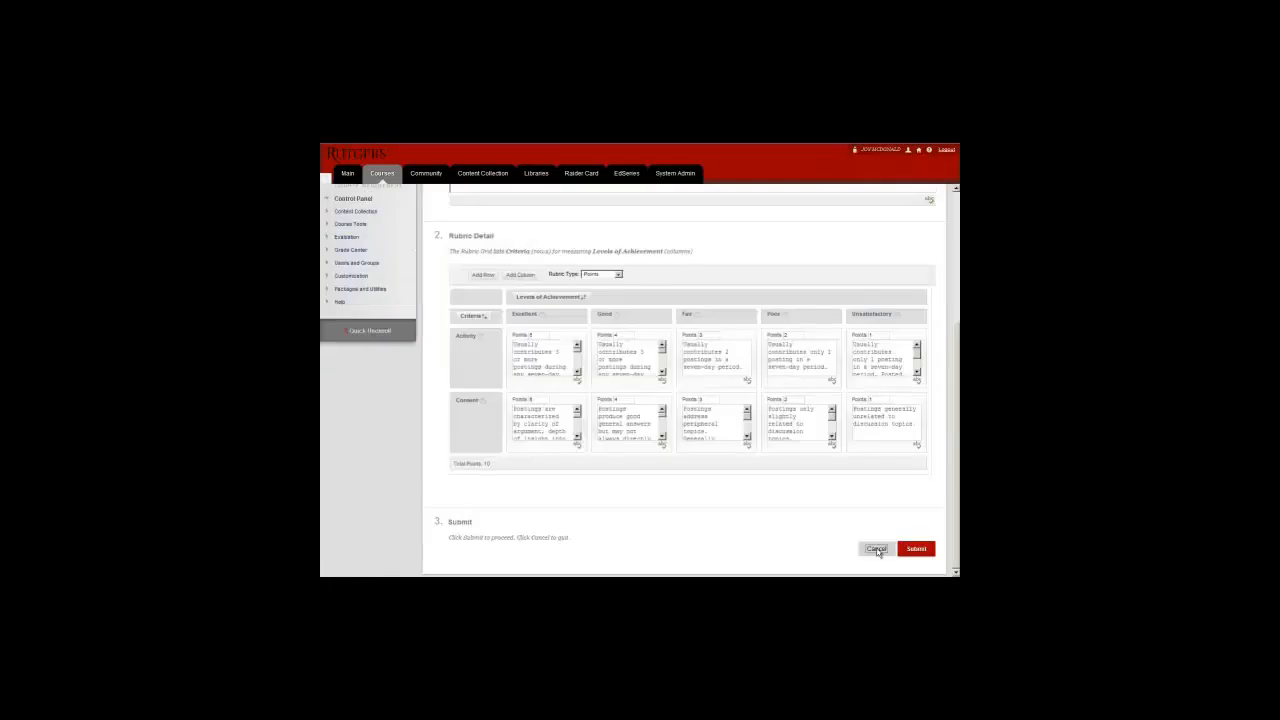
click(916, 548)
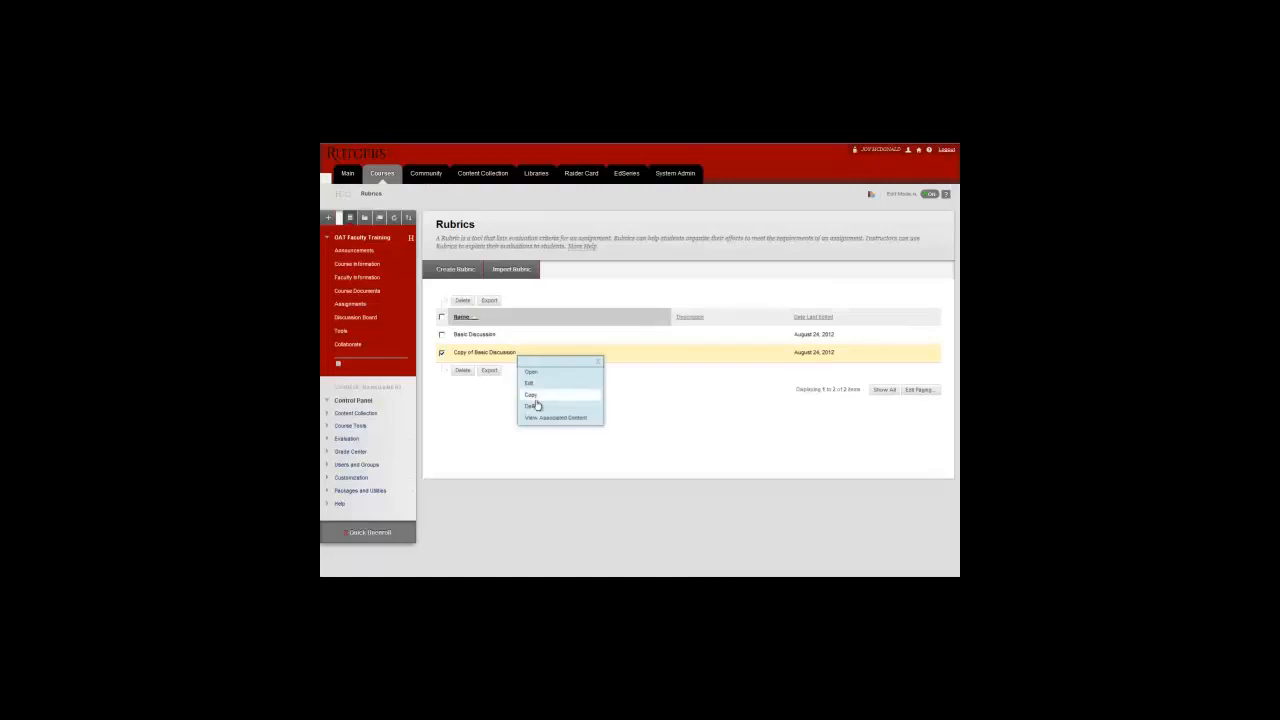
click(532, 404)
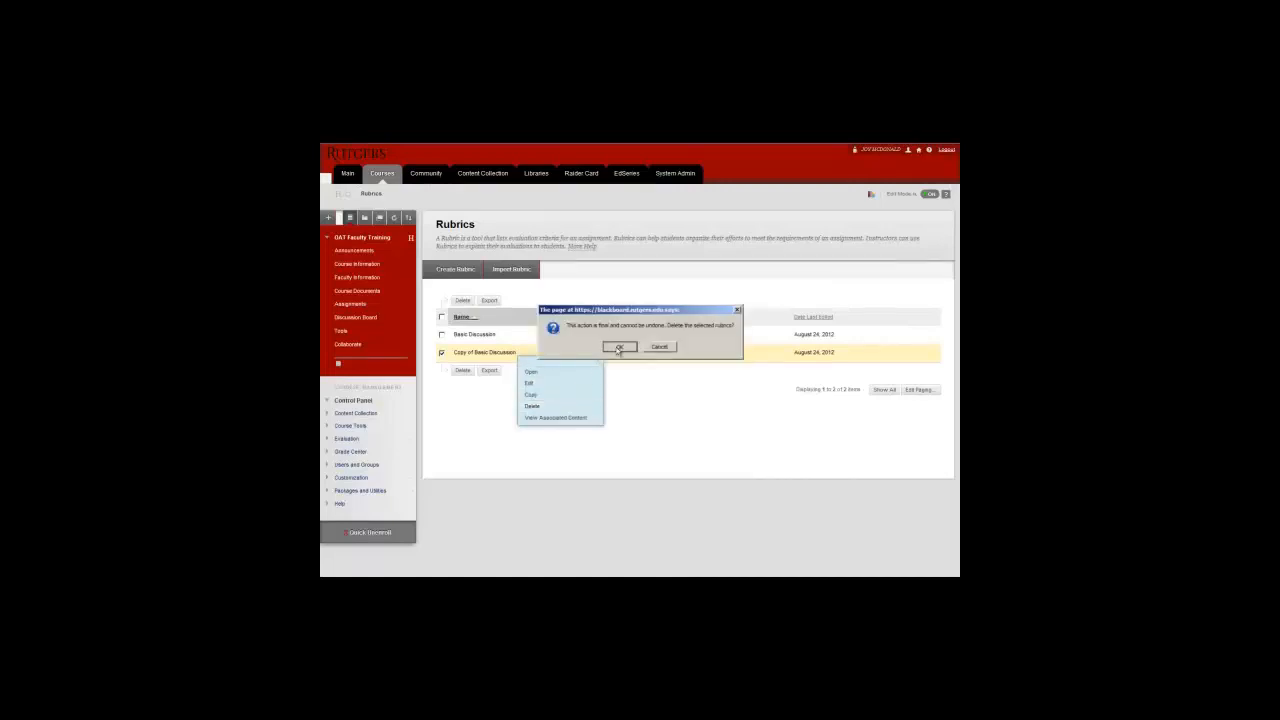
click(620, 348)
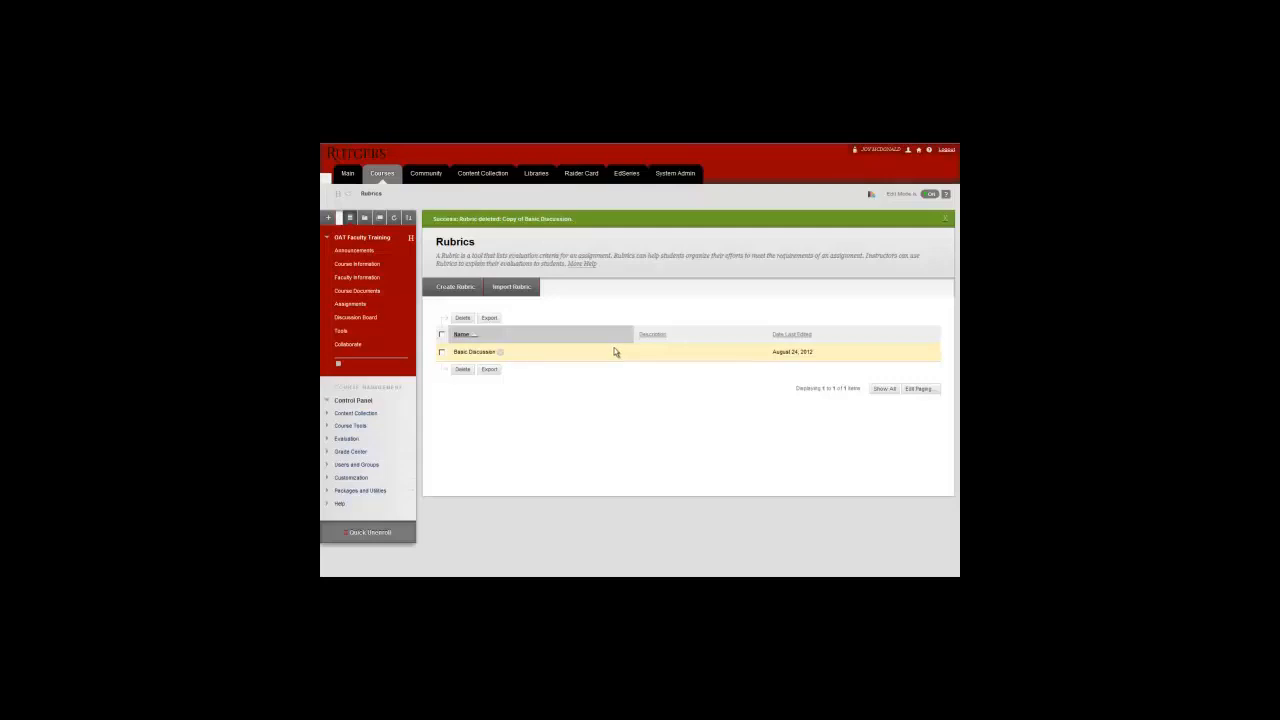
Edit the discussion forum and bring up Select Rubric under its Grade settings.
click(356, 316)
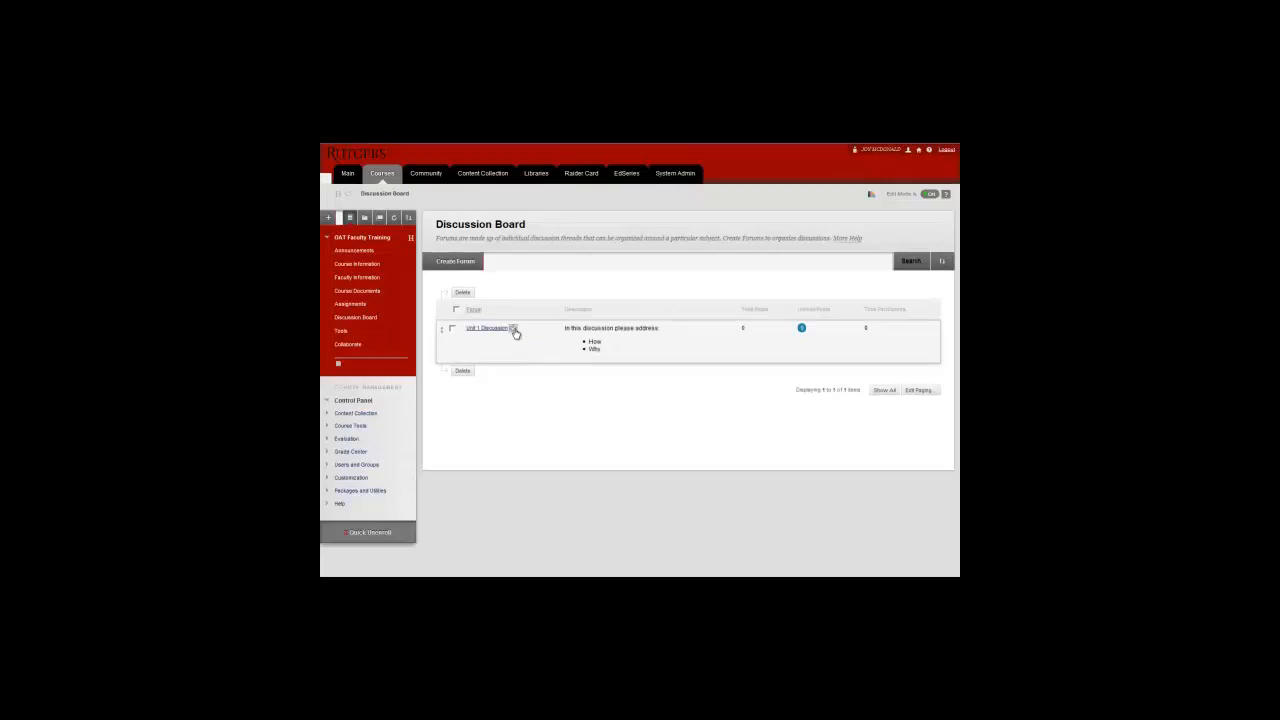
click(512, 328)
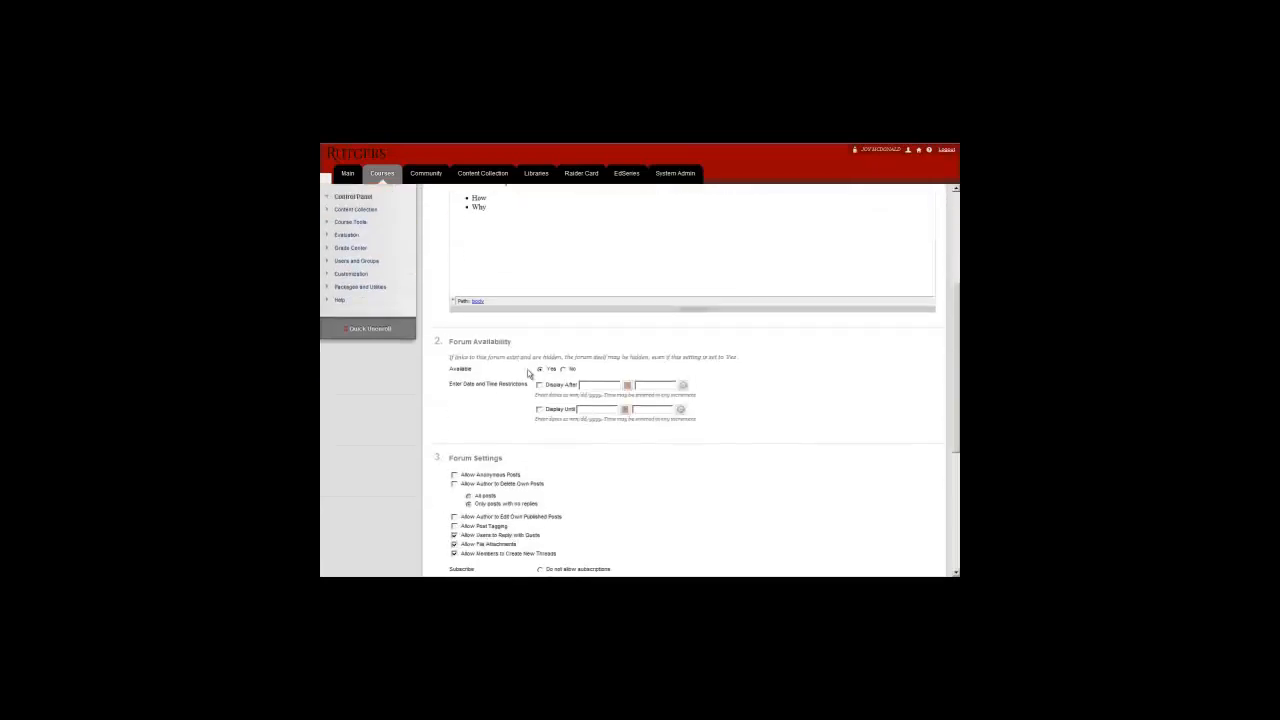
scroll(down, 3)
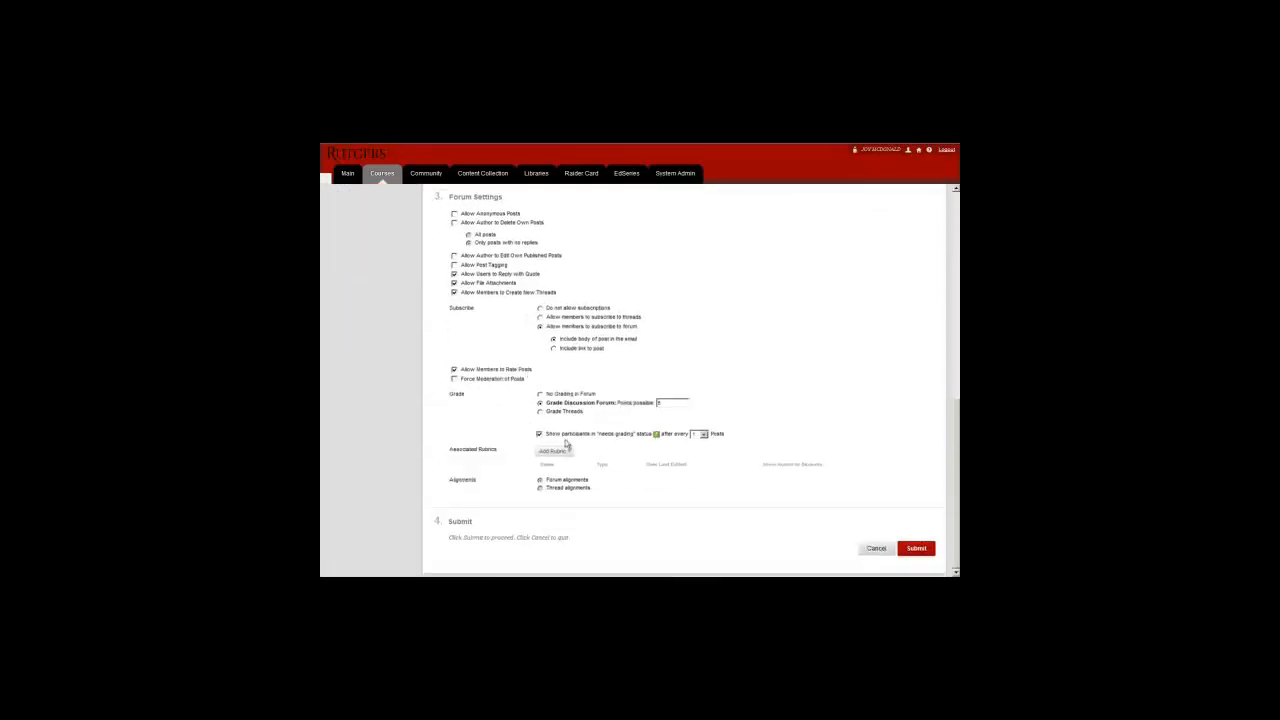
click(552, 452)
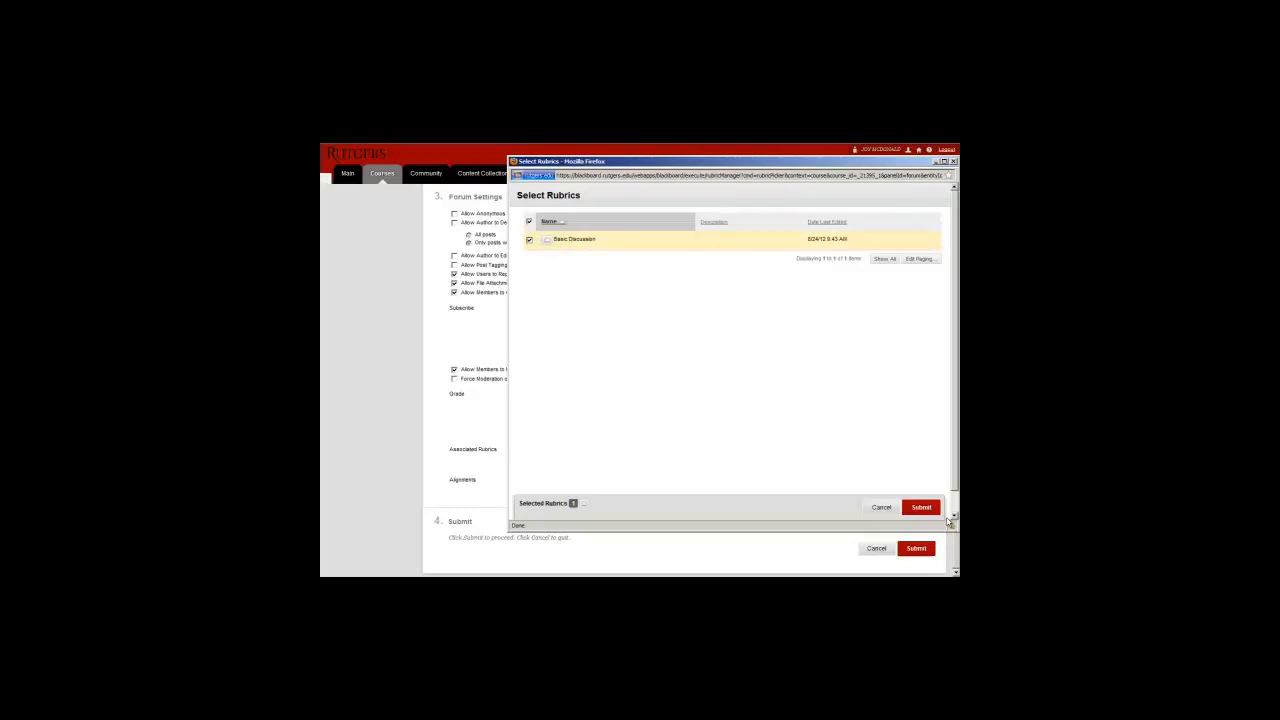
Choose the Basic Discussion rubric and submit it for grading the forum.
click(920, 508)
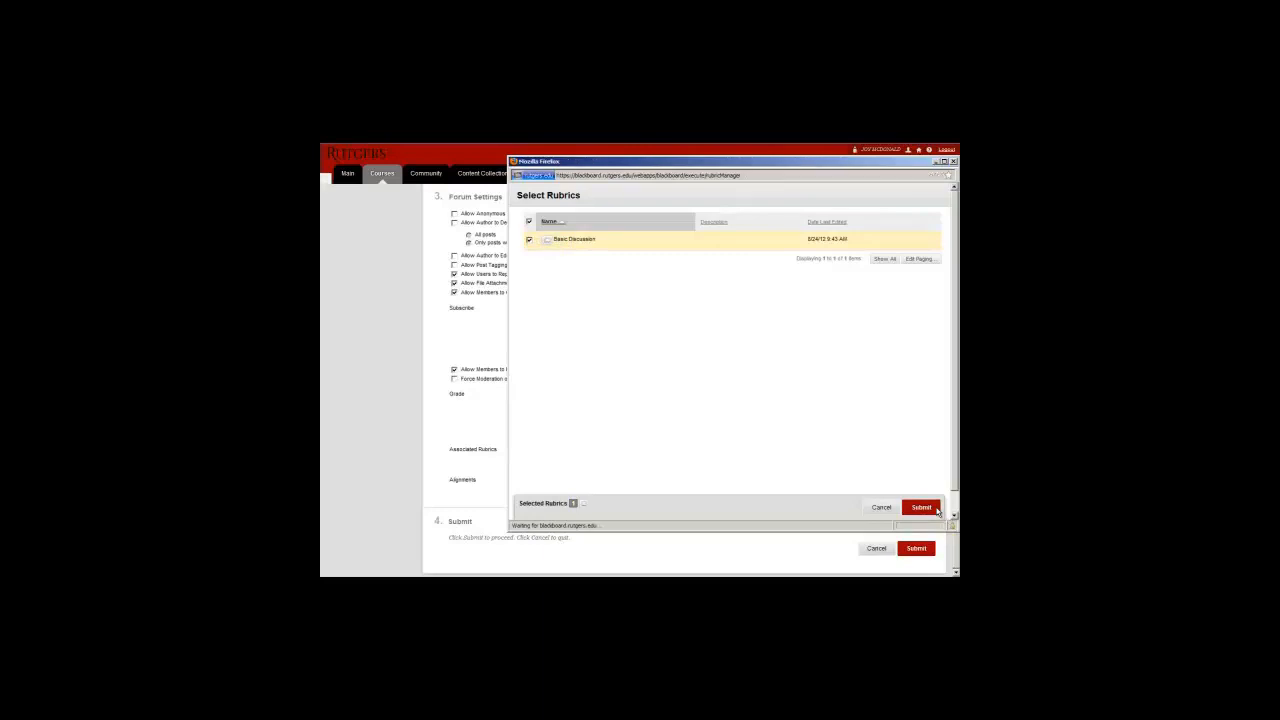
click(920, 508)
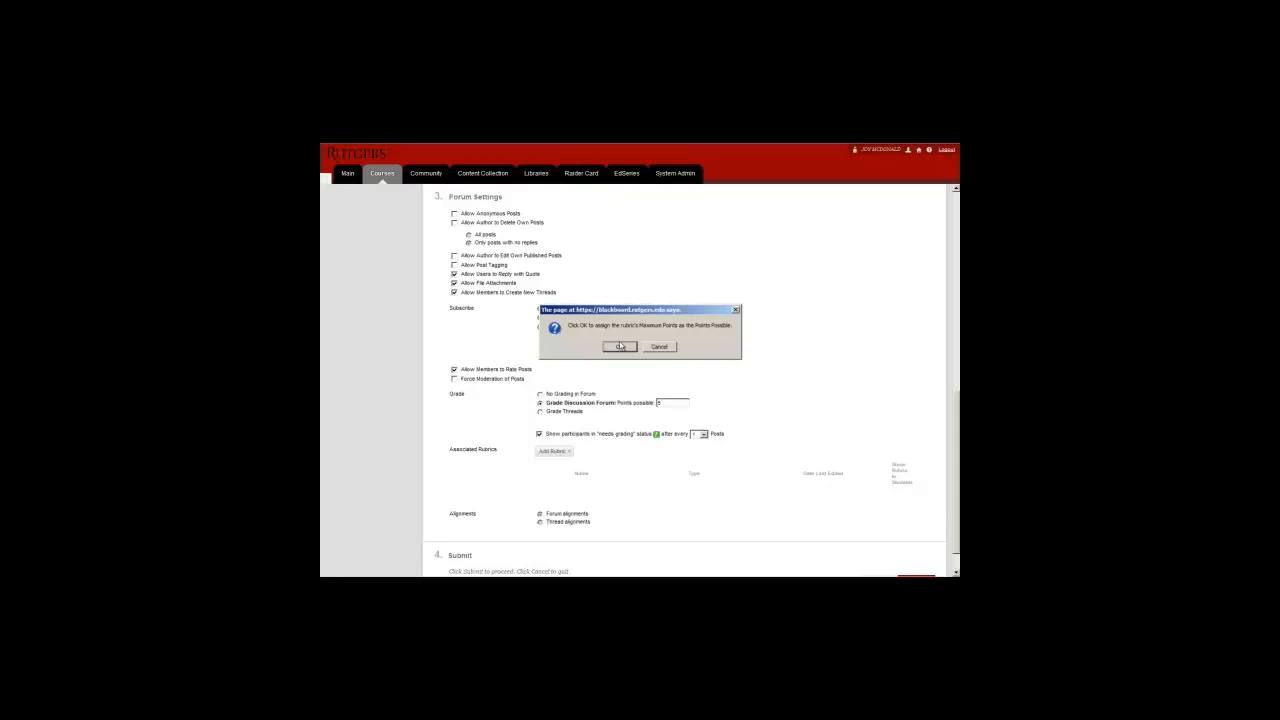
Use the rubric's maximum points, show Basic Discussion to students, and submit the forum settings.
click(620, 346)
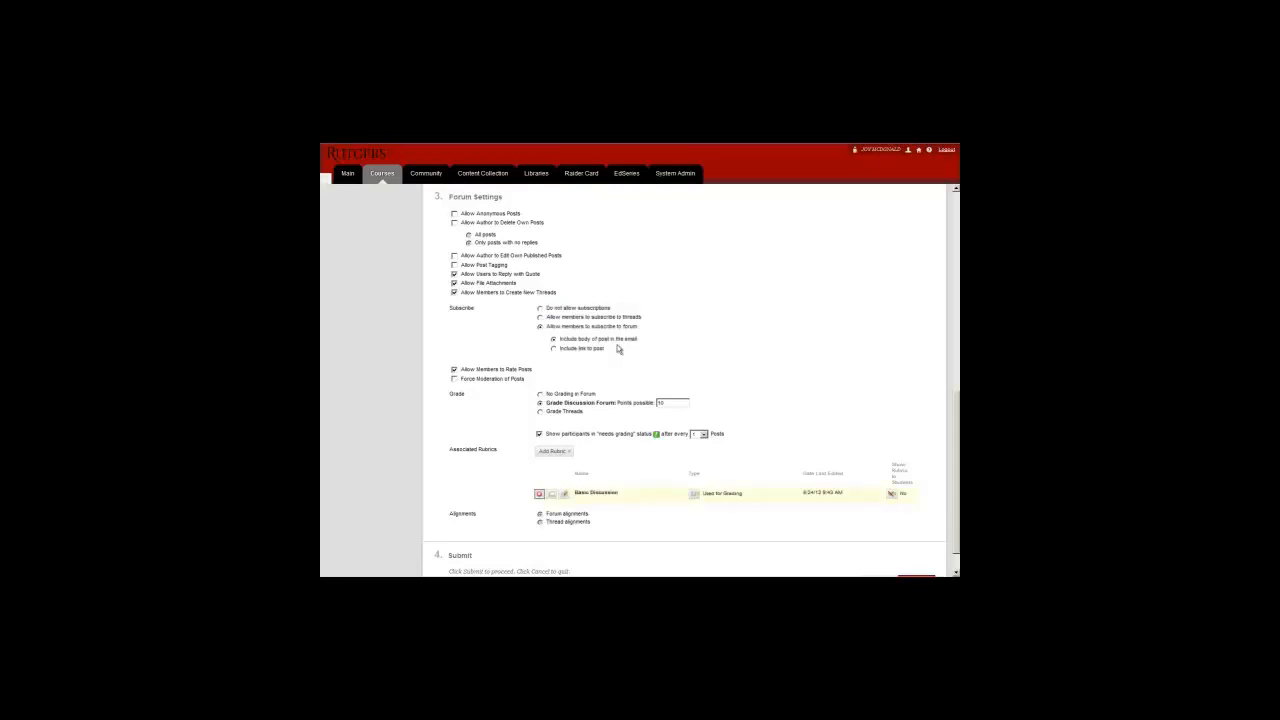
mouse_move(910, 512)
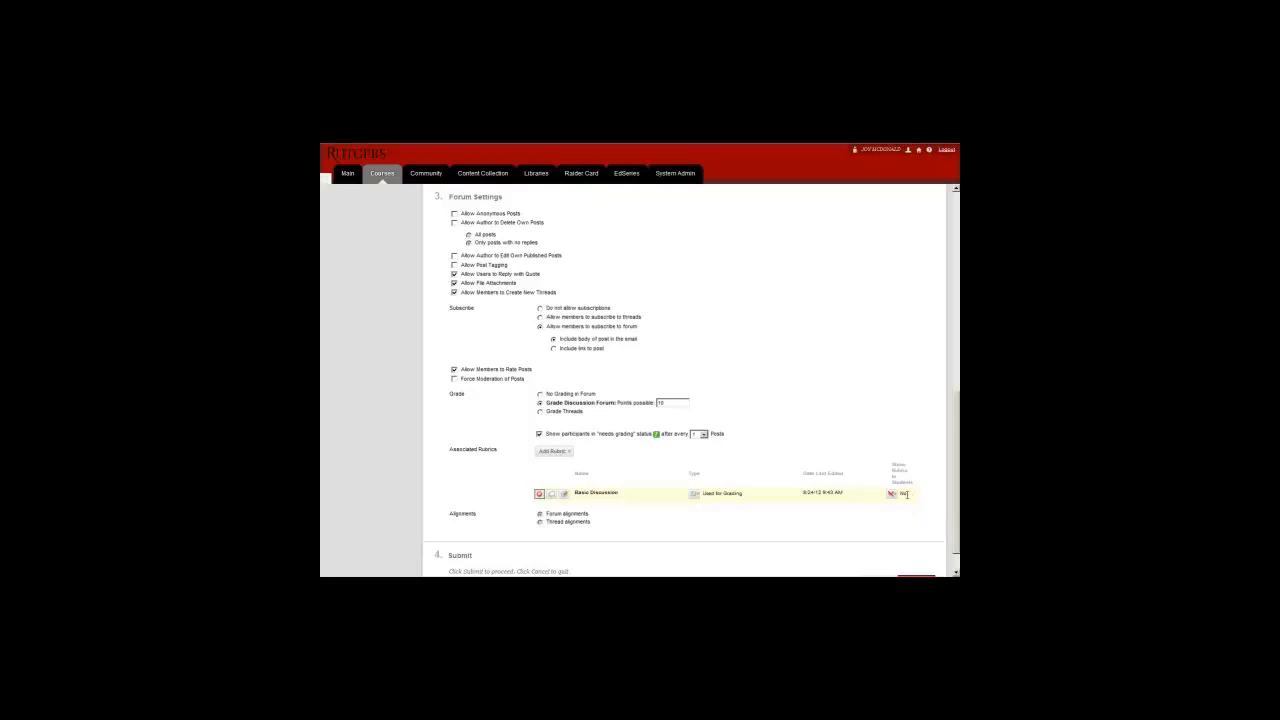
click(898, 492)
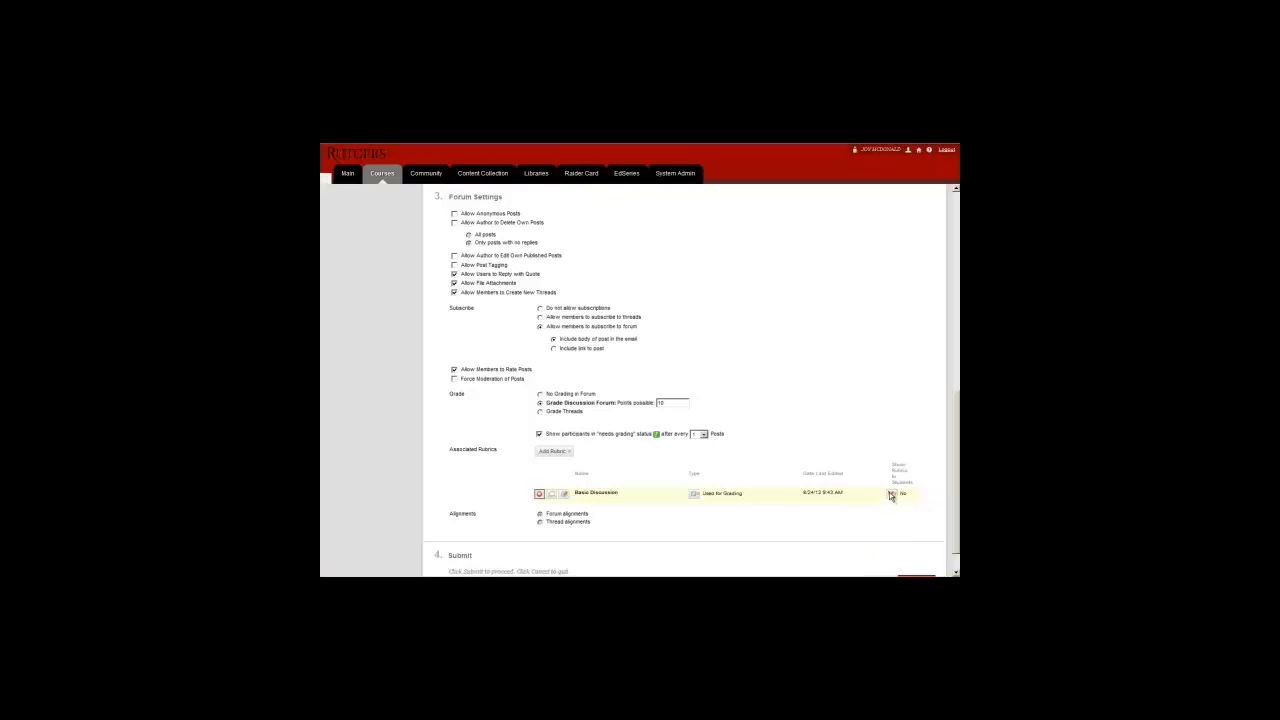
click(890, 492)
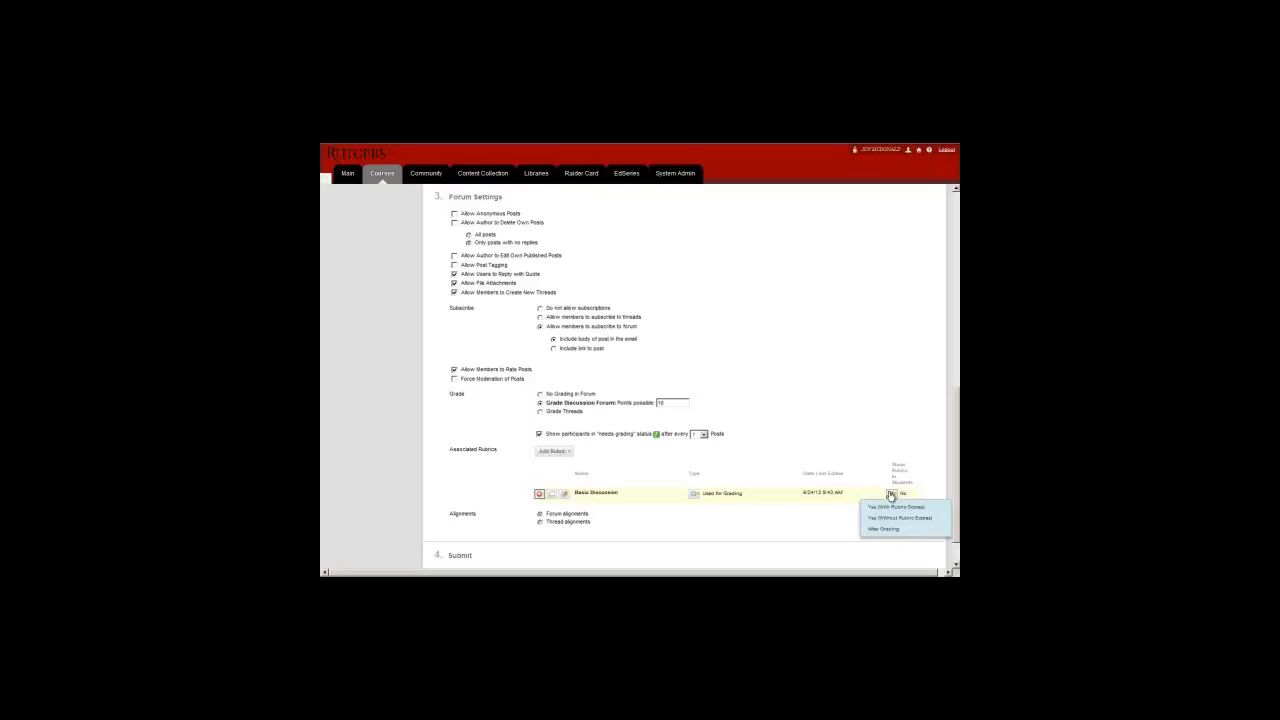
click(892, 506)
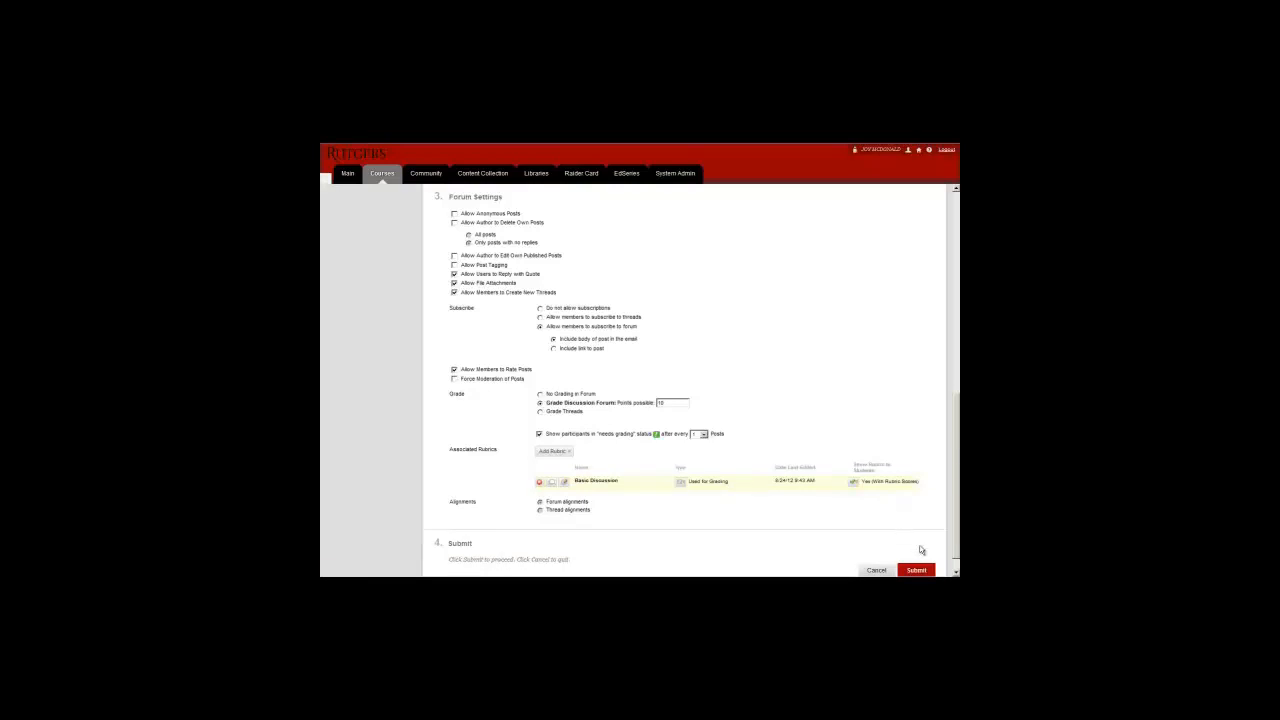
click(916, 570)
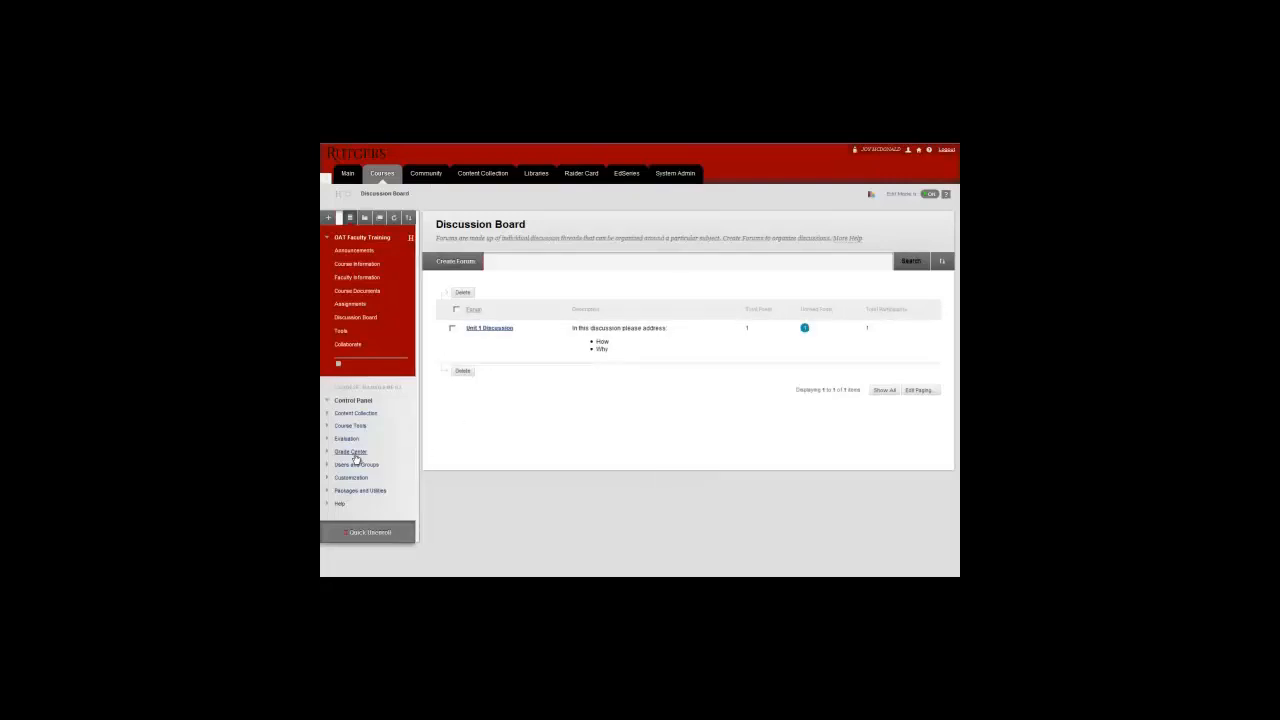
From the Full Grade Center, choose to grade the student's posts in the RUTGERS 1 OAT forum.
click(352, 452)
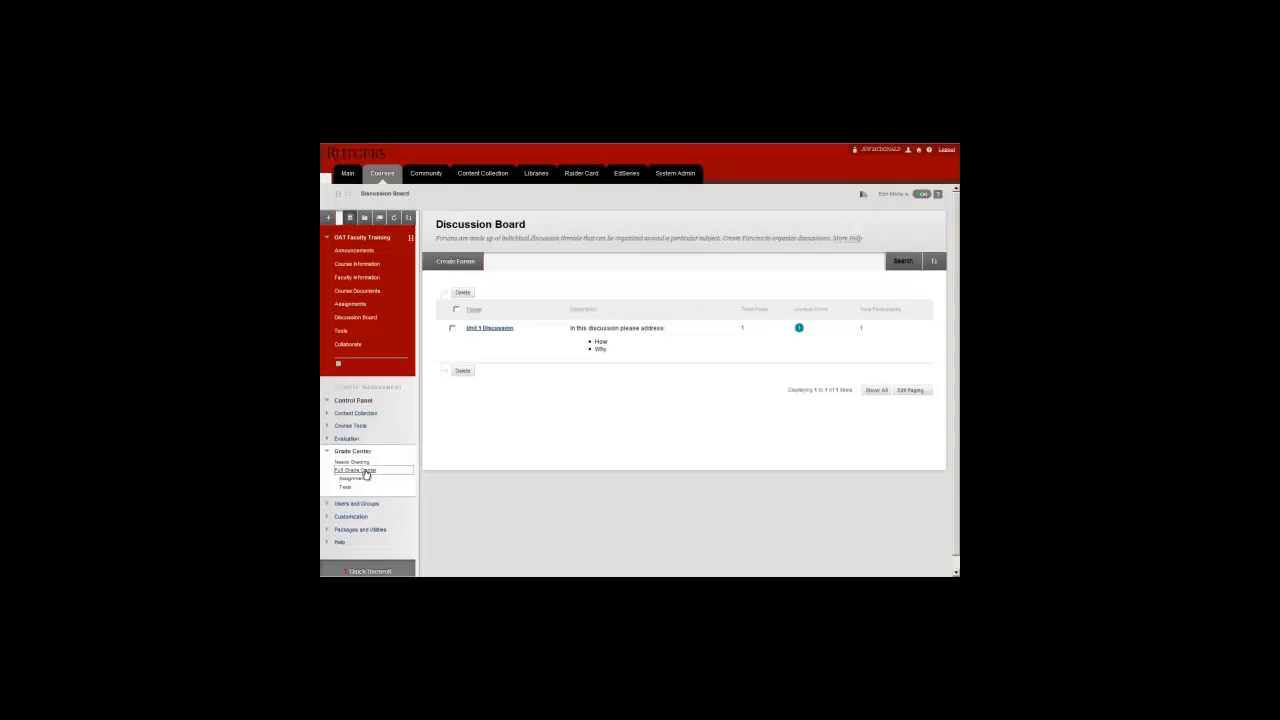
click(356, 470)
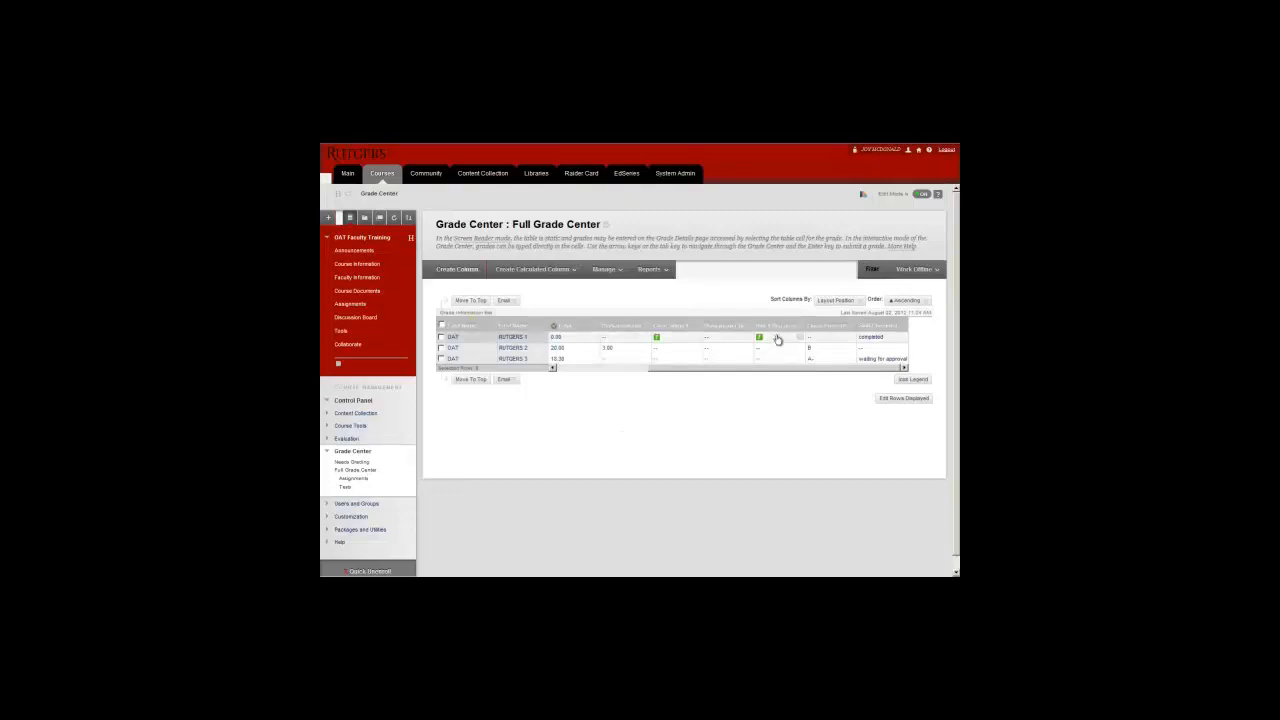
click(800, 336)
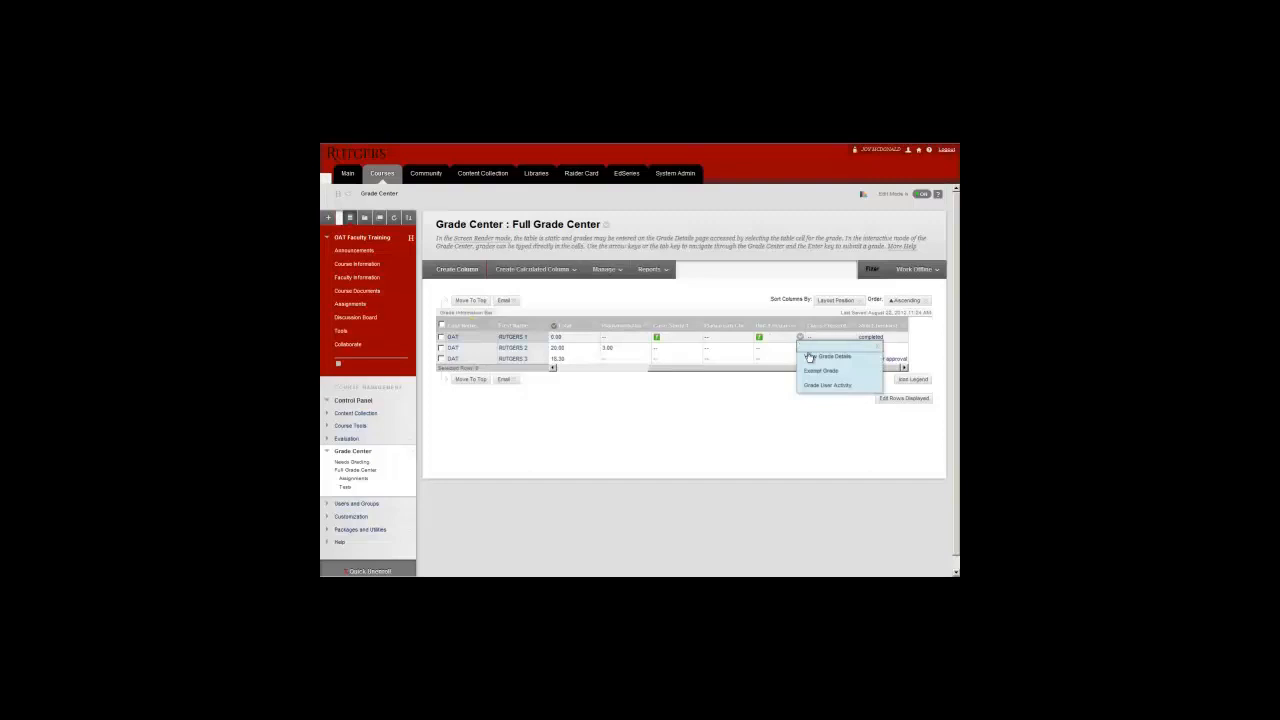
click(828, 384)
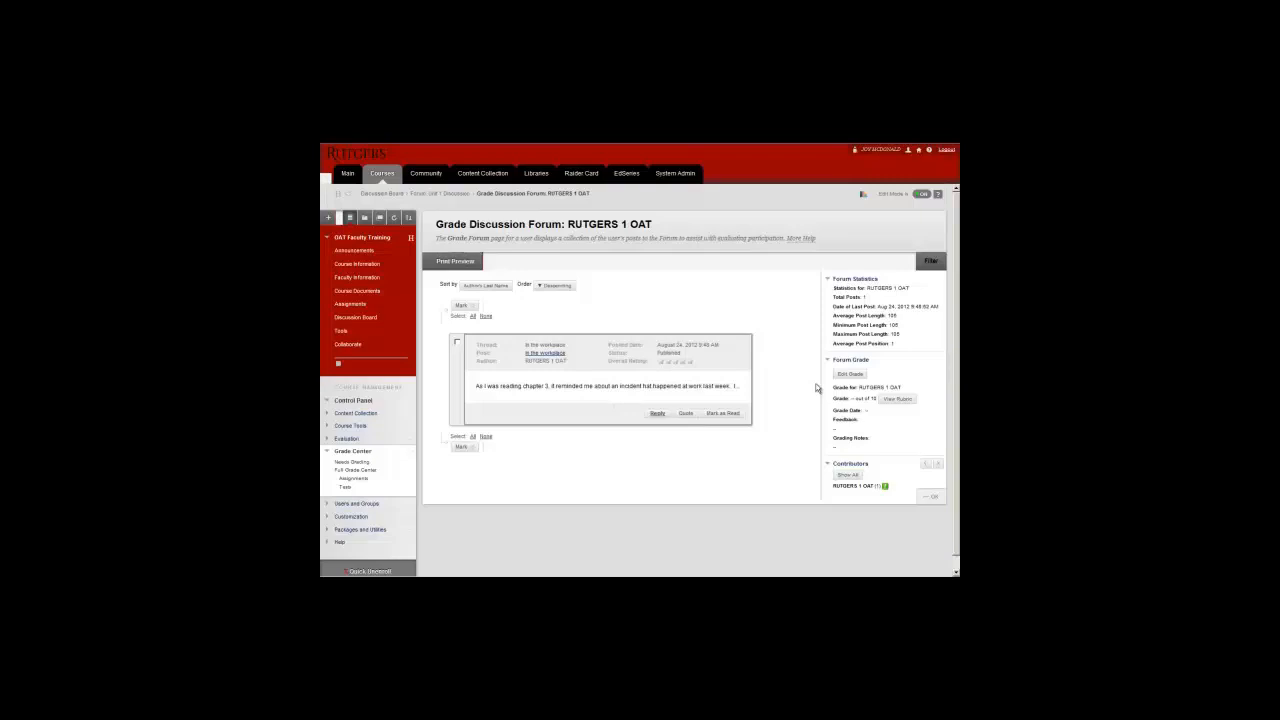
mouse_move(784, 436)
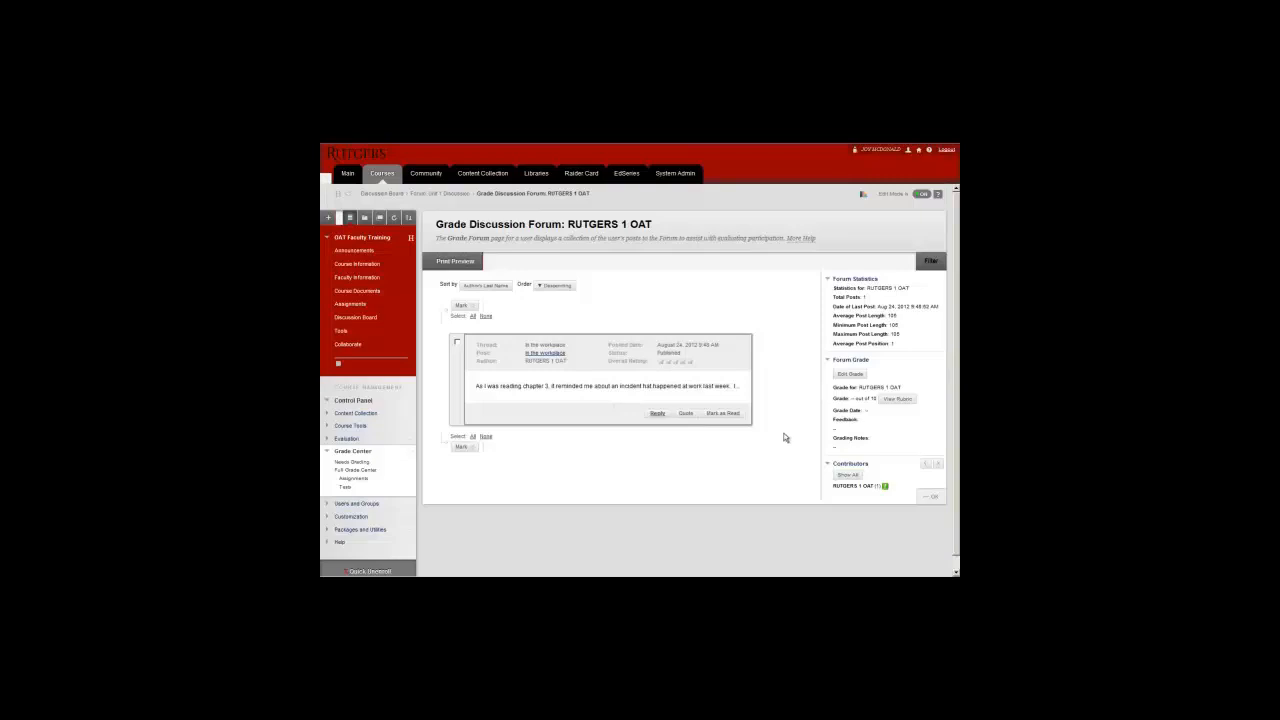
mouse_move(852, 392)
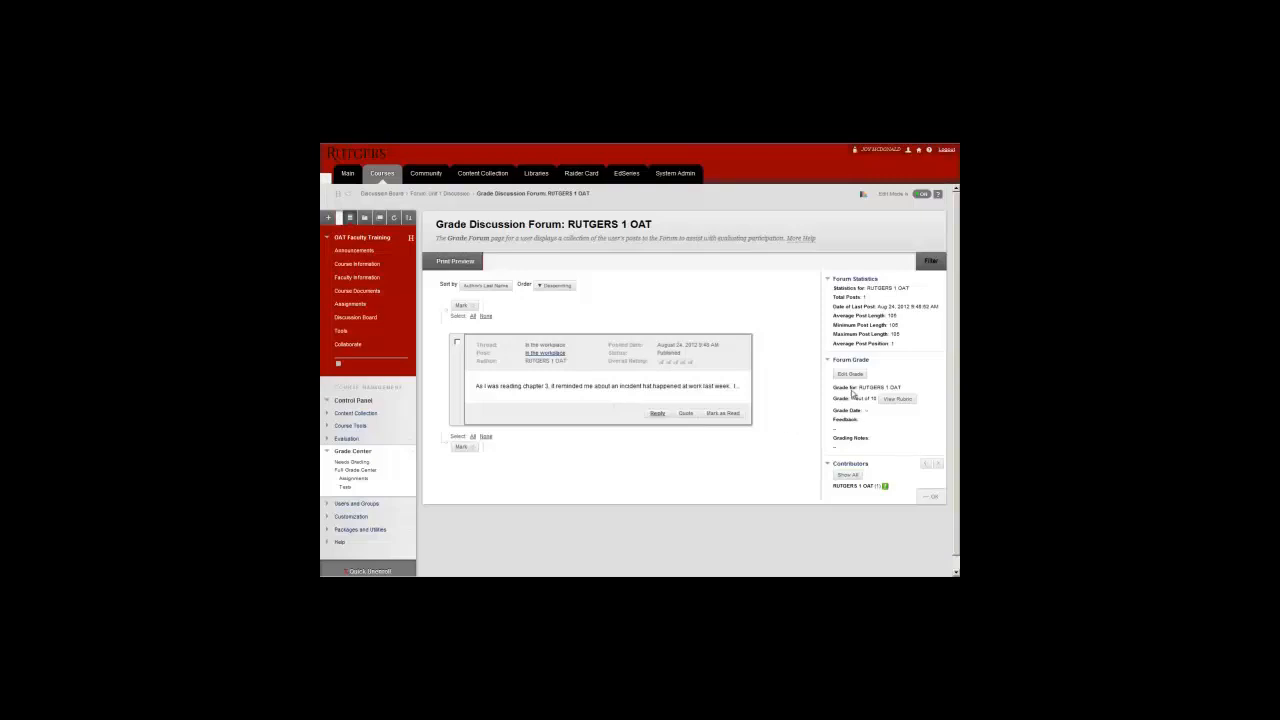
Edit the student's forum grade and view the Basic Discussion rubric for scoring.
click(848, 374)
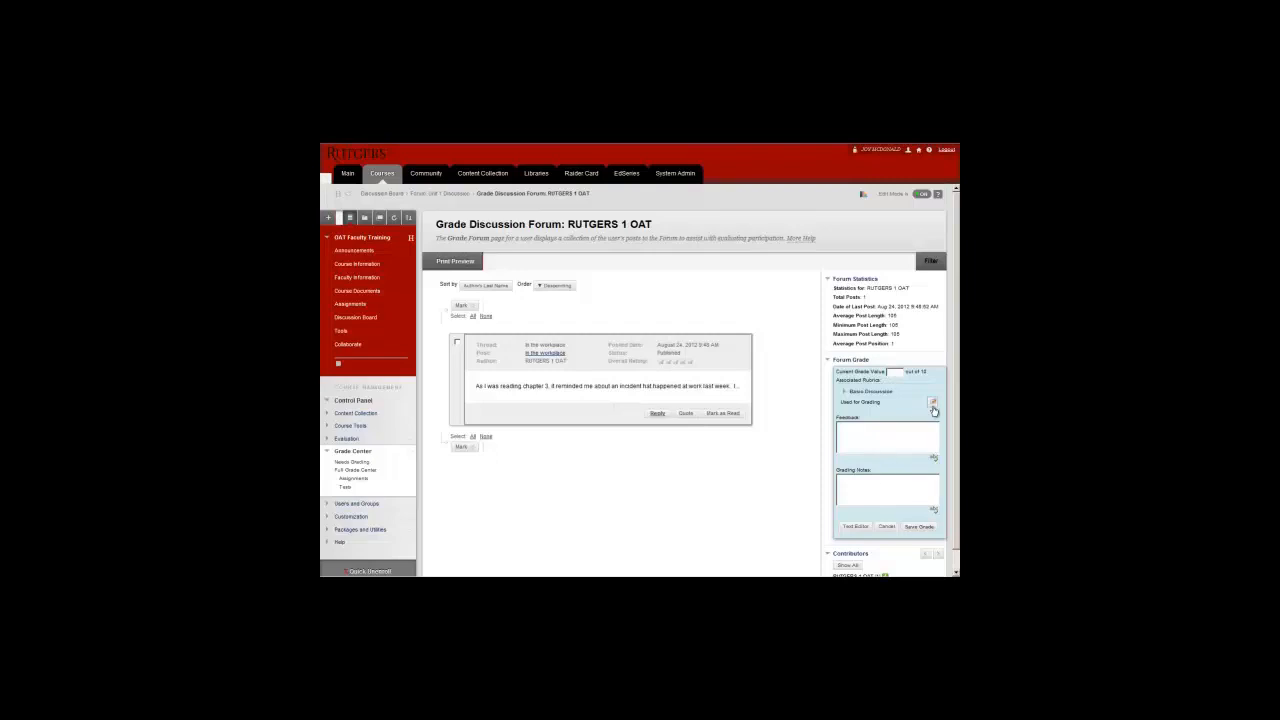
mouse_move(932, 404)
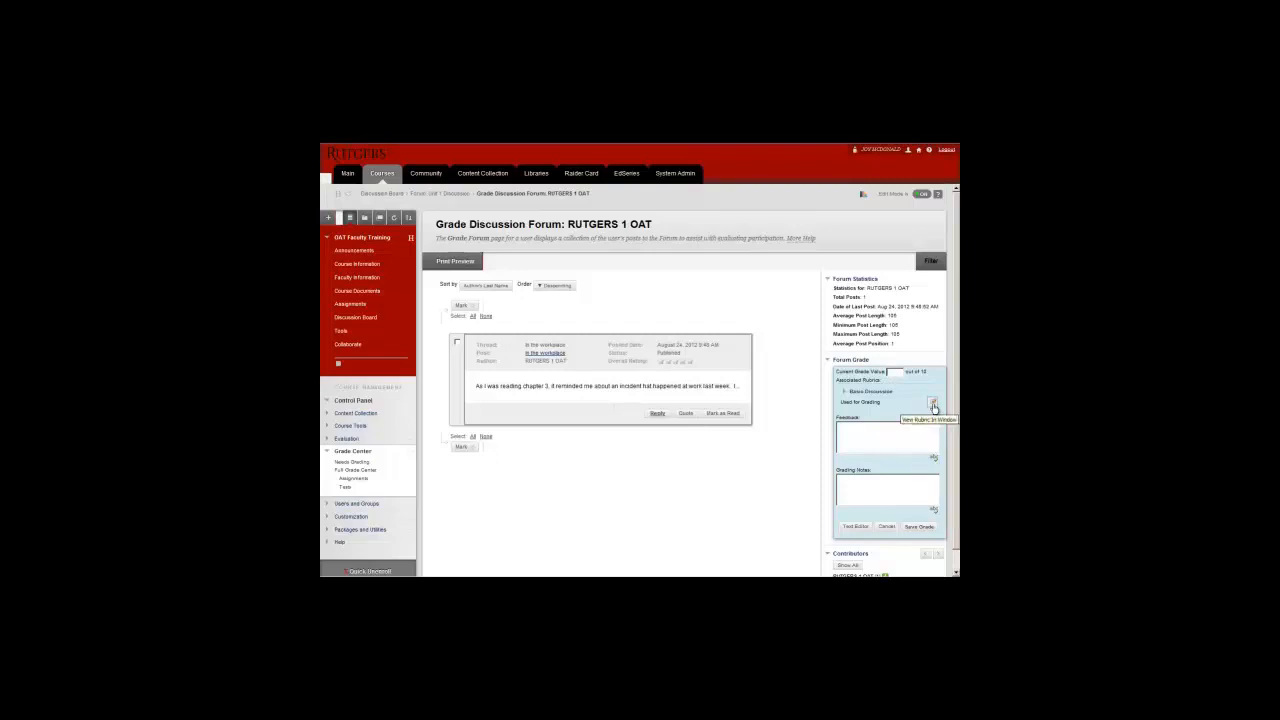
click(932, 402)
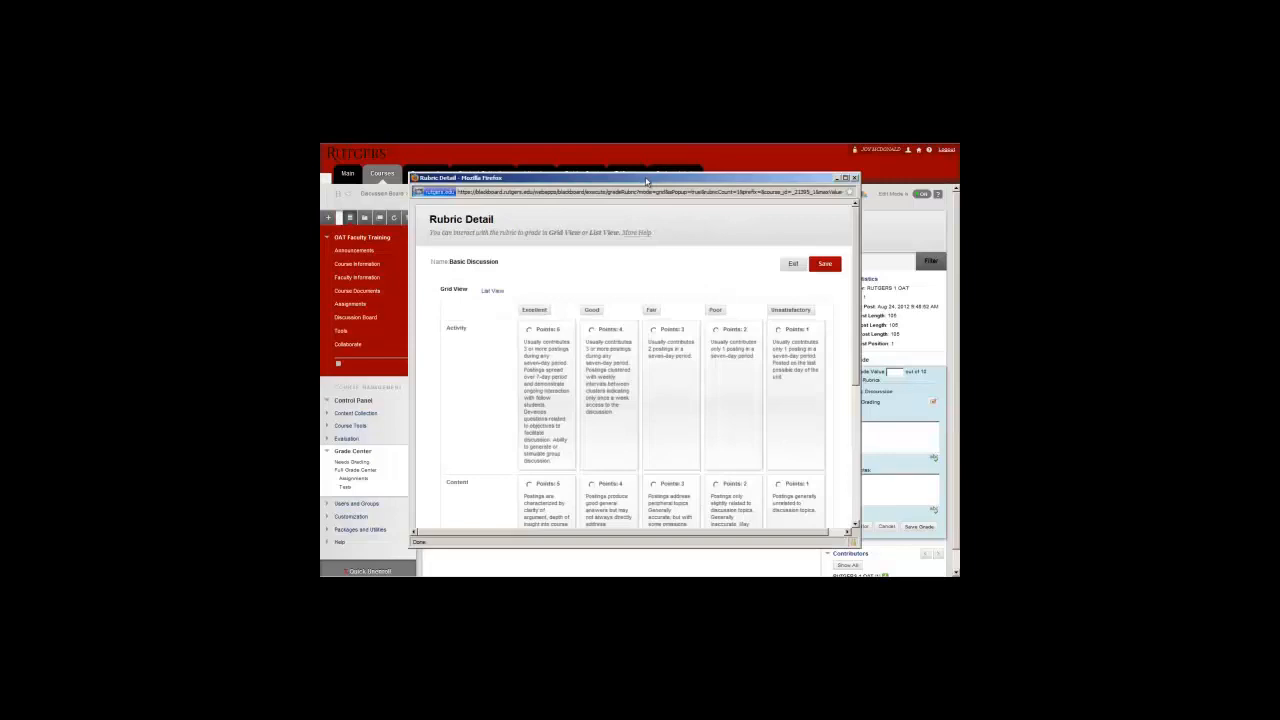
mouse_move(632, 322)
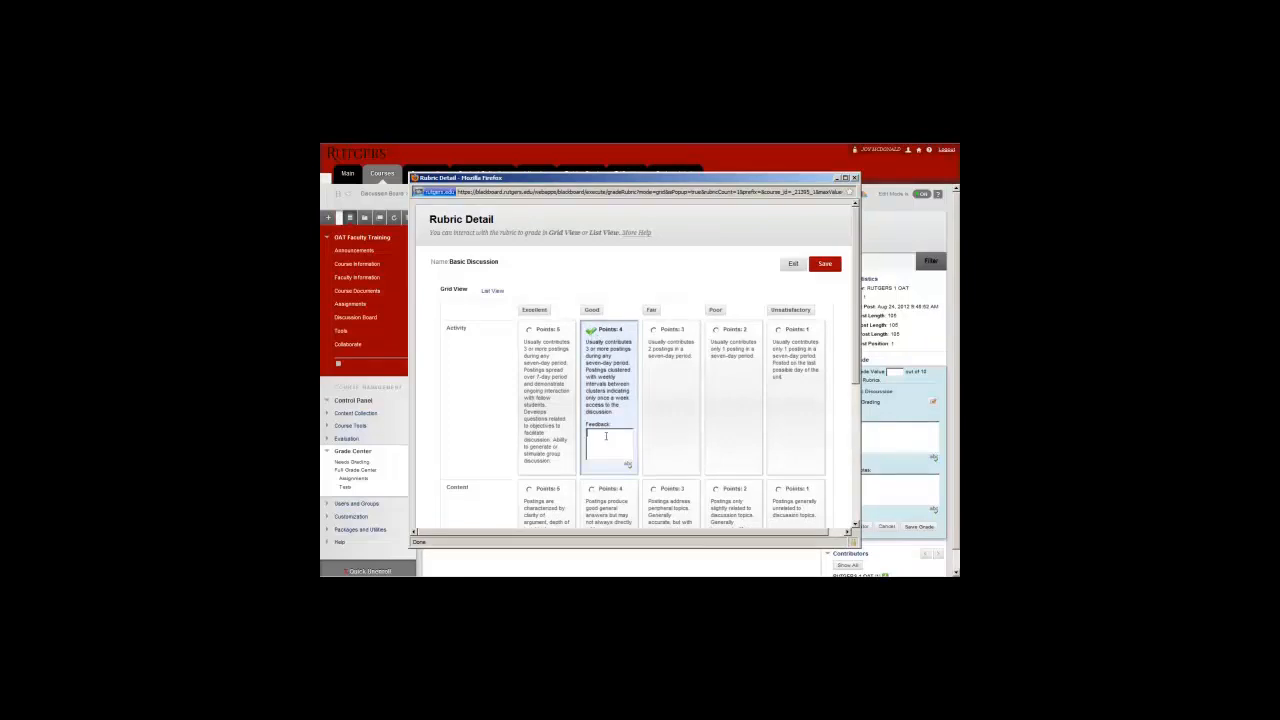
Save the rubric scores, Good for Activity and Excellent for Content, with feedback.
scroll(down, 3)
text(Thank you for using an example)
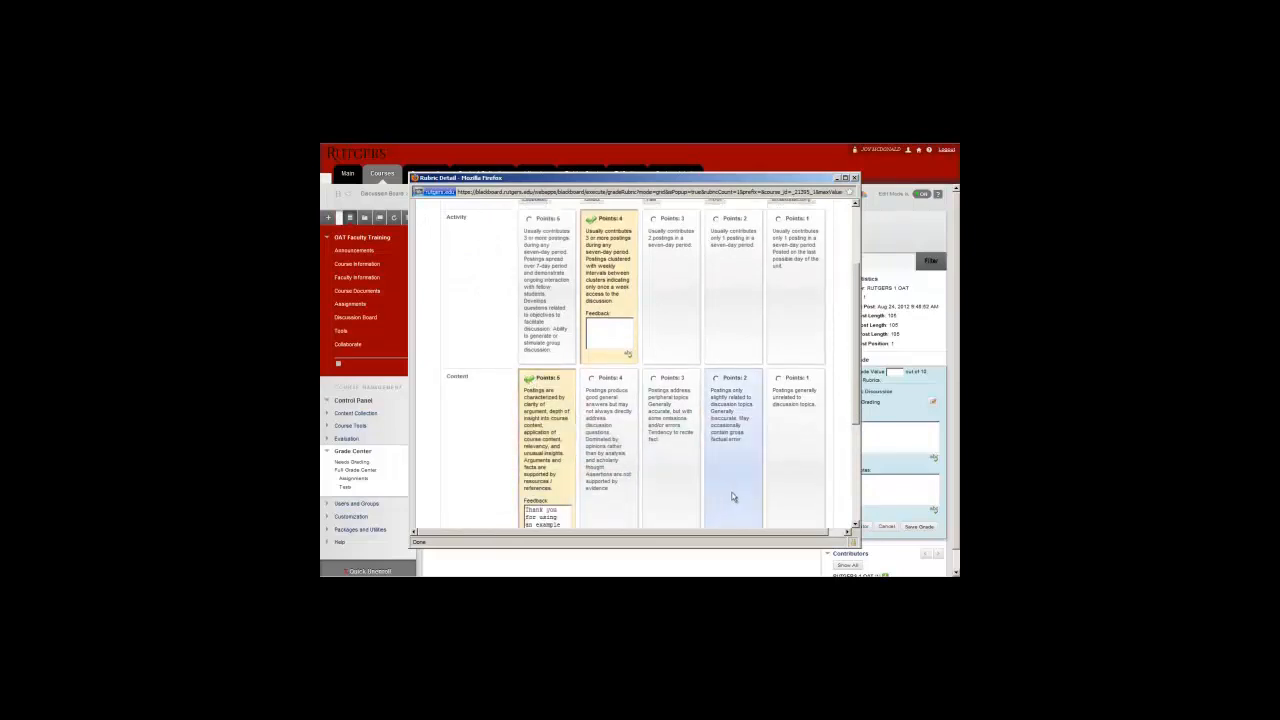
scroll(down, 3)
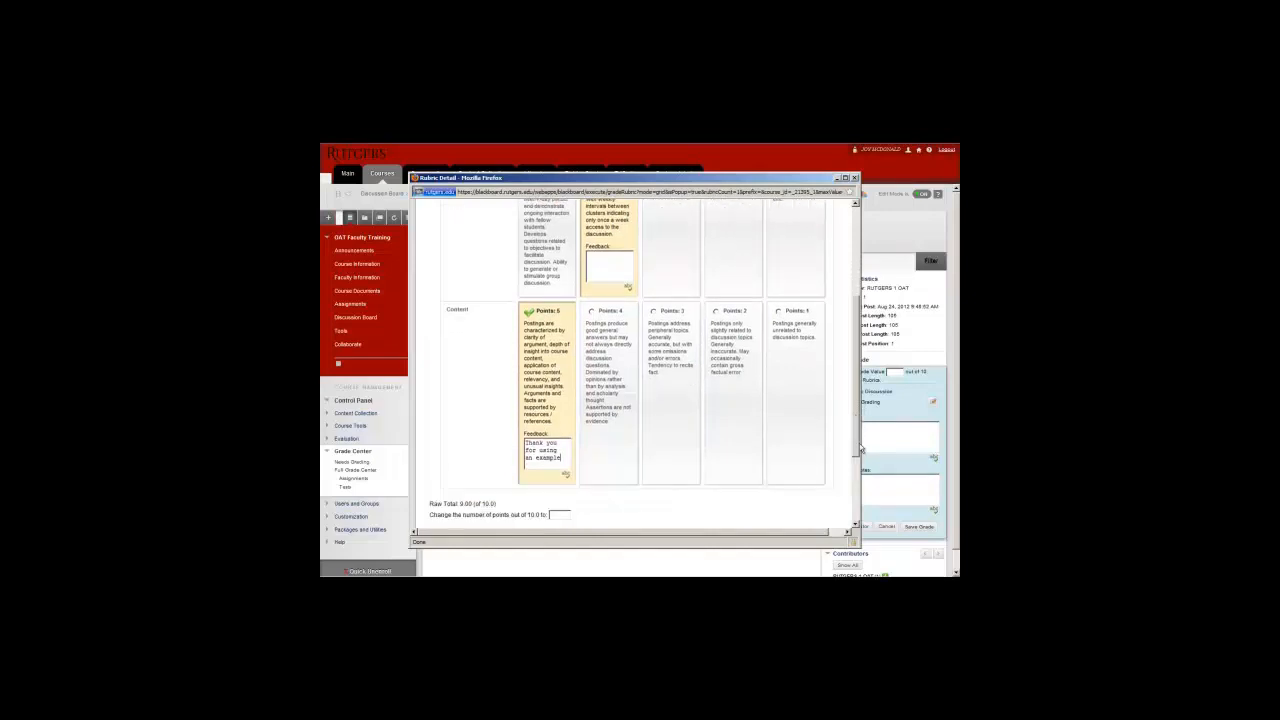
scroll(down, 3)
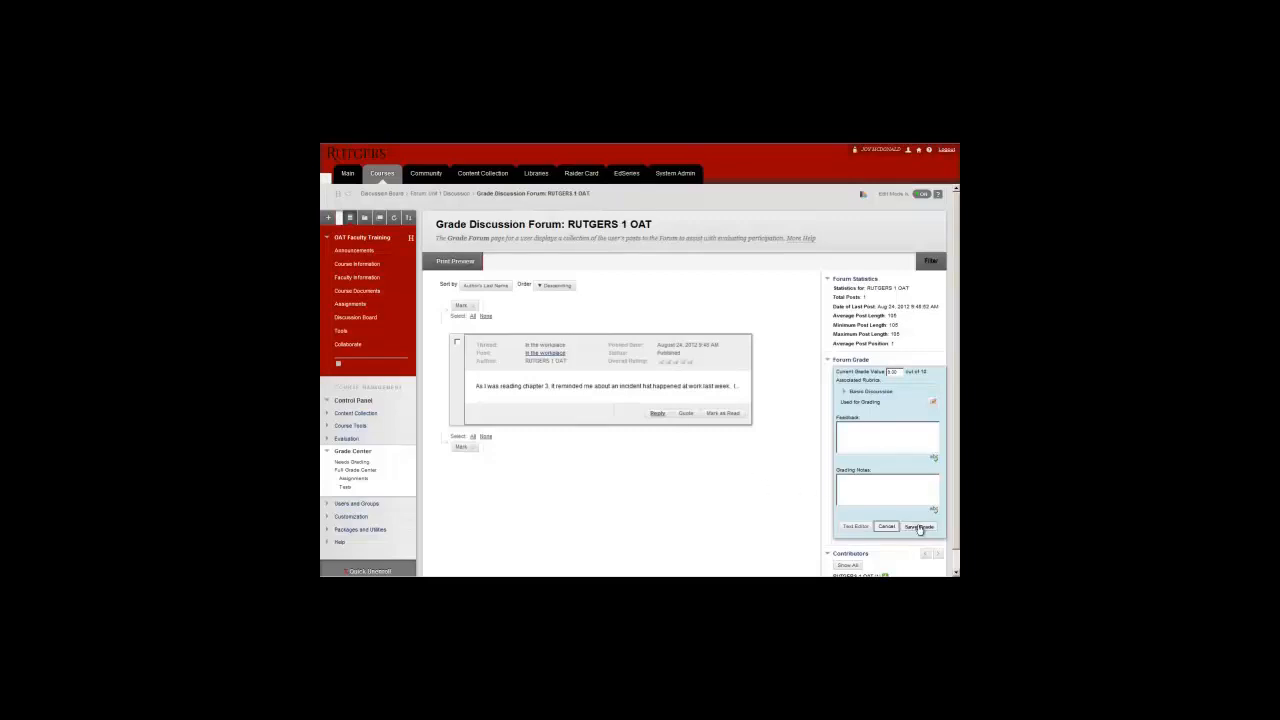
click(918, 528)
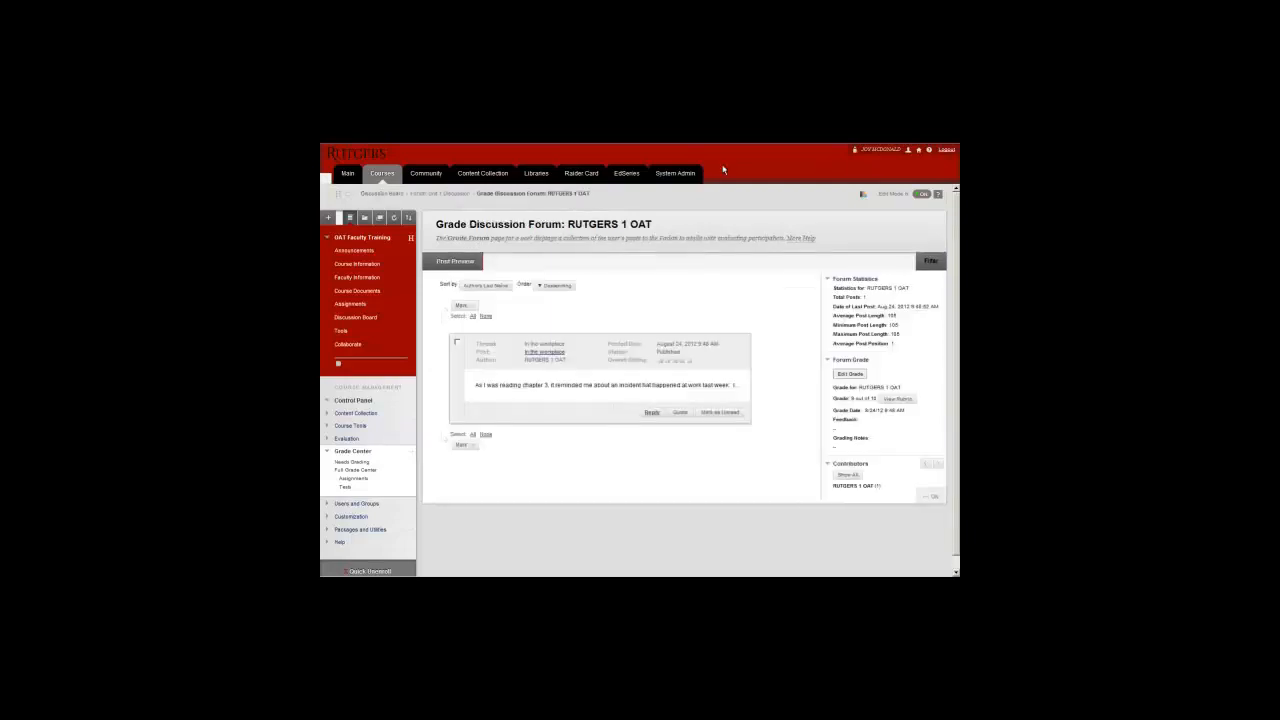
Review the scored Basic Discussion rubric, then close it to return to the Full Grade Center.
click(848, 374)
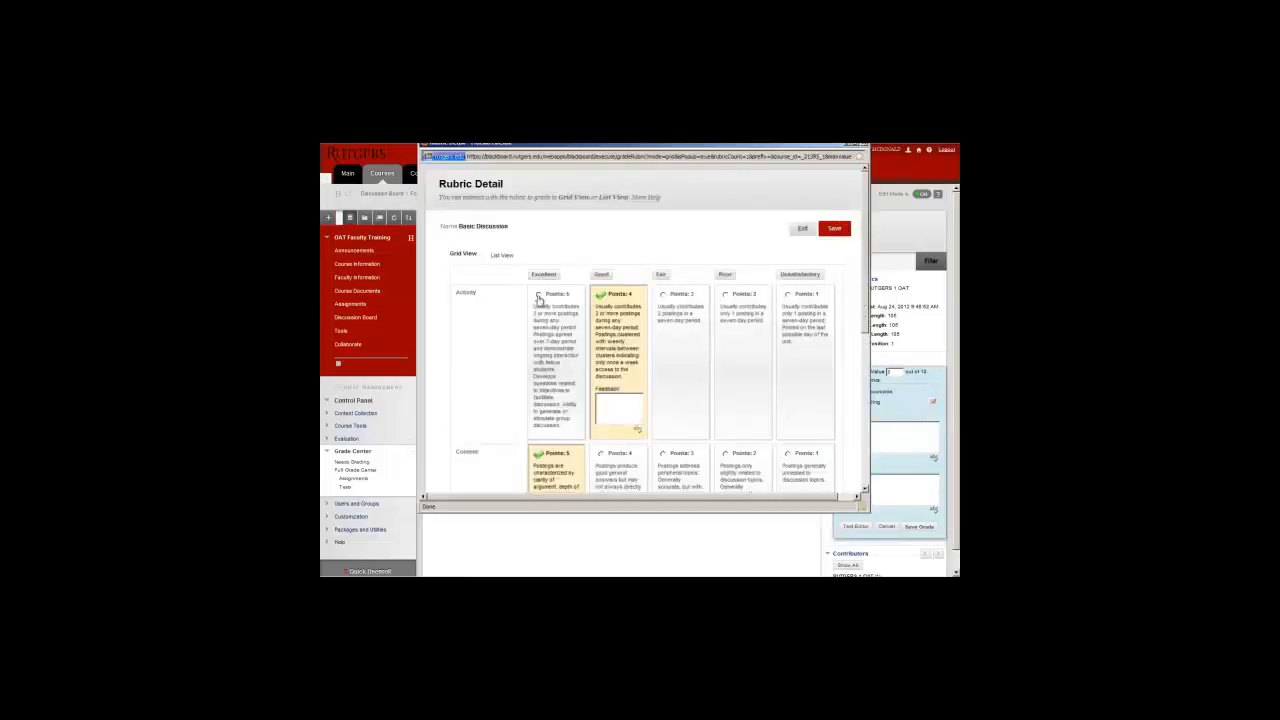
mouse_move(850, 262)
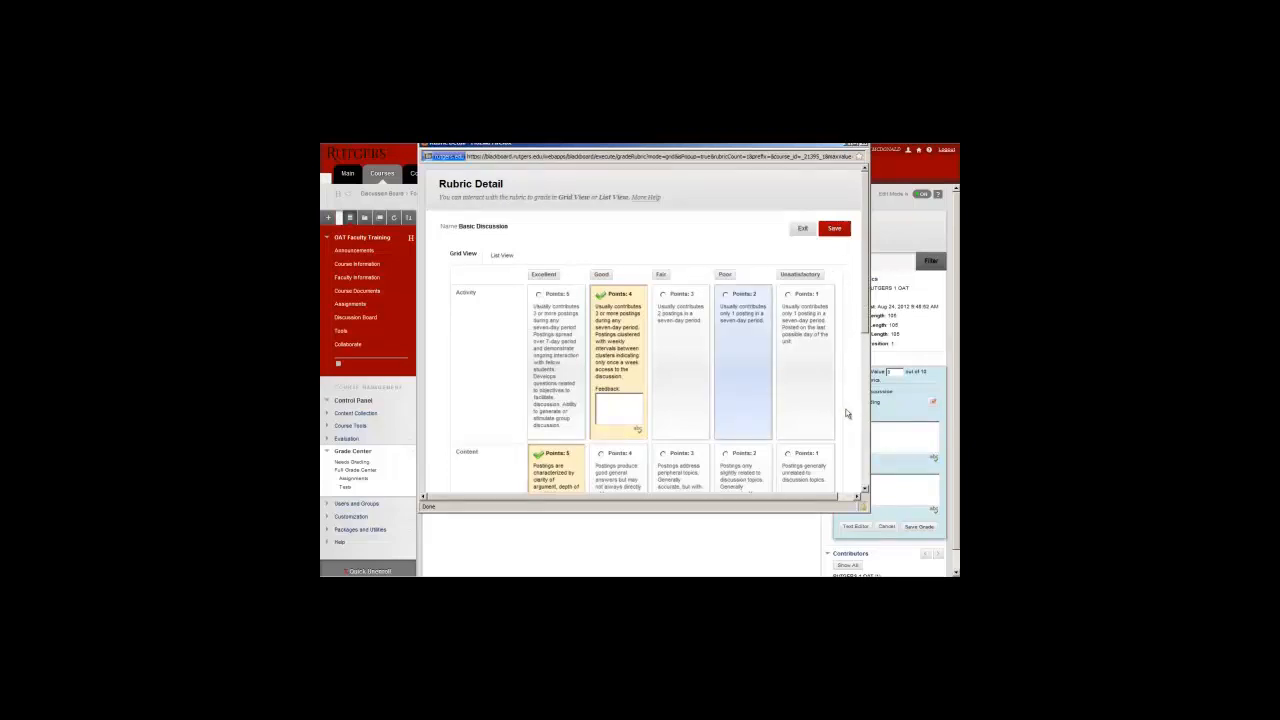
click(538, 292)
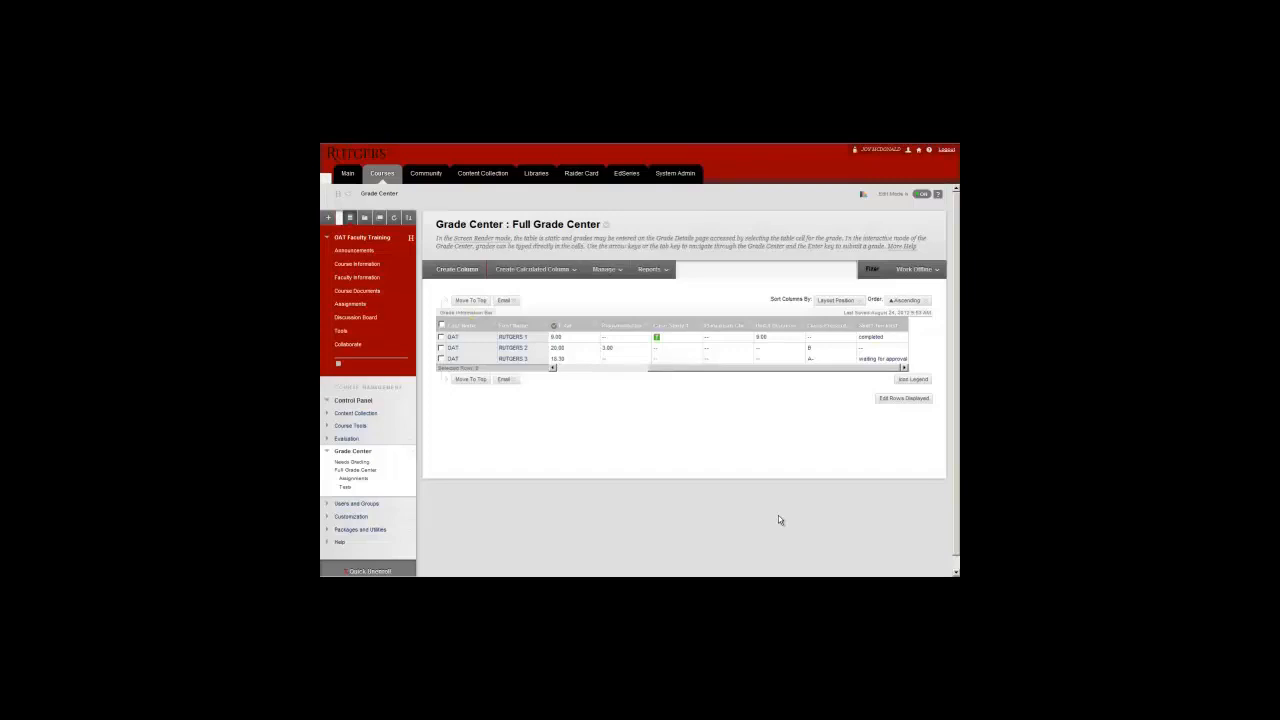
mouse_move(782, 504)
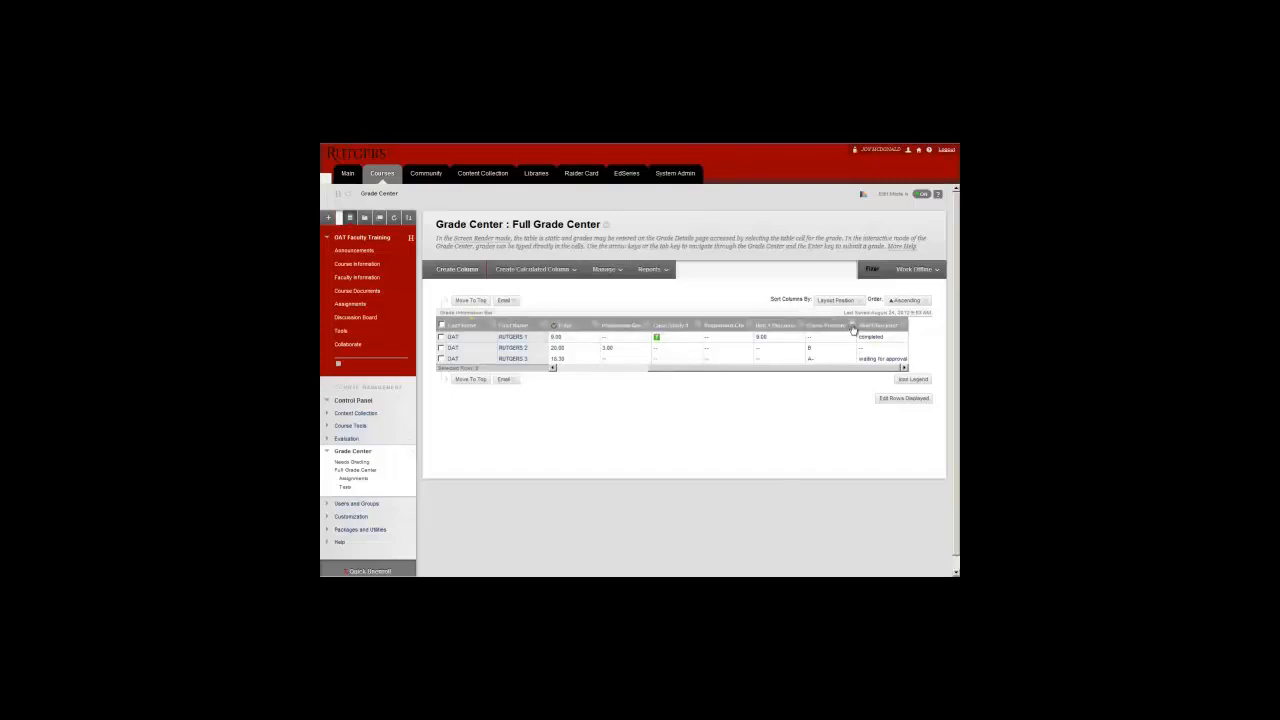
Edit the grade column's information to review its Associated Rubrics and submit.
click(878, 324)
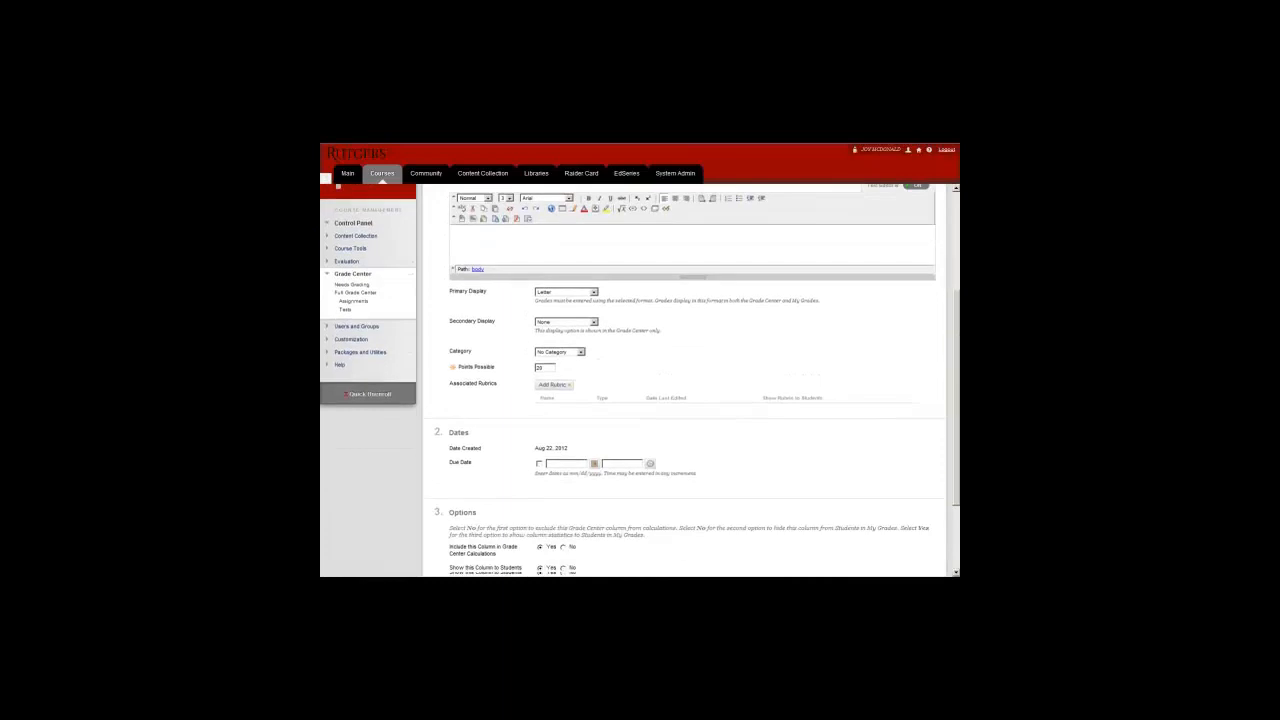
click(552, 332)
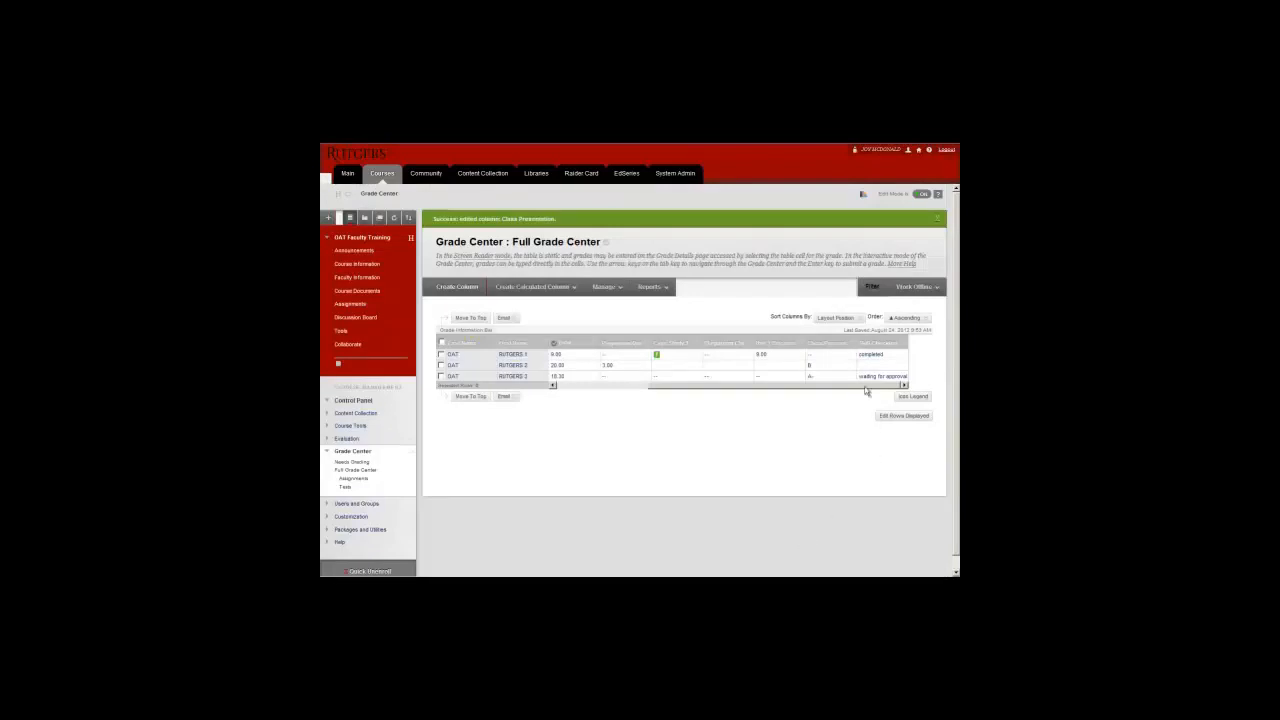
View the student's Grade Details for the column and its scored Basic Discussion rubric.
click(882, 376)
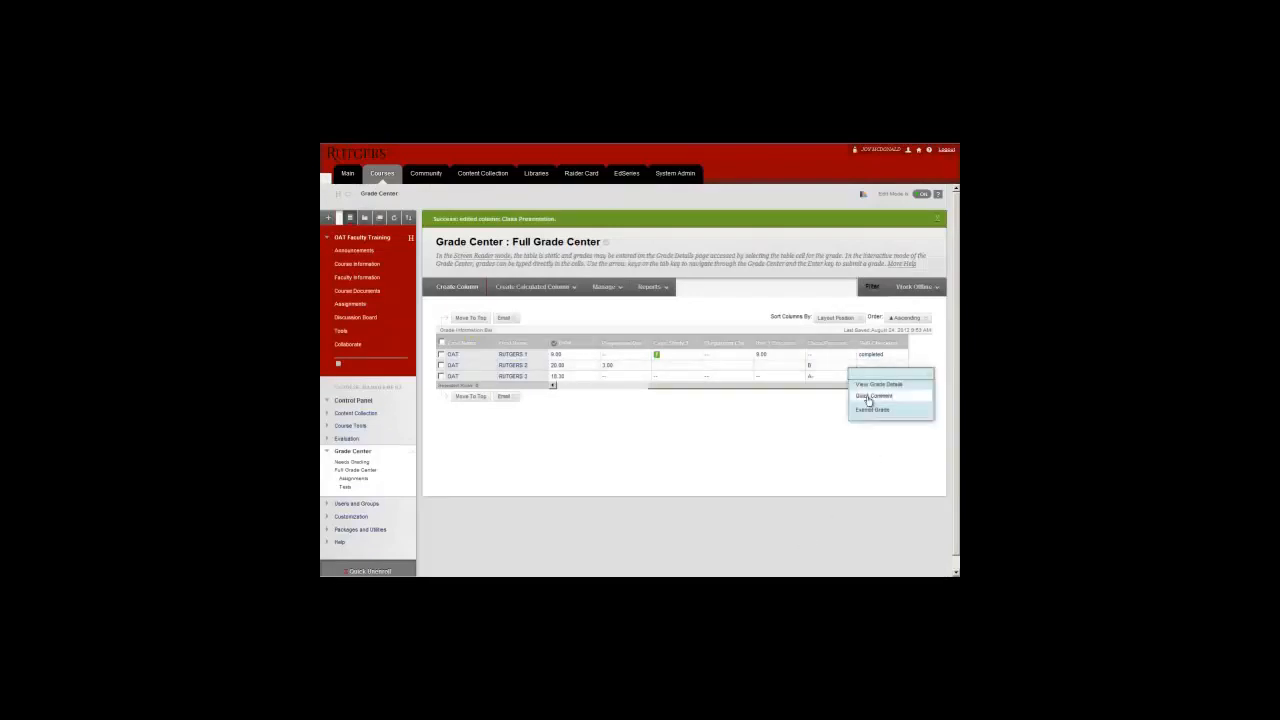
click(878, 384)
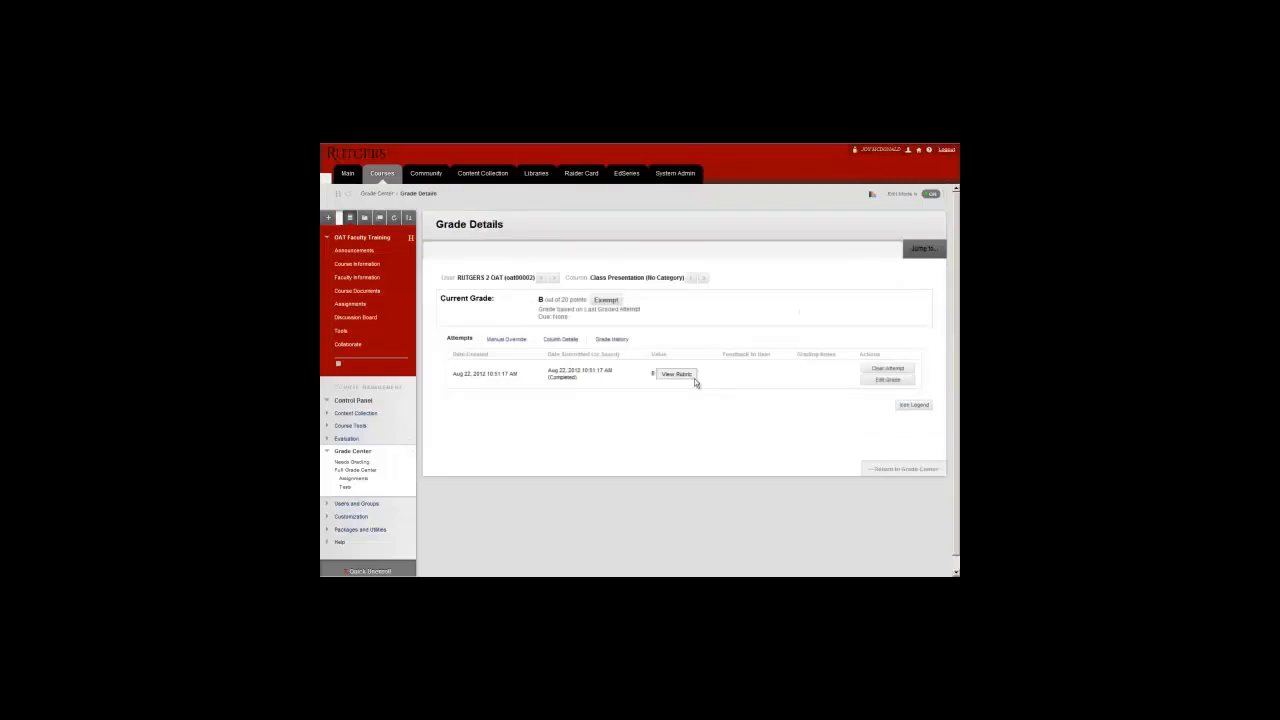
click(676, 374)
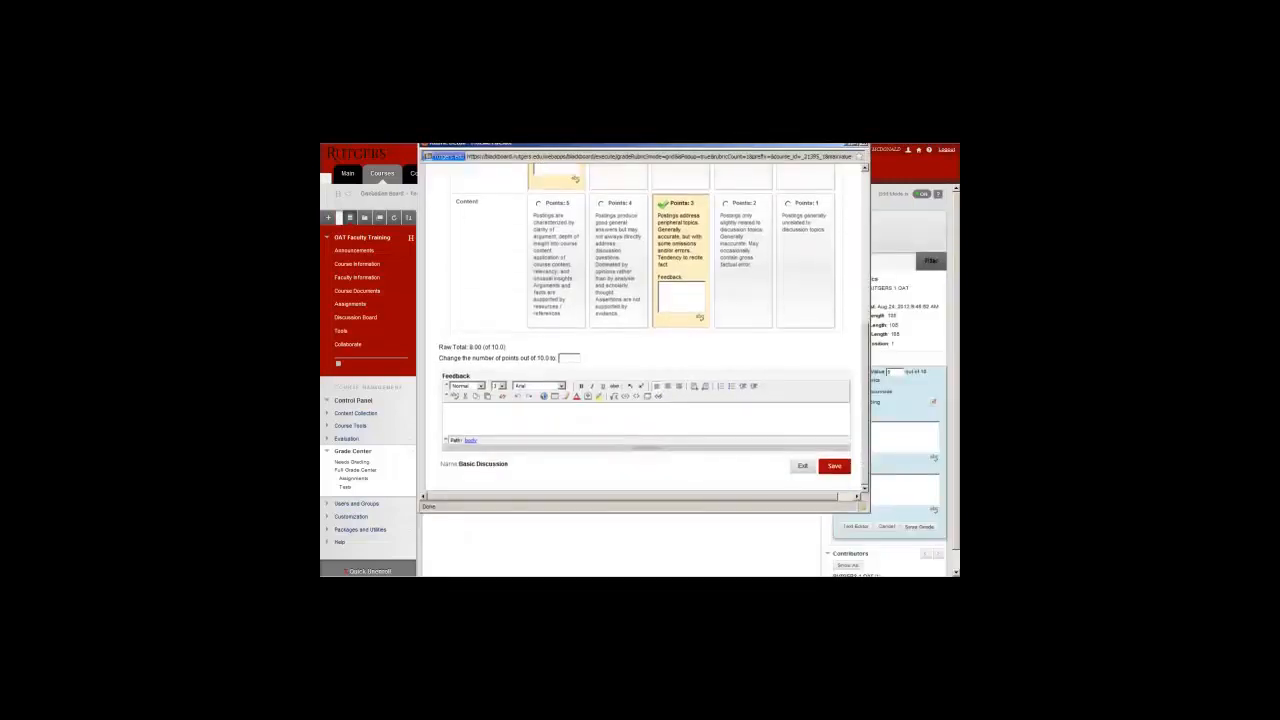